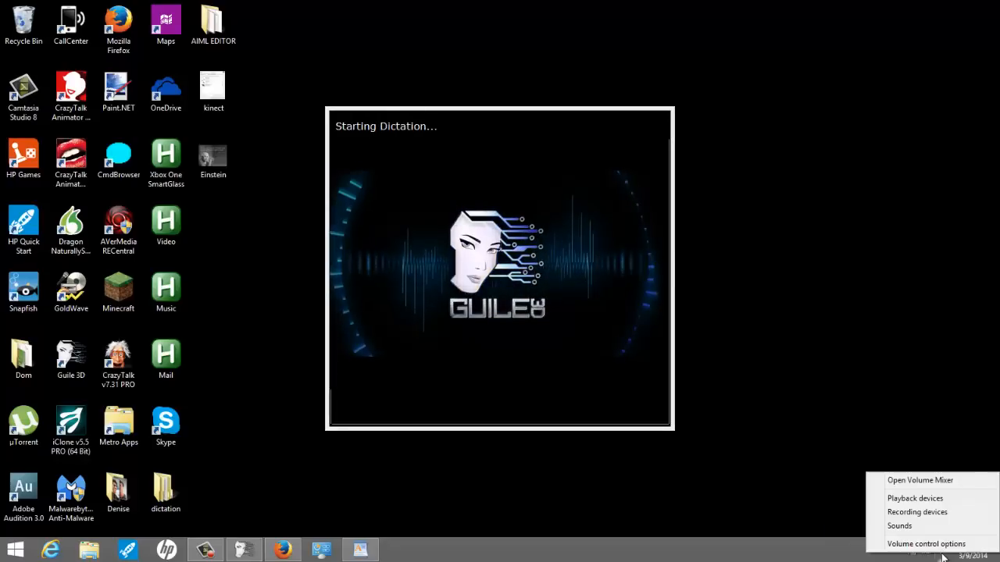
Check the recording device settings, then launch Dragon NaturallySpeaking beside the Denise window.
{"action": "left_click", "coordinate": [918, 512]}
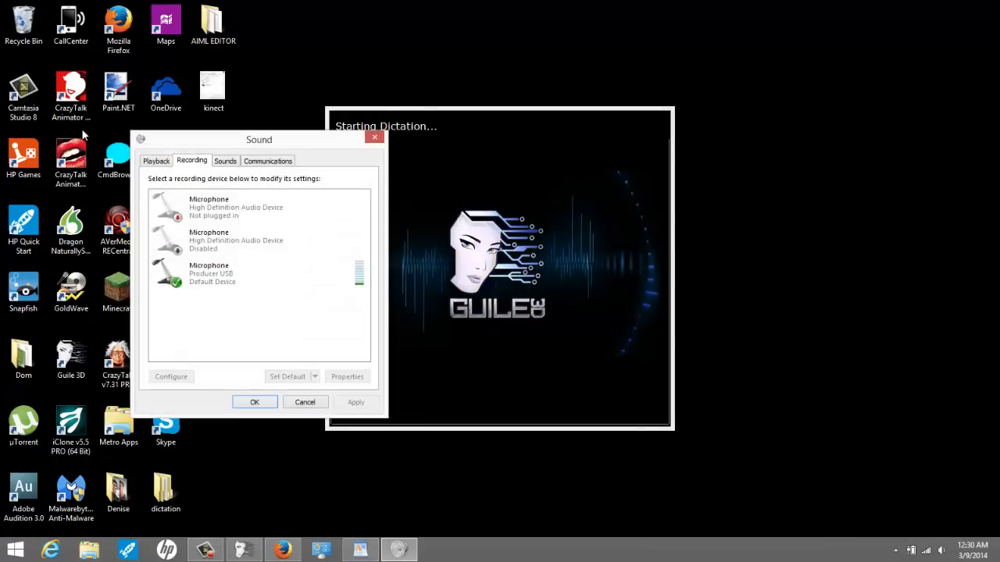
{"action": "left_click", "coordinate": [156, 159]}
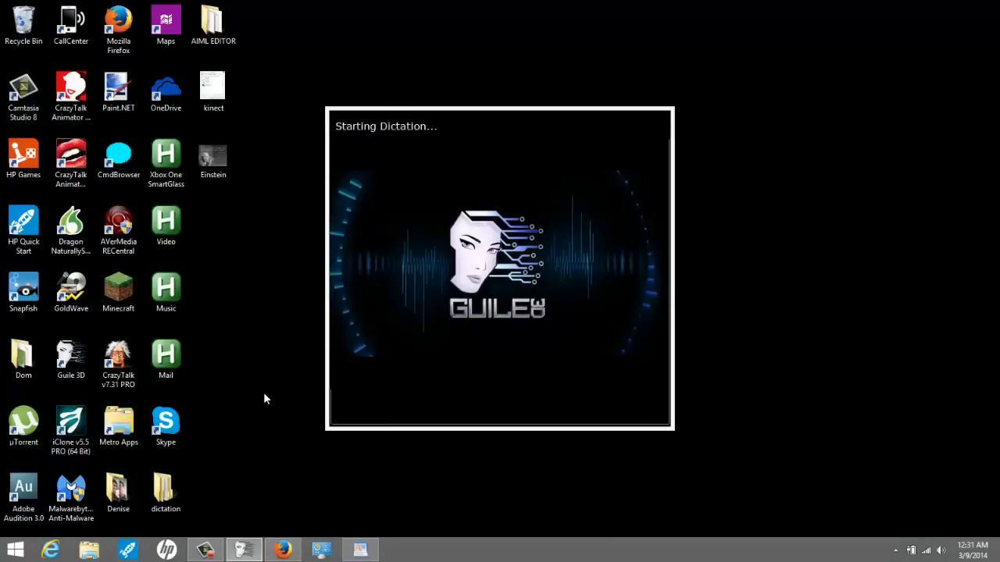
{"action": "mouse_move", "coordinate": [258, 391]}
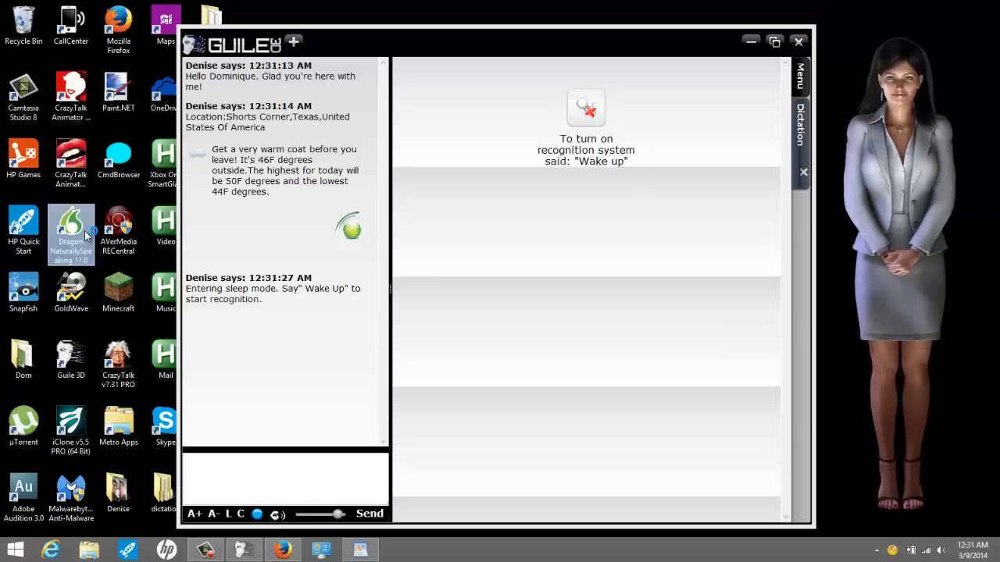
{"action": "double_click", "coordinate": [70, 227]}
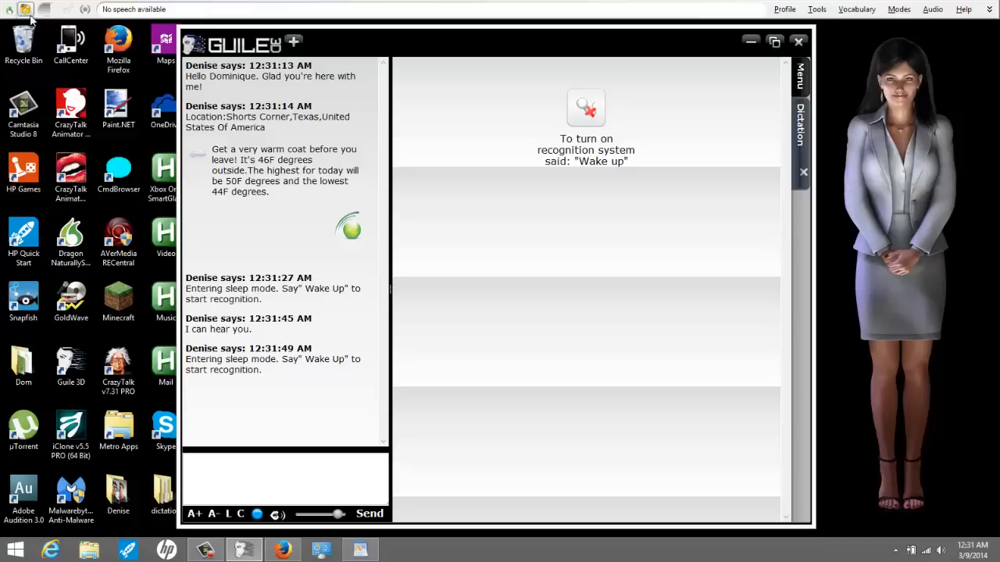
{"action": "mouse_move", "coordinate": [53, 12]}
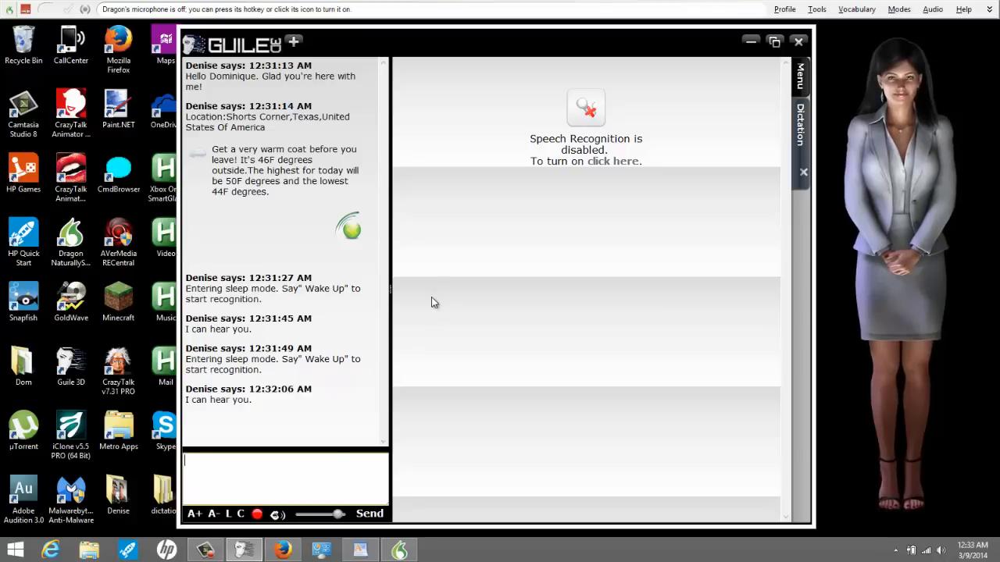
{"action": "mouse_move", "coordinate": [42, 13]}
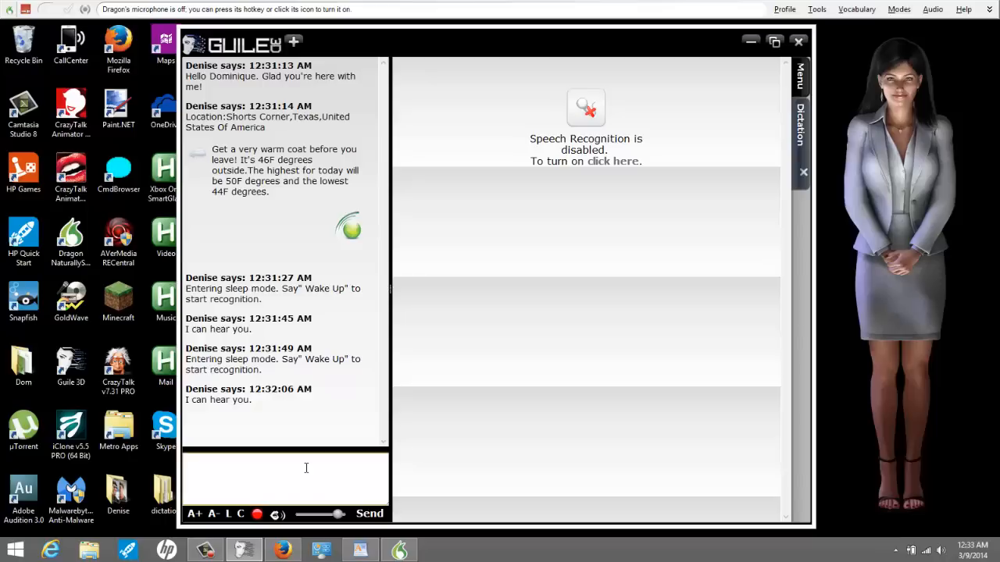
Show Denise's Menu feature list, then close the Denise chat window leaving only her avatar.
{"action": "left_click", "coordinate": [306, 469]}
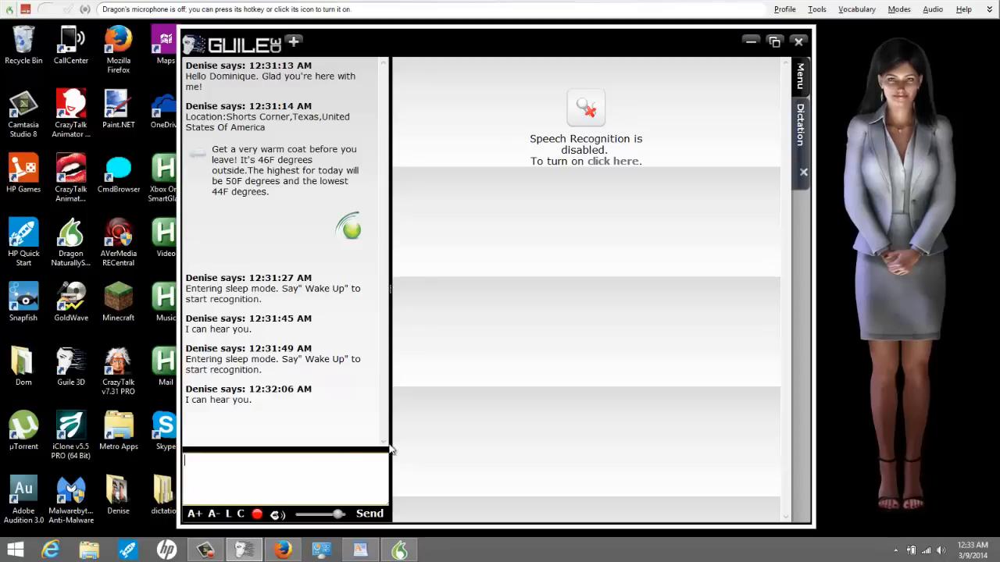
{"action": "mouse_move", "coordinate": [800, 175]}
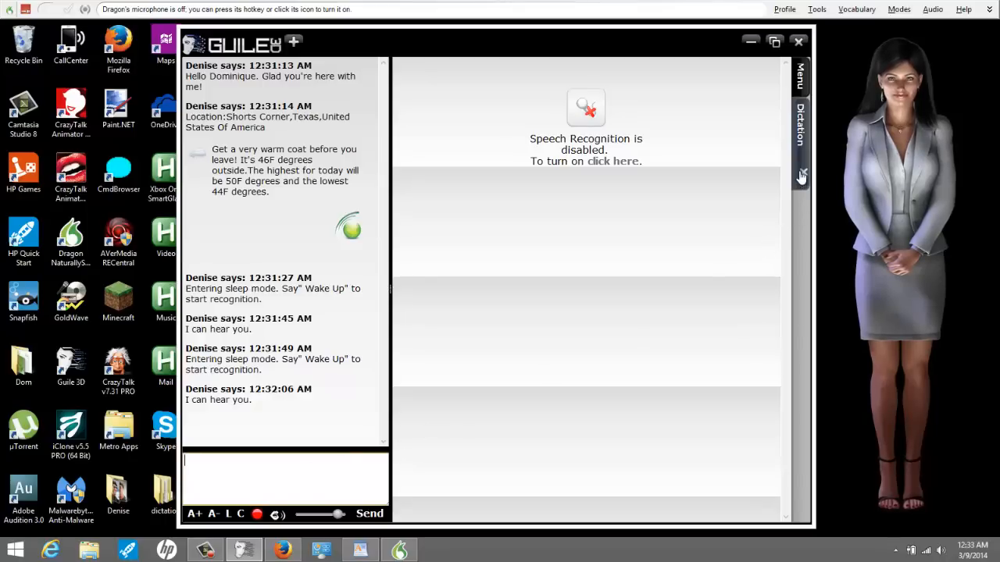
{"action": "left_click", "coordinate": [798, 81]}
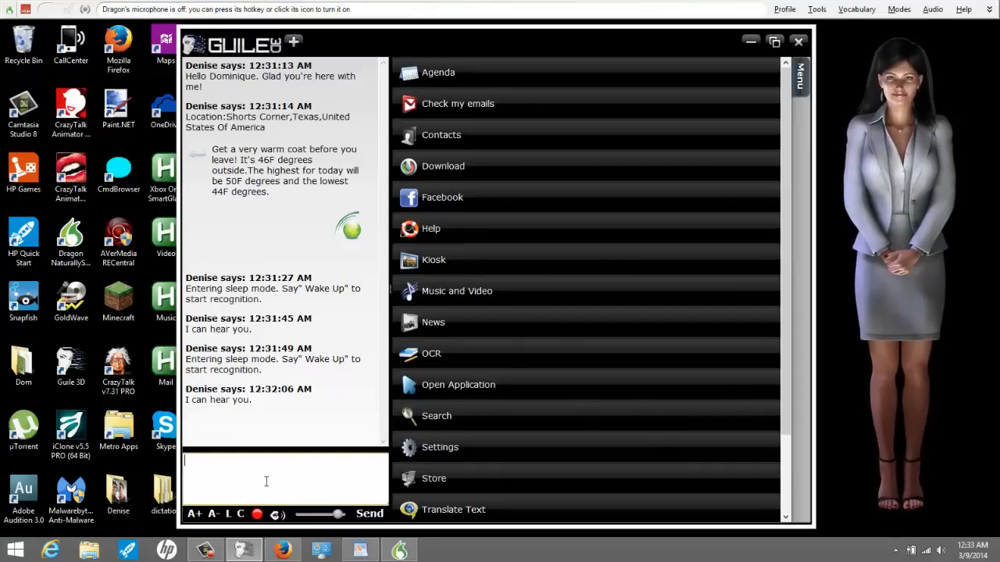
{"action": "mouse_move", "coordinate": [684, 81]}
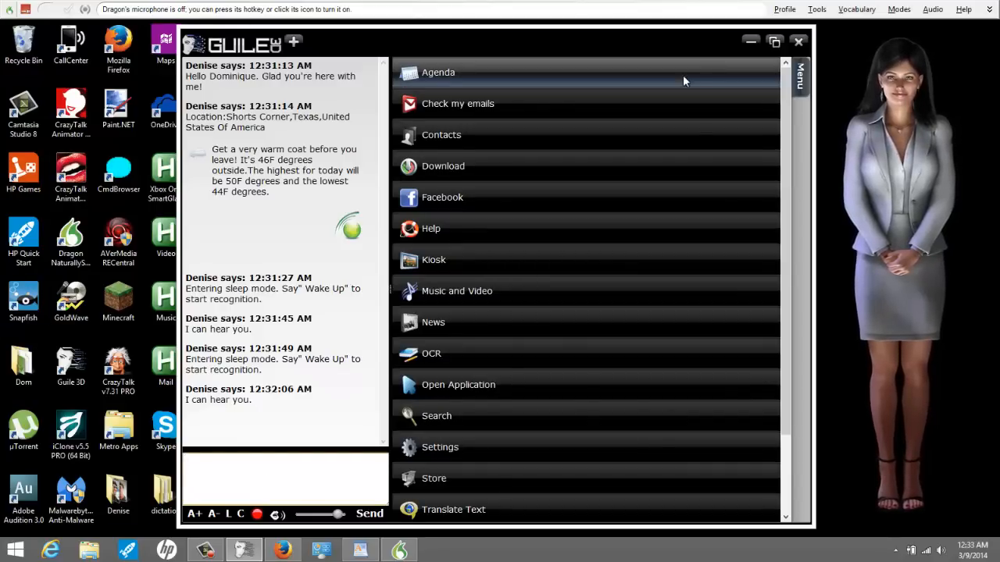
{"action": "left_click", "coordinate": [800, 41]}
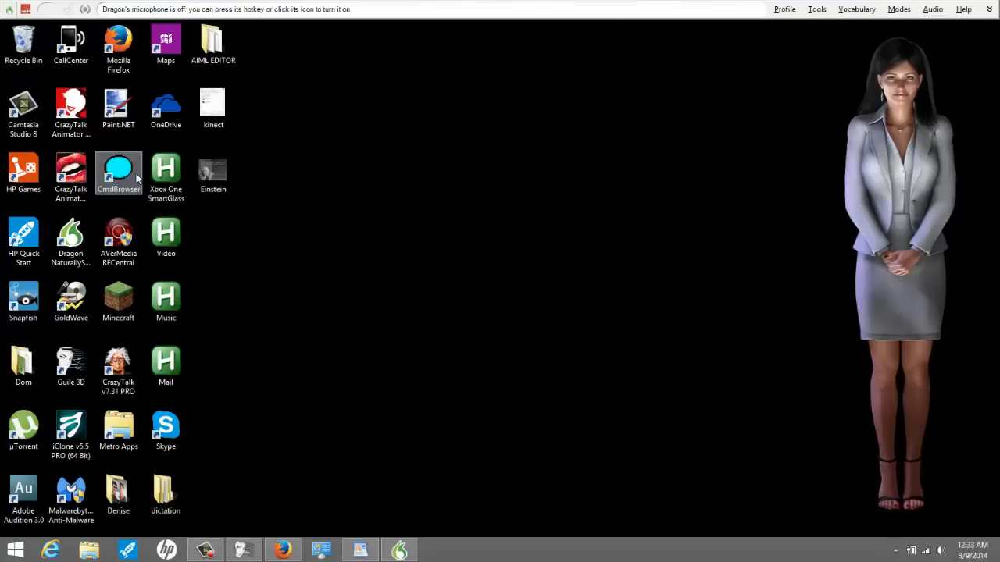
Launch CmdBrowser on Global Commands and start a new Macro Recorder command in MyCommands Editor.
{"action": "double_click", "coordinate": [119, 170]}
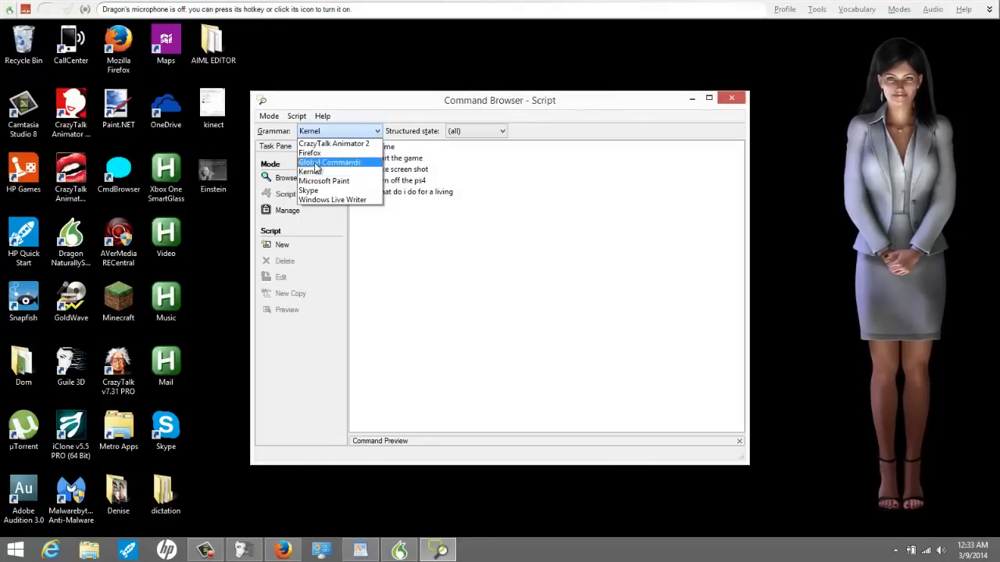
{"action": "left_click", "coordinate": [331, 160]}
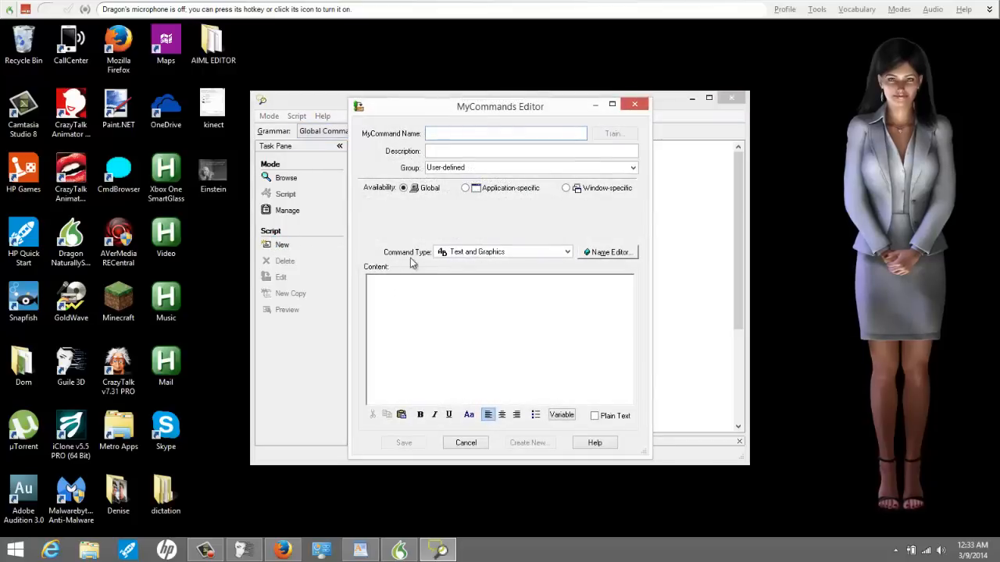
{"action": "left_click", "coordinate": [566, 252]}
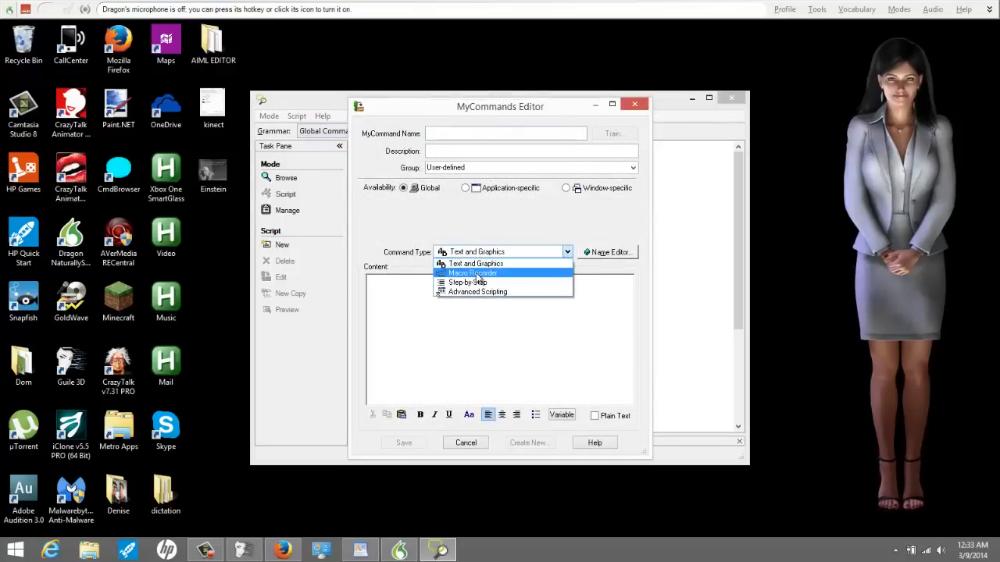
{"action": "left_click", "coordinate": [472, 272]}
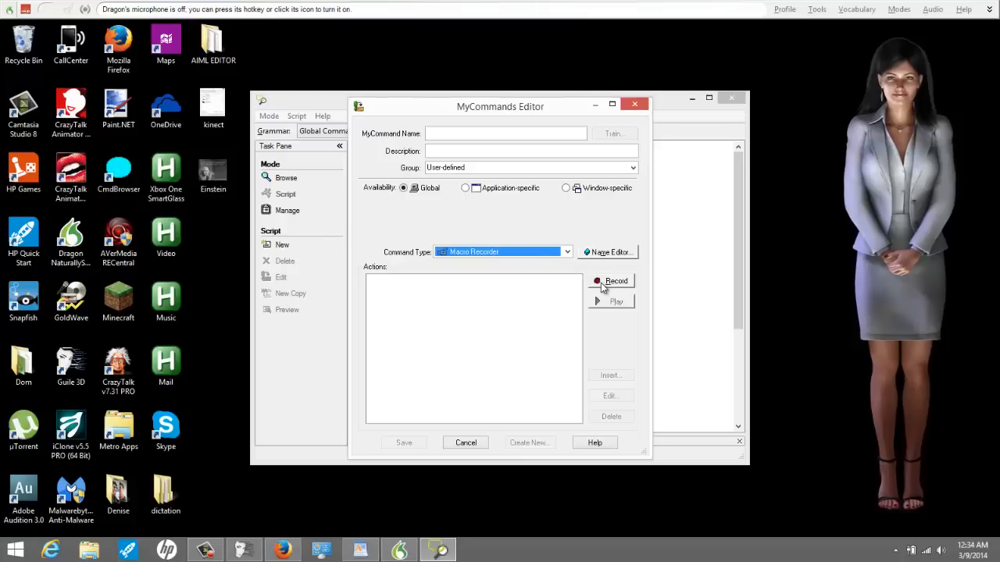
Record a macro that opens and closes the Einstein image's Properties dialog twice.
{"action": "left_click", "coordinate": [613, 281]}
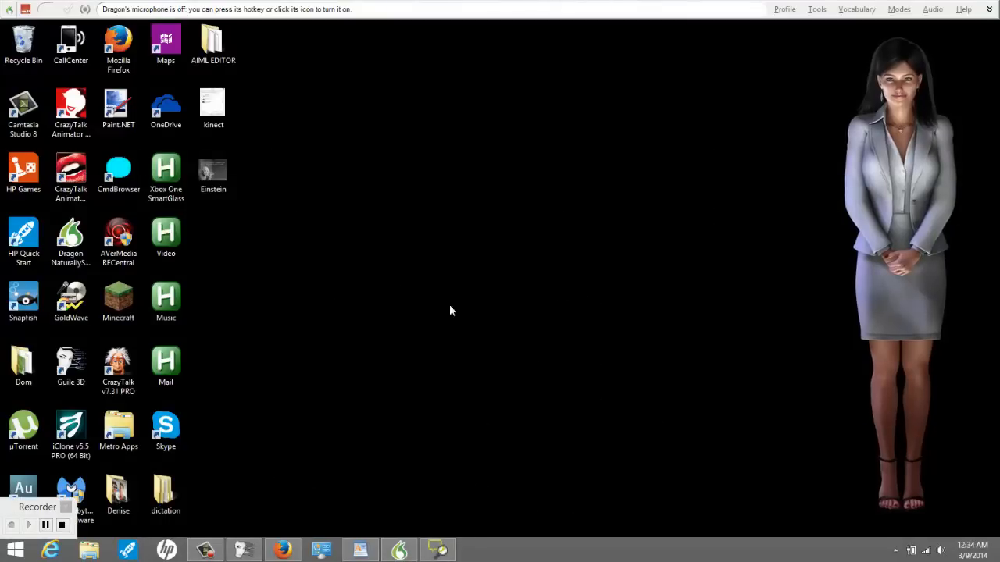
{"action": "right_click", "coordinate": [212, 171]}
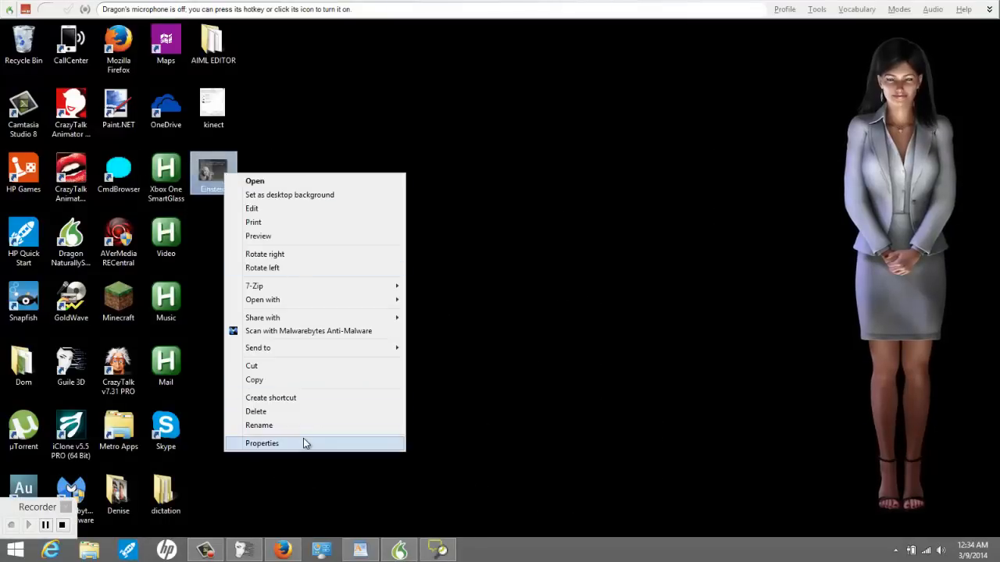
{"action": "left_click", "coordinate": [263, 444]}
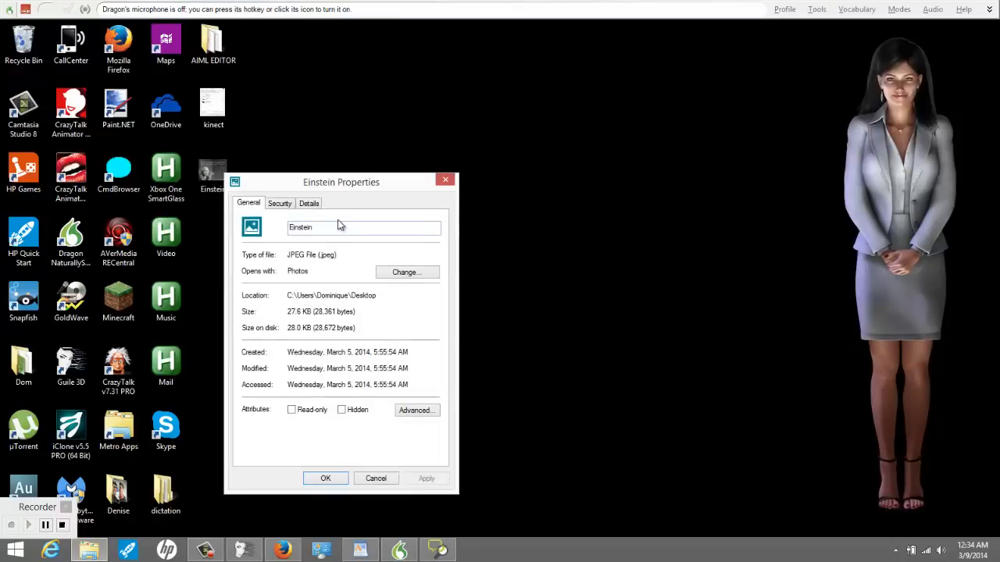
{"action": "left_click", "coordinate": [375, 478]}
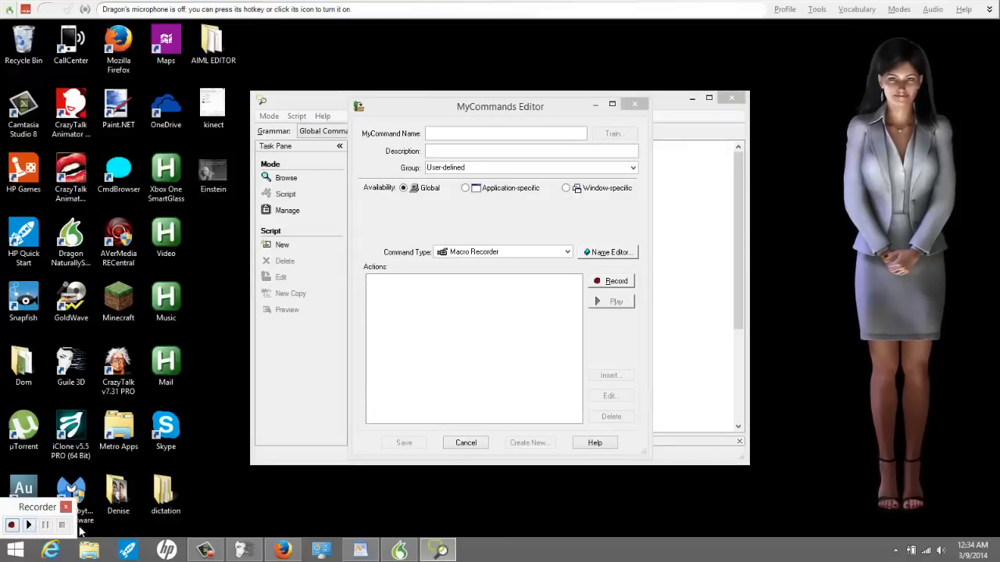
{"action": "right_click", "coordinate": [212, 170]}
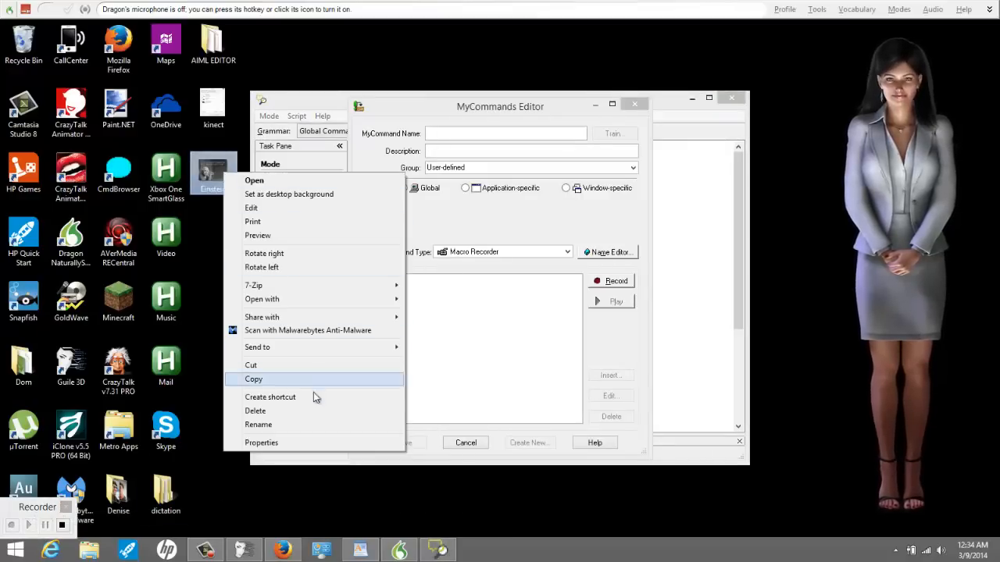
{"action": "left_click", "coordinate": [261, 443]}
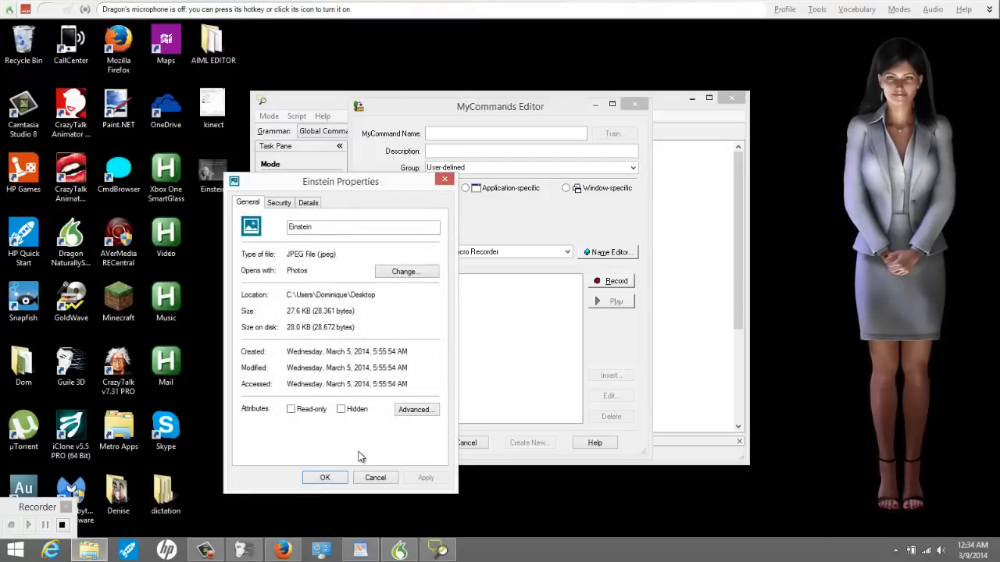
{"action": "left_click", "coordinate": [375, 478]}
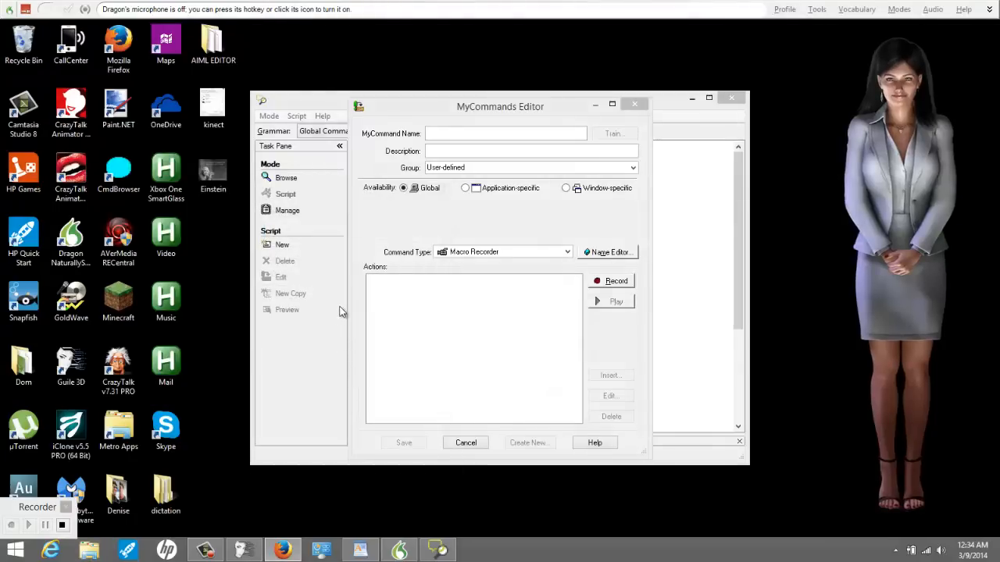
{"action": "mouse_move", "coordinate": [228, 259]}
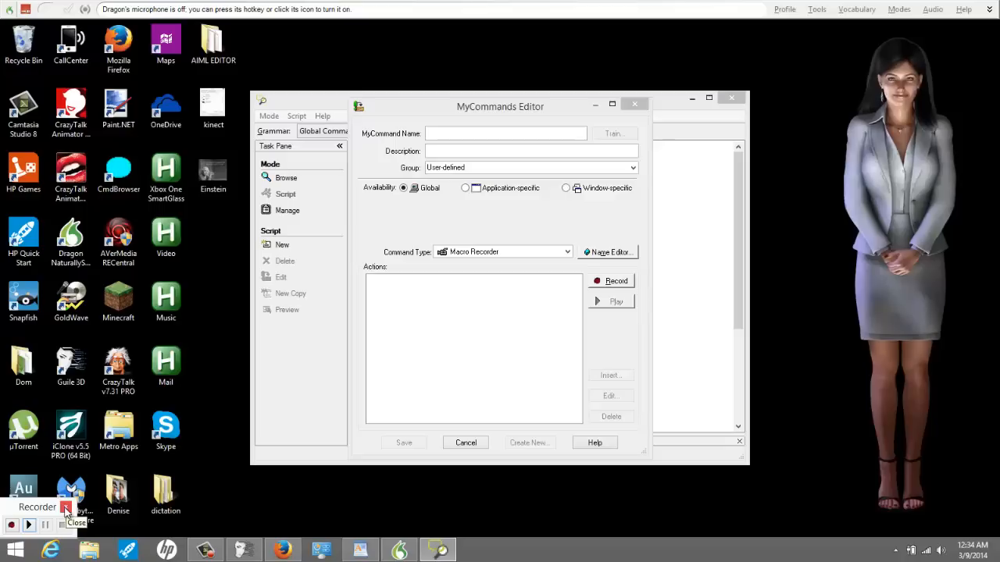
Stop the recorder, cancel the new macro command, and close the Command Browser.
{"action": "left_click", "coordinate": [611, 281]}
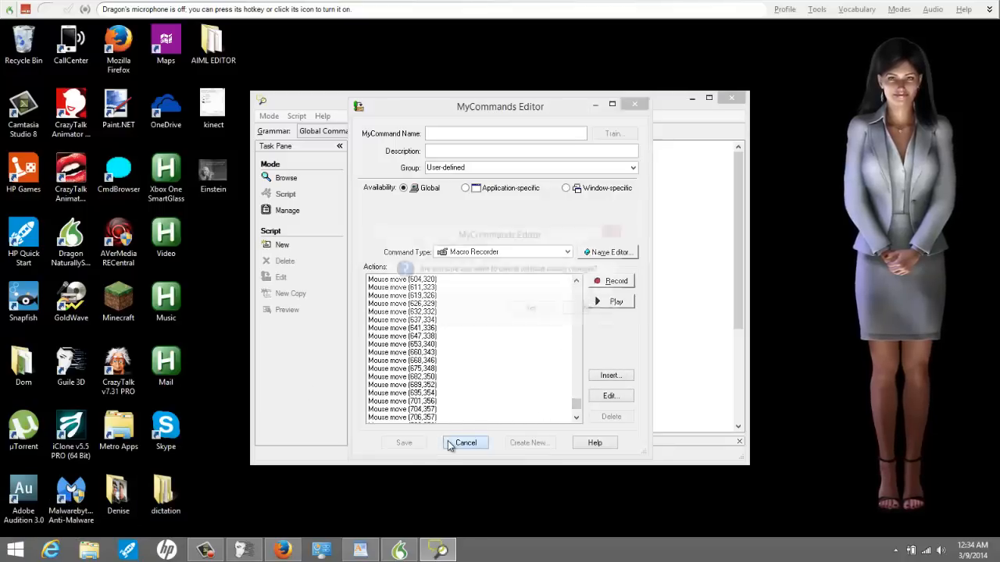
{"action": "left_click", "coordinate": [466, 442]}
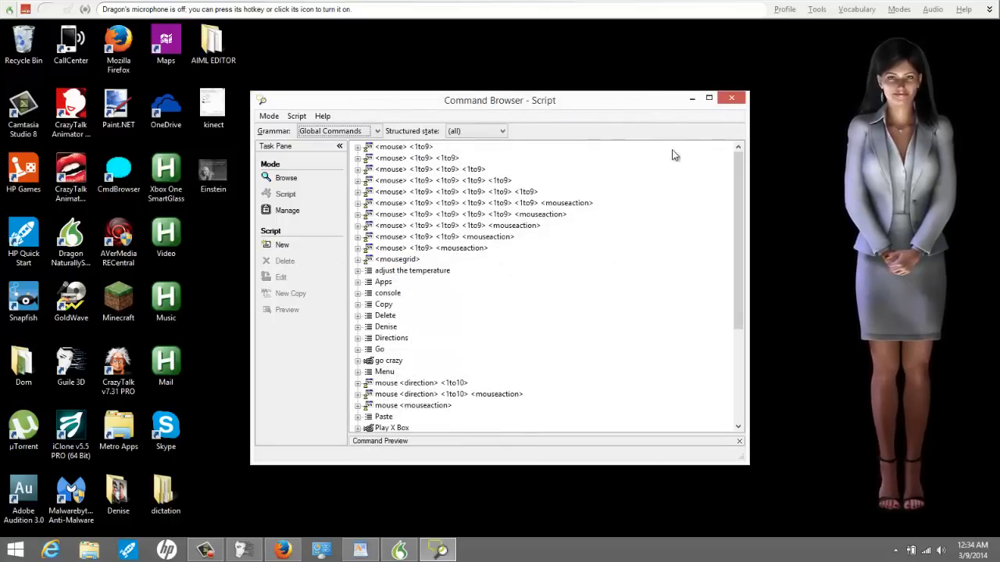
{"action": "left_click", "coordinate": [731, 97]}
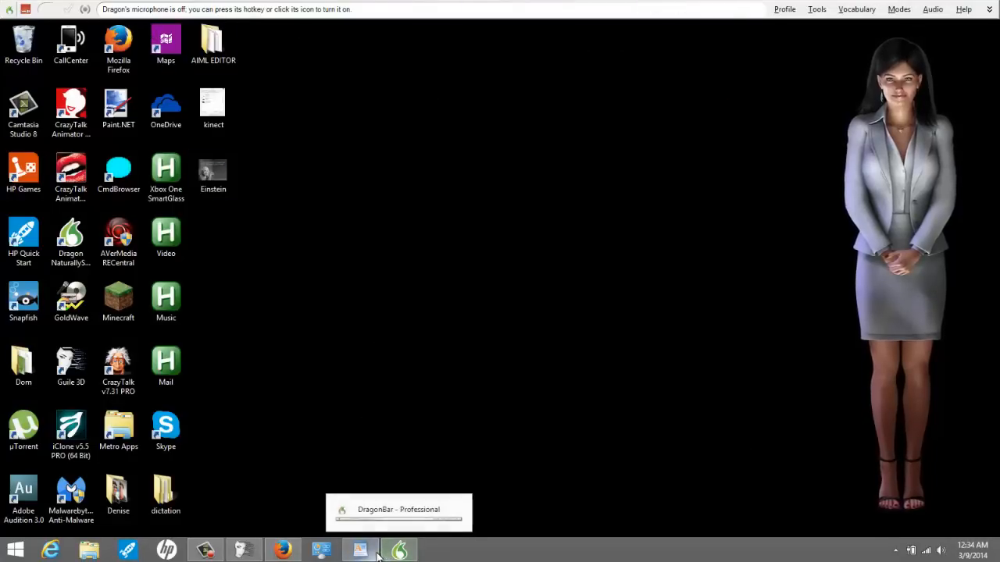
Bring the 'DNS and Denise Install' WordPad notes to the front.
{"action": "left_click", "coordinate": [359, 550]}
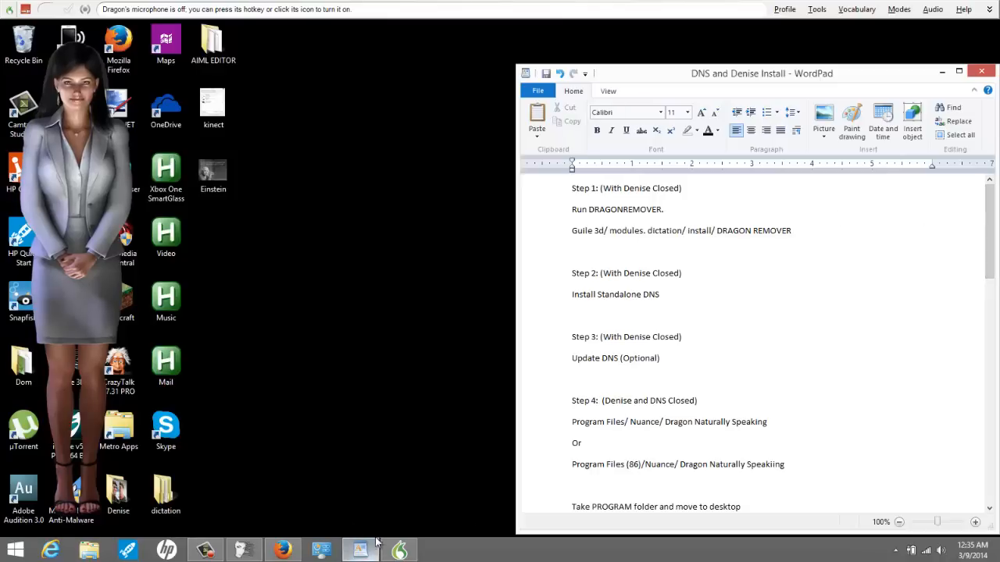
Open Task Manager from the taskbar and select the Dragon NaturallySpeaking Service process.
{"action": "right_click", "coordinate": [875, 556]}
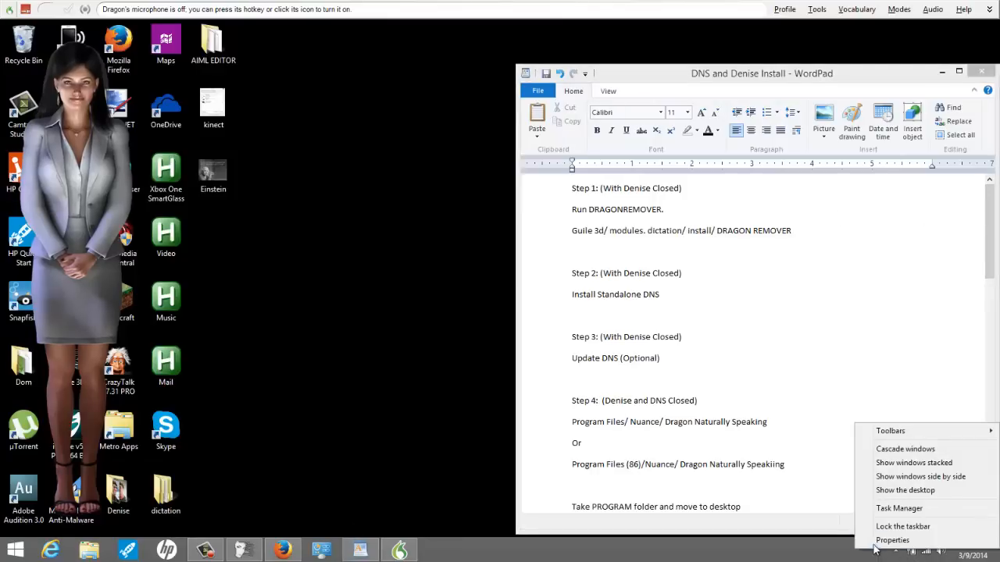
{"action": "left_click", "coordinate": [894, 509]}
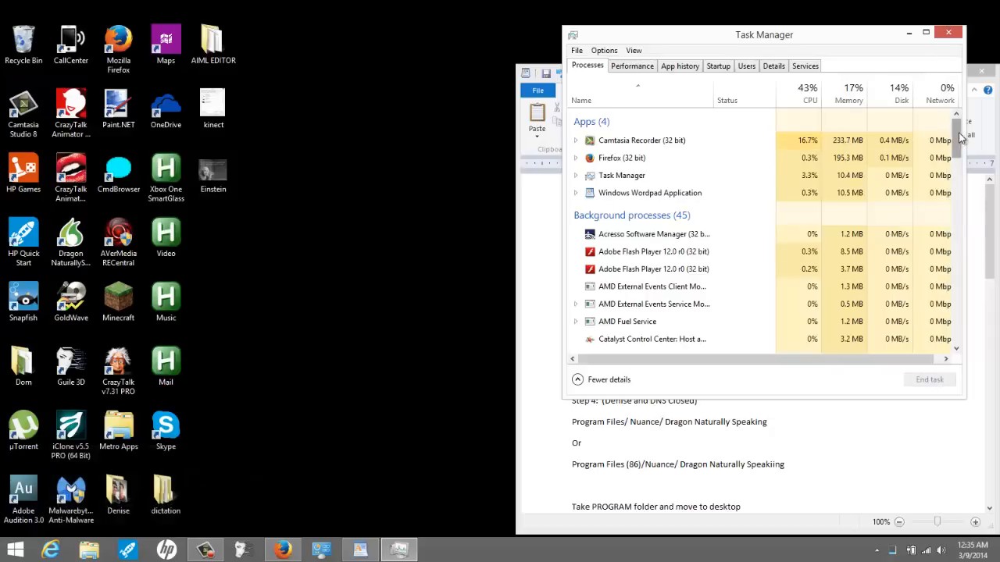
{"action": "scroll", "scroll_direction": "down", "scroll_amount": 3}
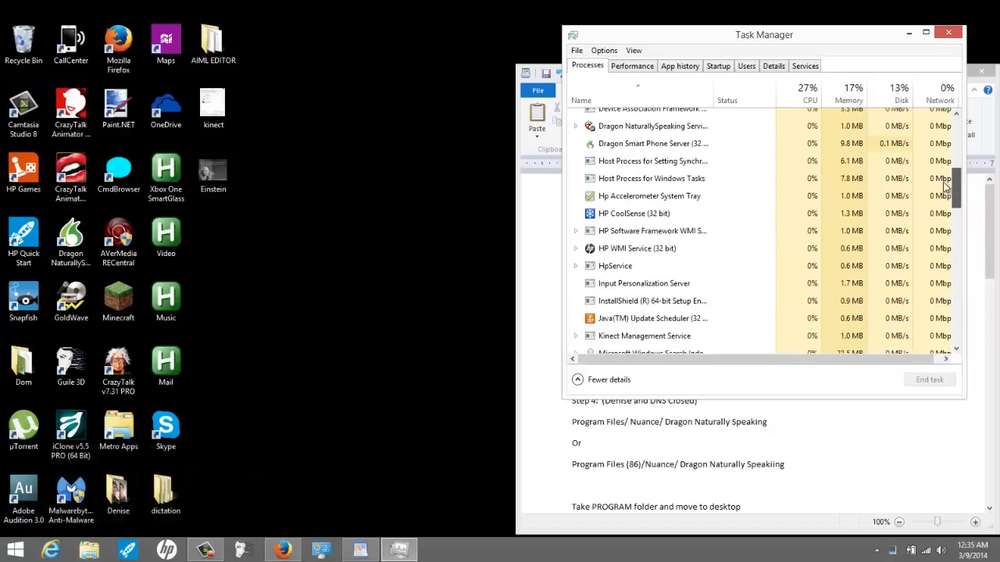
{"action": "scroll", "scroll_direction": "down", "scroll_amount": 3}
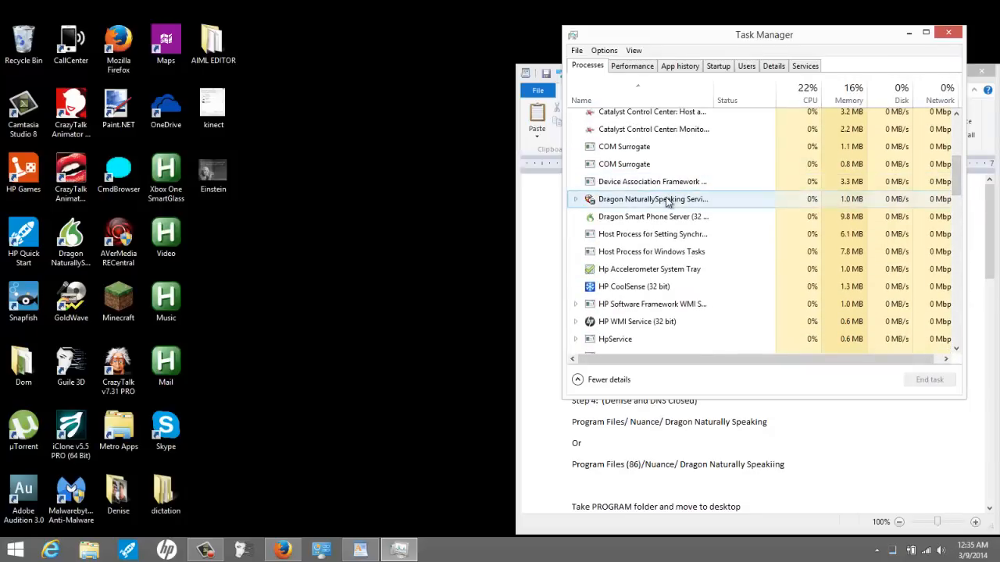
{"action": "left_click", "coordinate": [653, 200]}
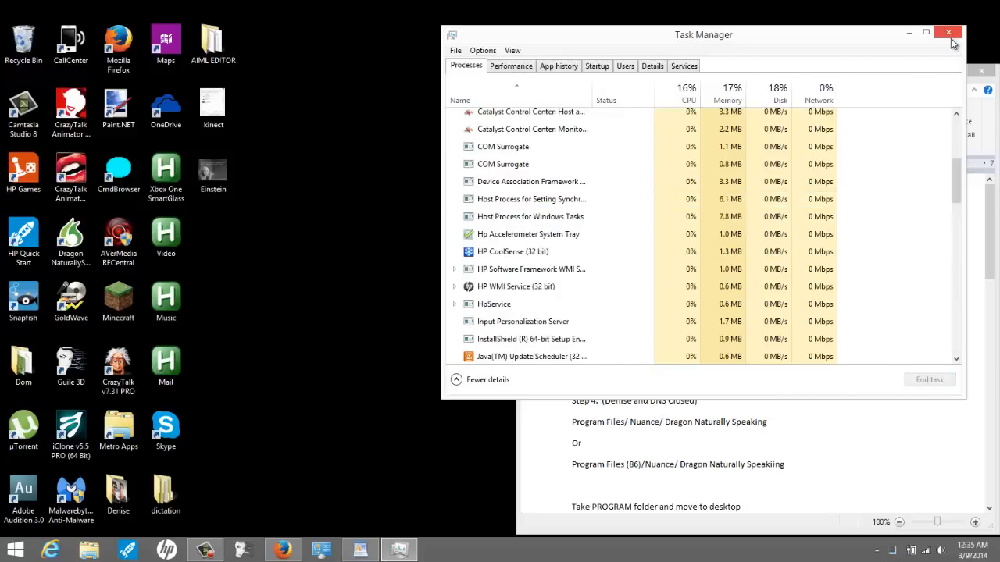
Close Task Manager and browse to guile3d > modules > dictation > install, selecting dragonremover.
{"action": "left_click", "coordinate": [946, 31]}
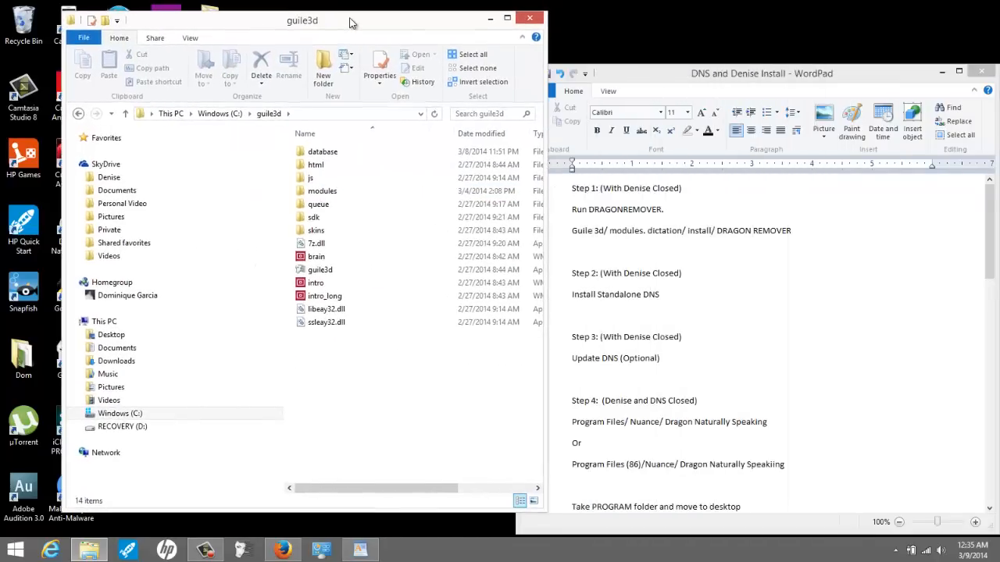
{"action": "left_click", "coordinate": [320, 190]}
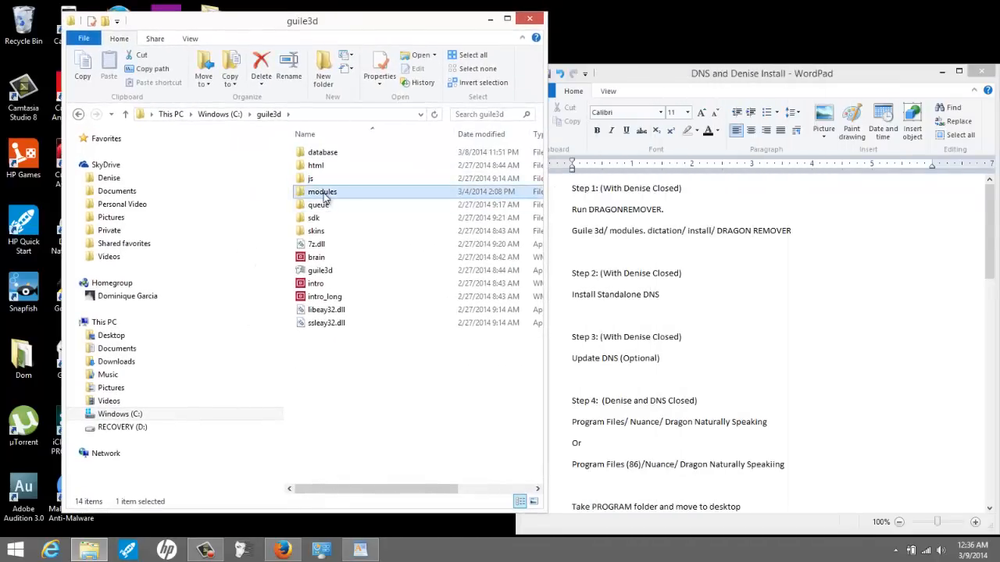
{"action": "double_click", "coordinate": [322, 190]}
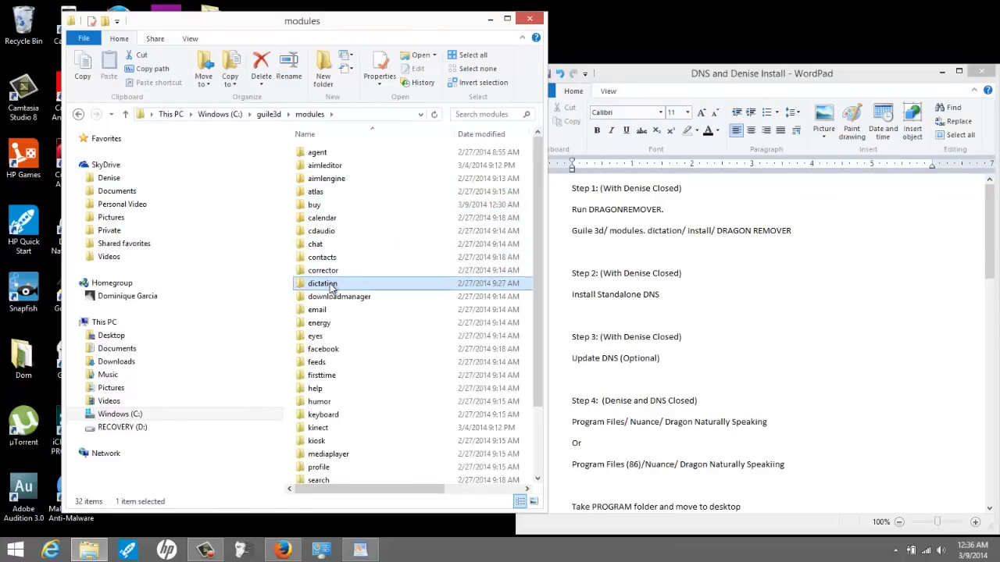
{"action": "double_click", "coordinate": [322, 283]}
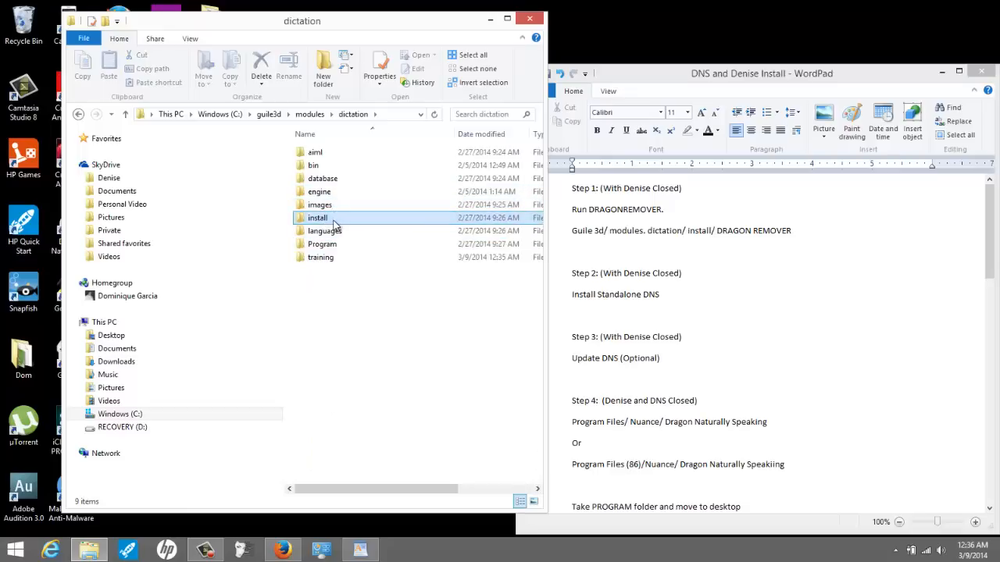
{"action": "double_click", "coordinate": [317, 217]}
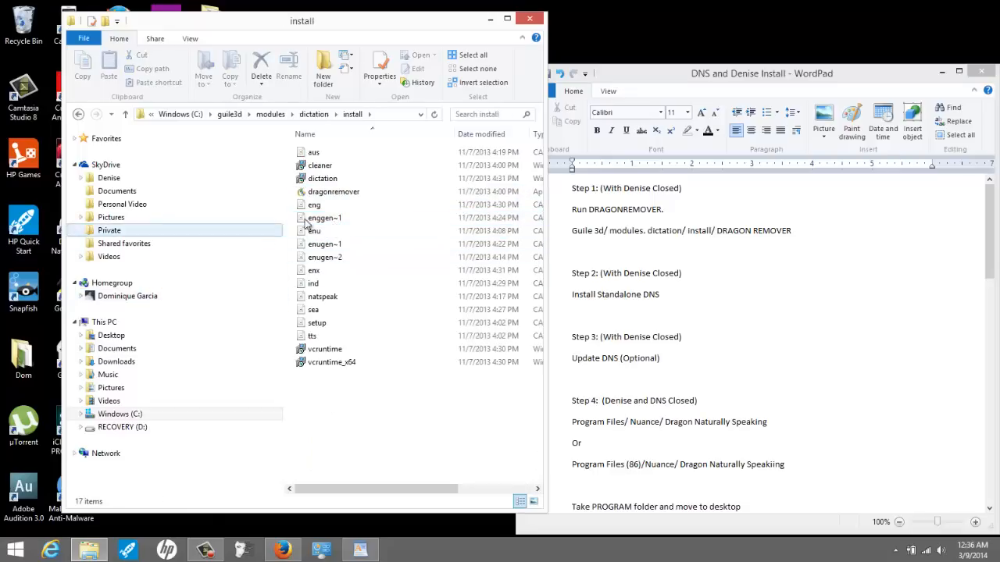
{"action": "left_click", "coordinate": [334, 191]}
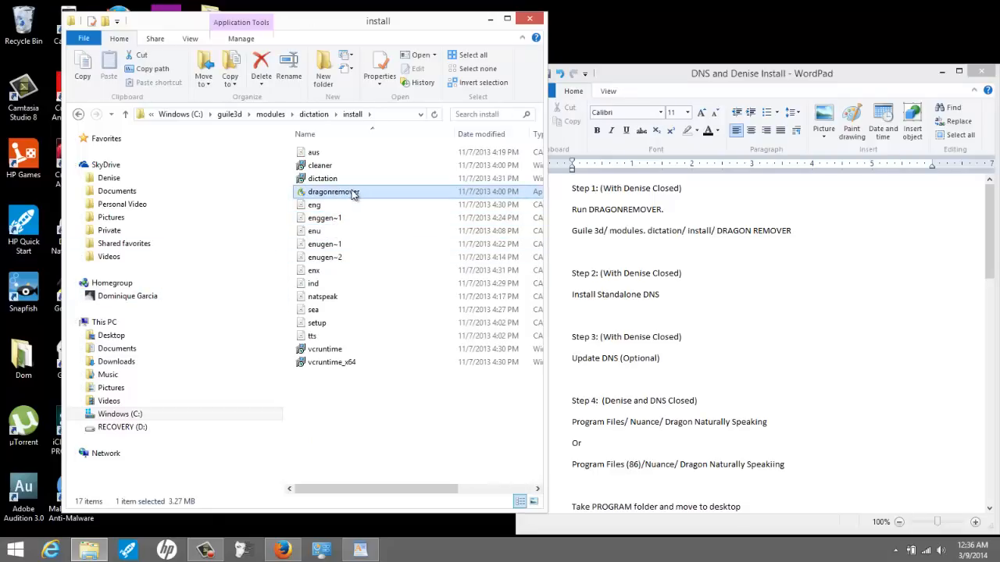
{"action": "mouse_move", "coordinate": [352, 194]}
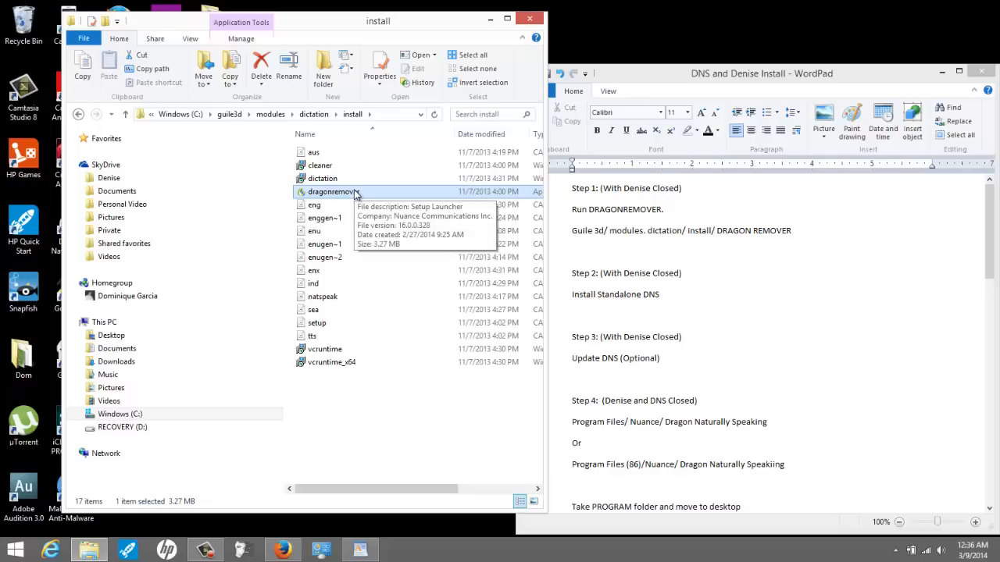
Run dragonremover with admin approval and start the Dragon NaturallySpeaking Cleaner wizard.
{"action": "double_click", "coordinate": [331, 190]}
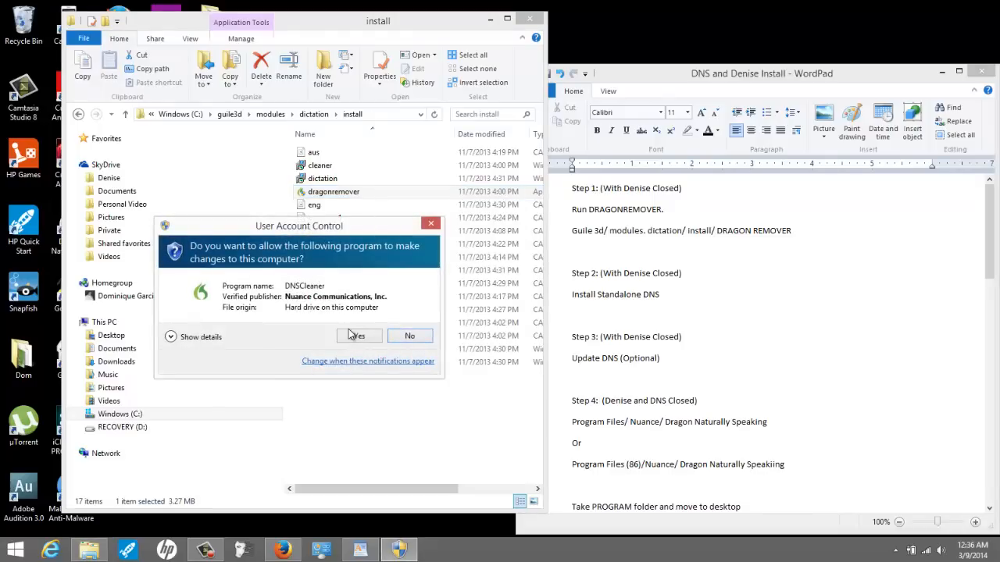
{"action": "left_click", "coordinate": [359, 336]}
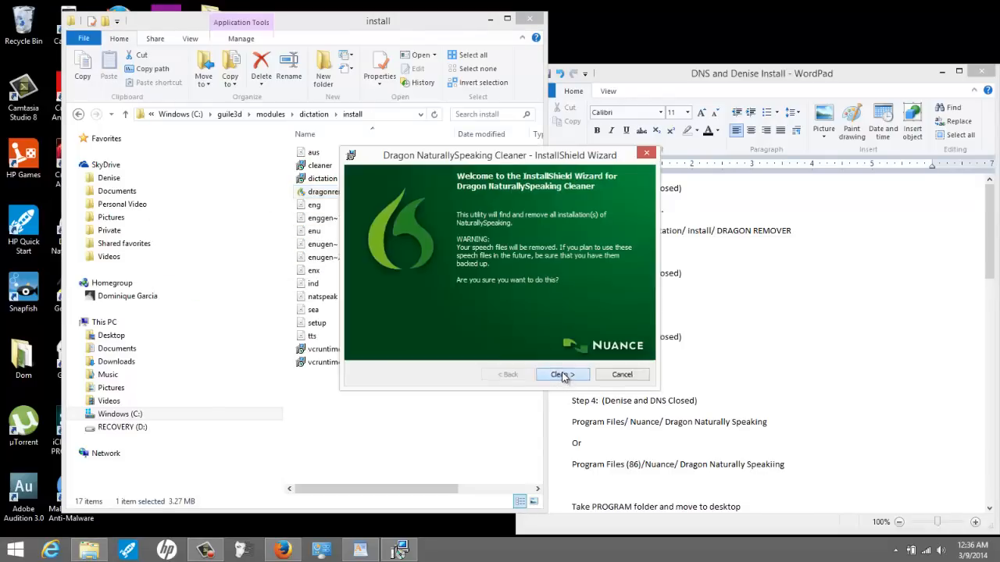
{"action": "left_click", "coordinate": [562, 375]}
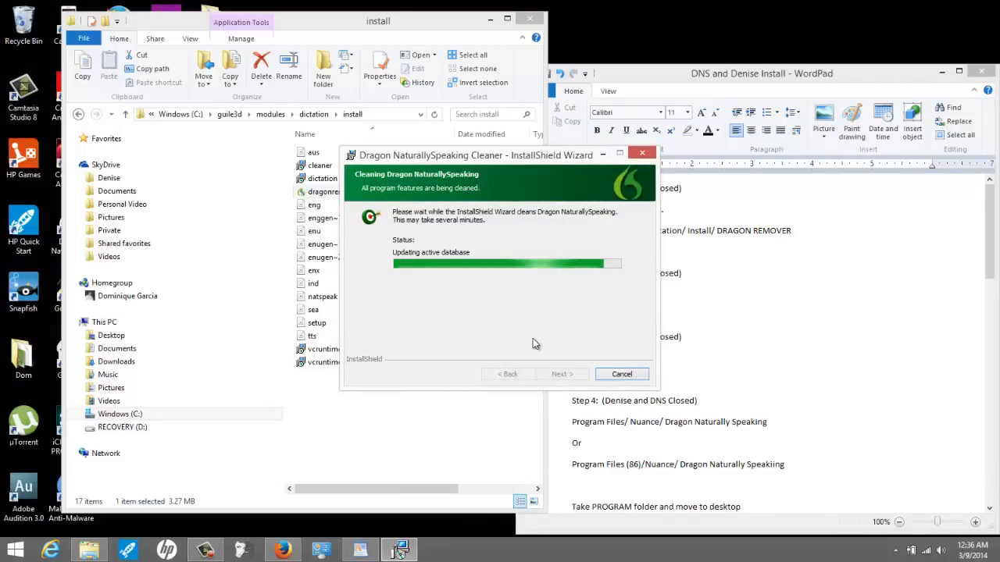
{"action": "mouse_move", "coordinate": [431, 234]}
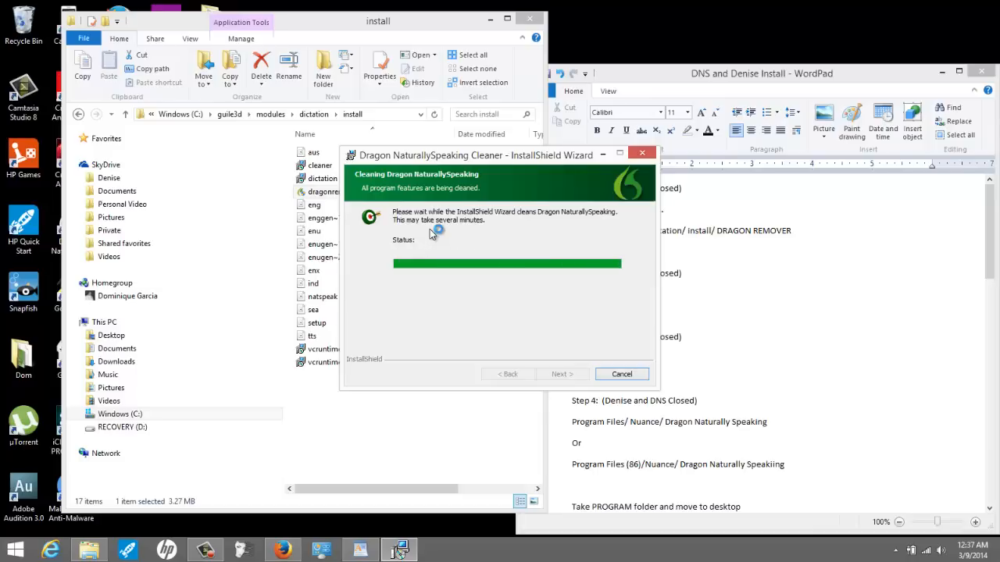
{"action": "mouse_move", "coordinate": [433, 234]}
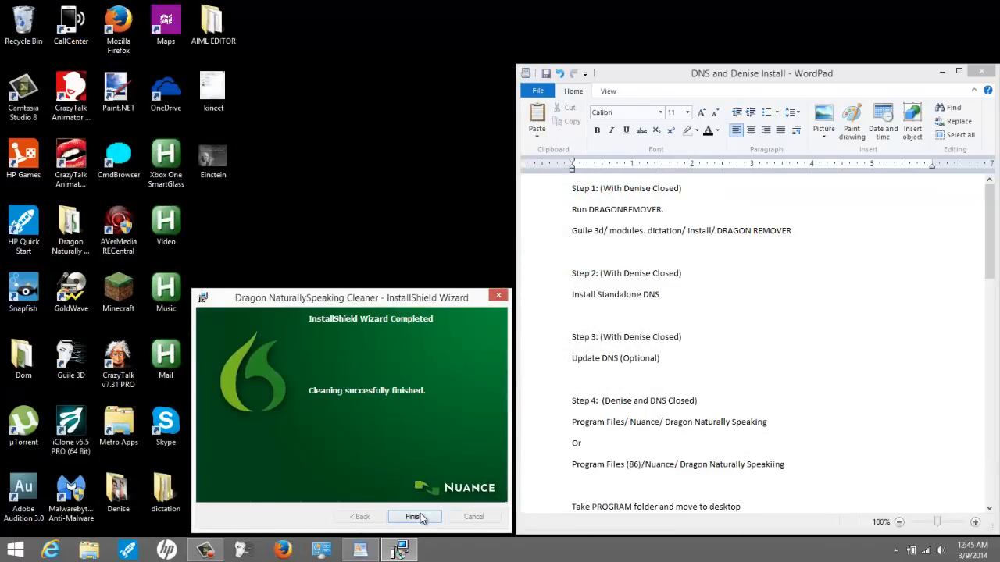
Finish the cleaner, then select the Dragon NaturallySpeaking 11 setup in Downloads > Dragon 11 Pro Install.
{"action": "left_click", "coordinate": [415, 516]}
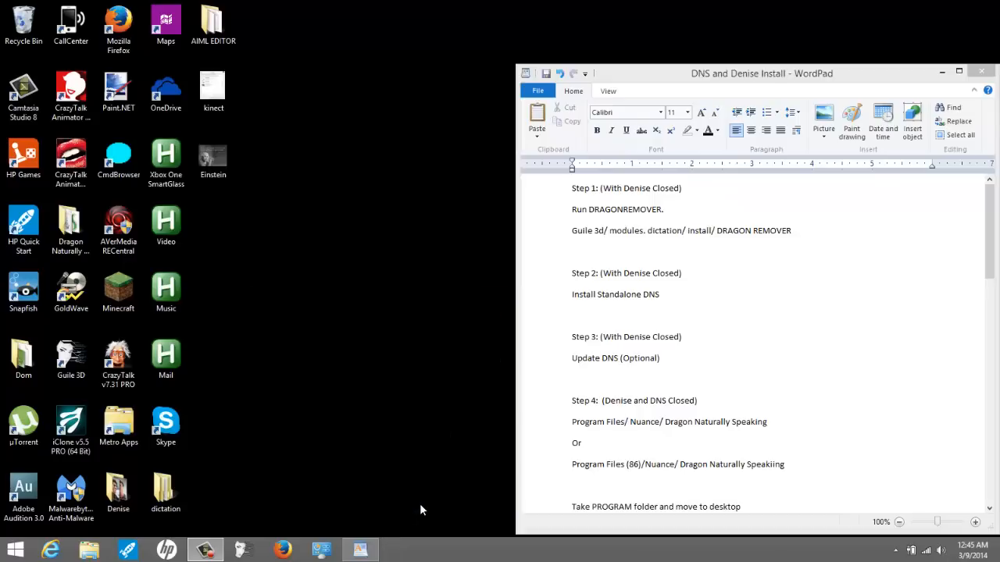
{"action": "mouse_move", "coordinate": [712, 269]}
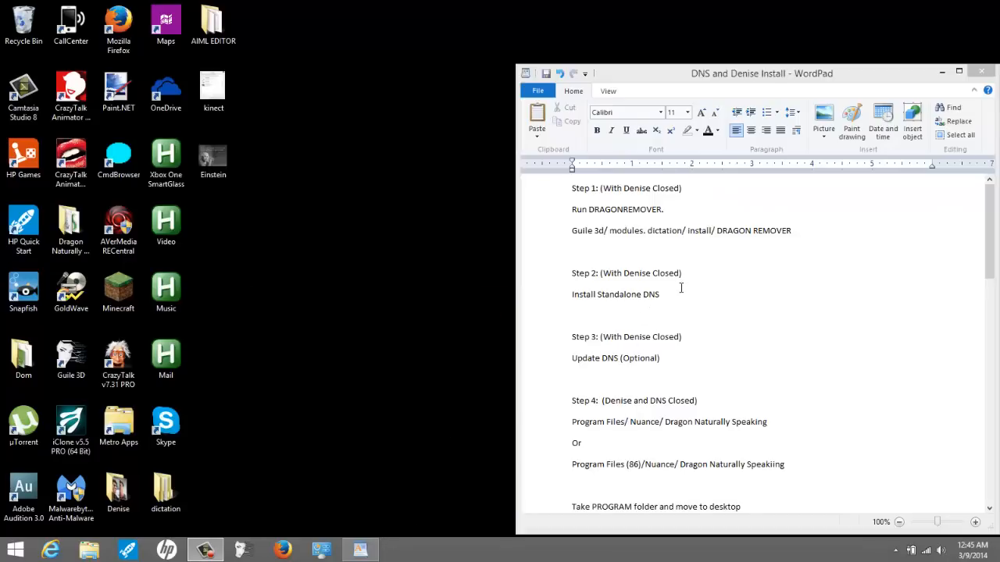
{"action": "mouse_move", "coordinate": [198, 369]}
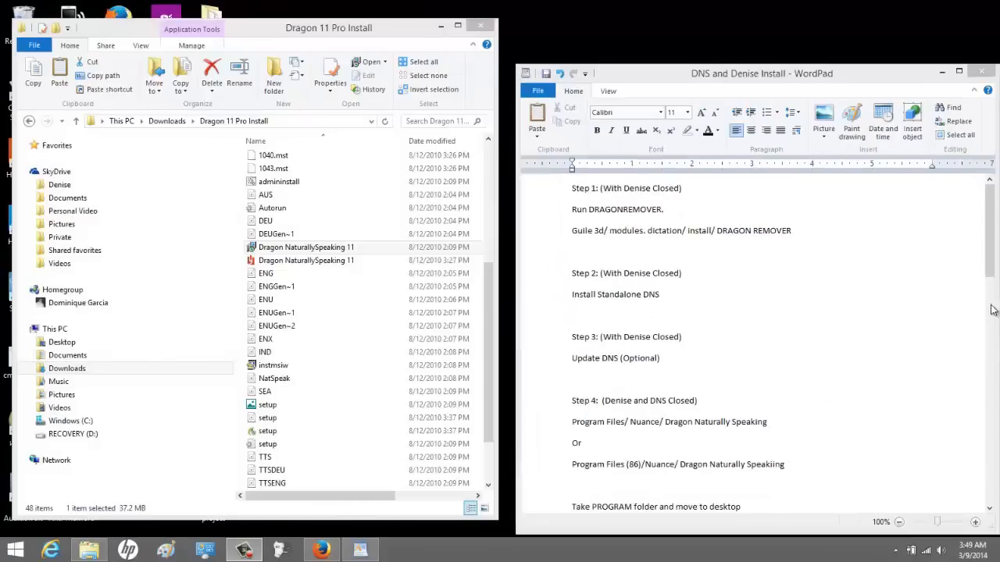
{"action": "left_click", "coordinate": [275, 235]}
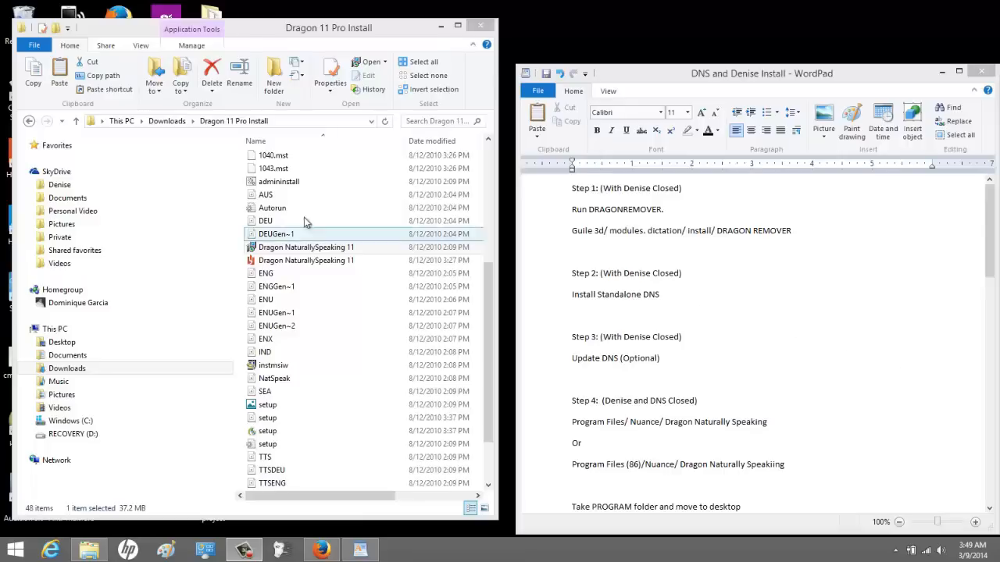
{"action": "left_click", "coordinate": [306, 247]}
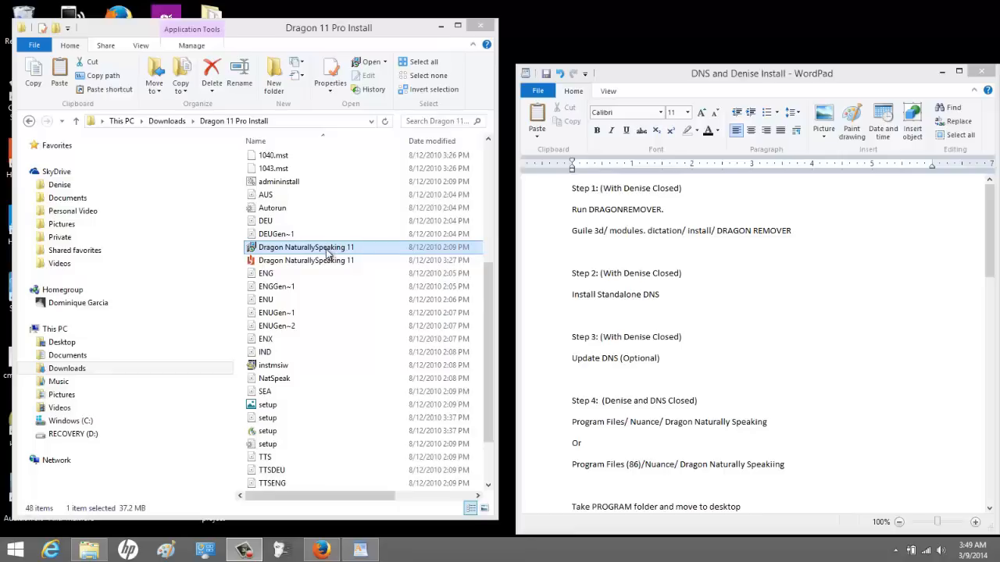
{"action": "mouse_move", "coordinate": [323, 260]}
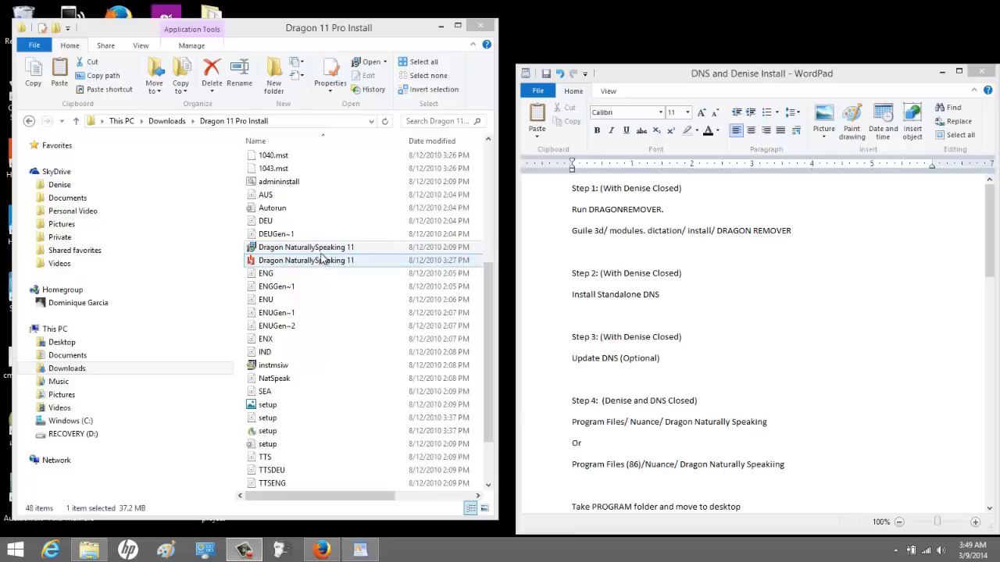
{"action": "left_click", "coordinate": [306, 247]}
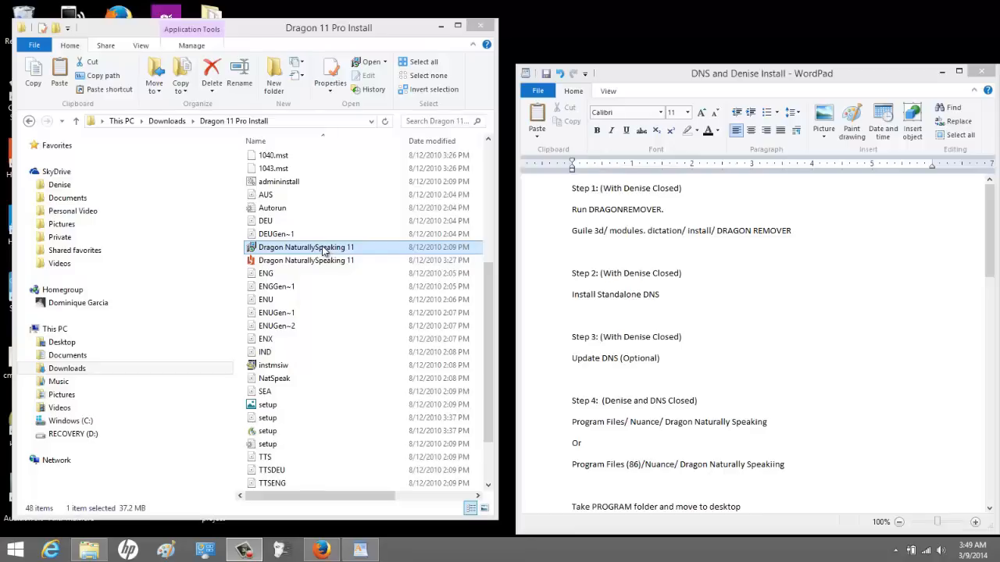
Launch the Dragon NaturallySpeaking 11 installer so its InstallShield welcome screen appears.
{"action": "double_click", "coordinate": [307, 247]}
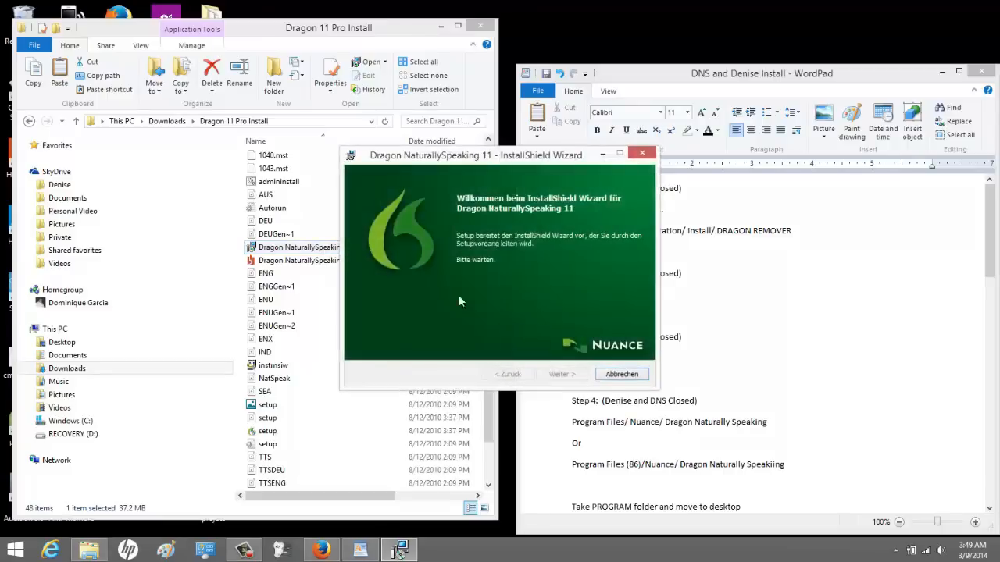
{"action": "mouse_move", "coordinate": [557, 375]}
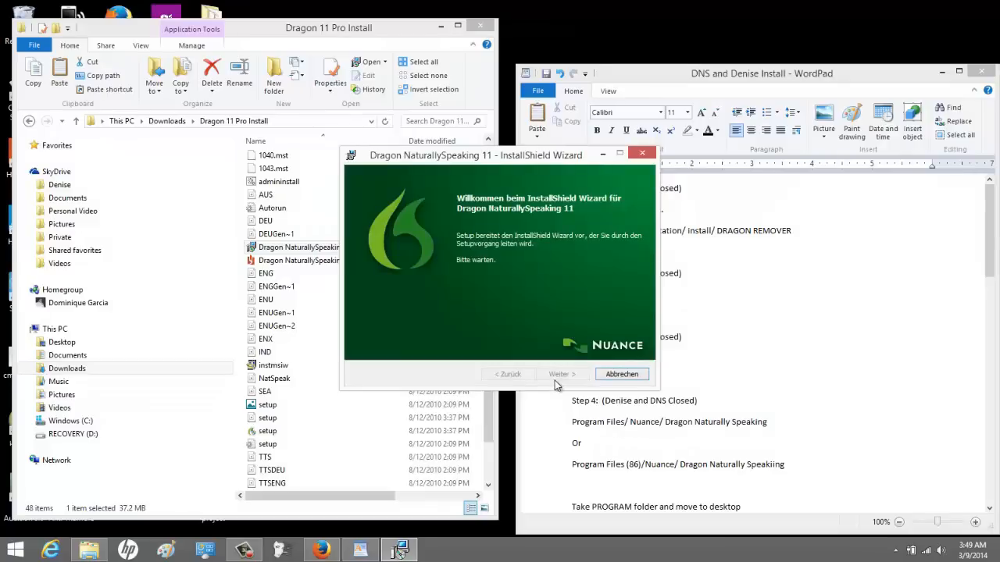
{"action": "mouse_move", "coordinate": [559, 385]}
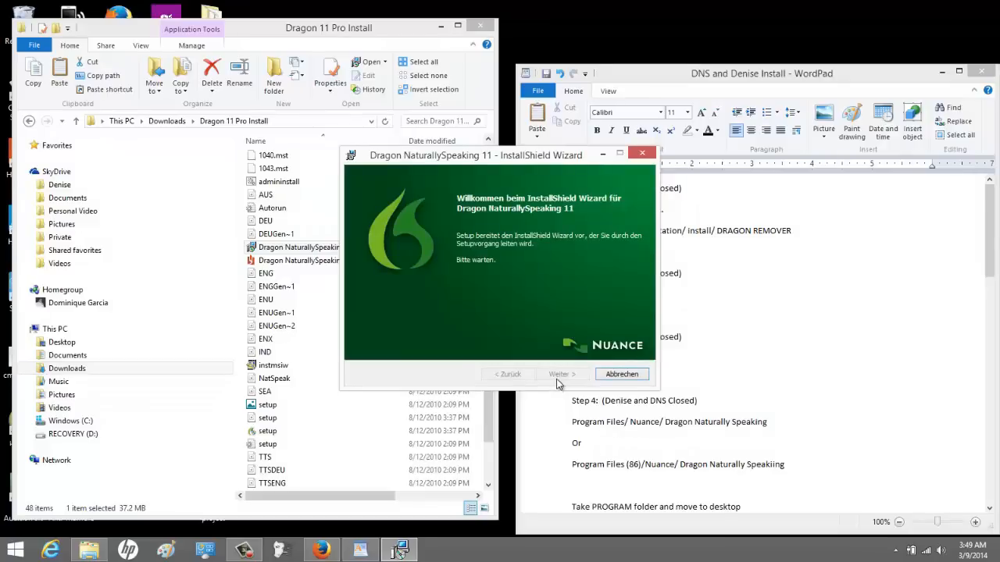
{"action": "mouse_move", "coordinate": [553, 379]}
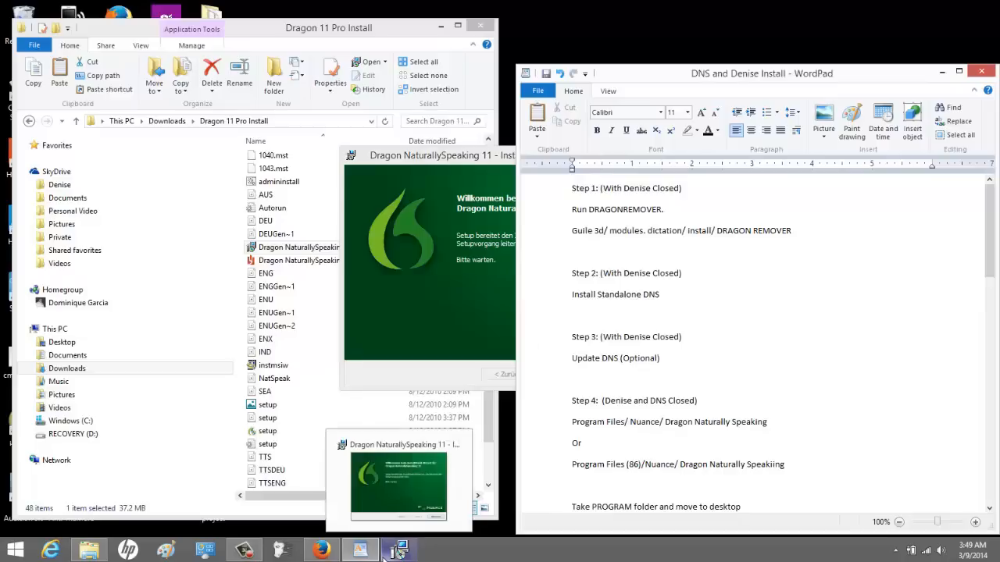
{"action": "mouse_move", "coordinate": [478, 544]}
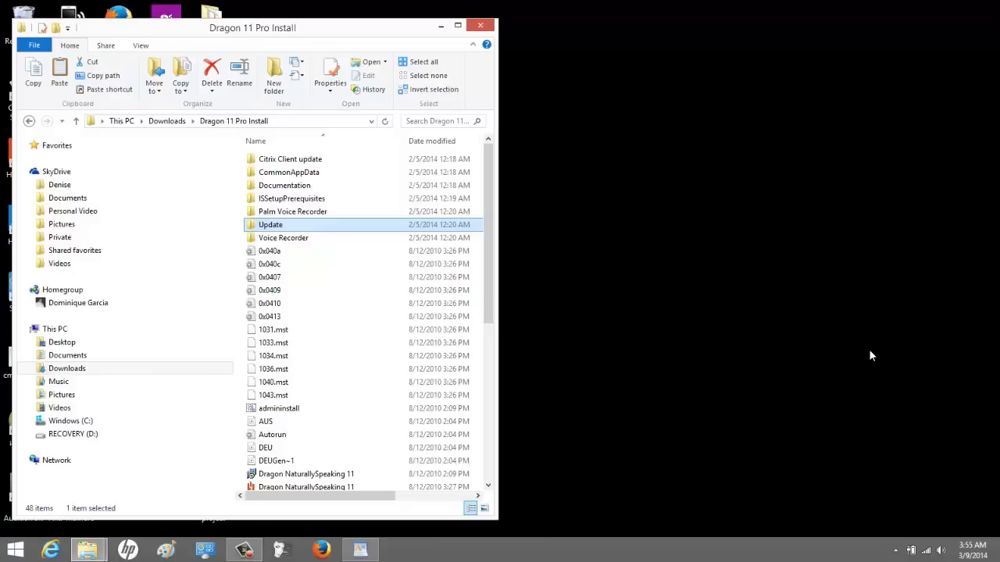
{"action": "mouse_move", "coordinate": [617, 338]}
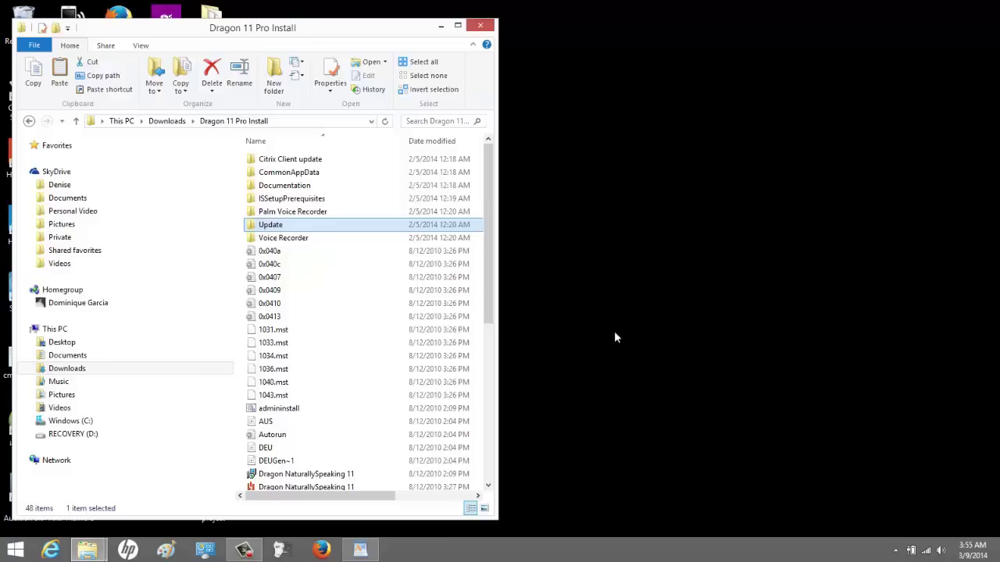
Run DNS11ServicePack1 from the Update folder, finish the 11.5 wizard and close the folder.
{"action": "double_click", "coordinate": [270, 225]}
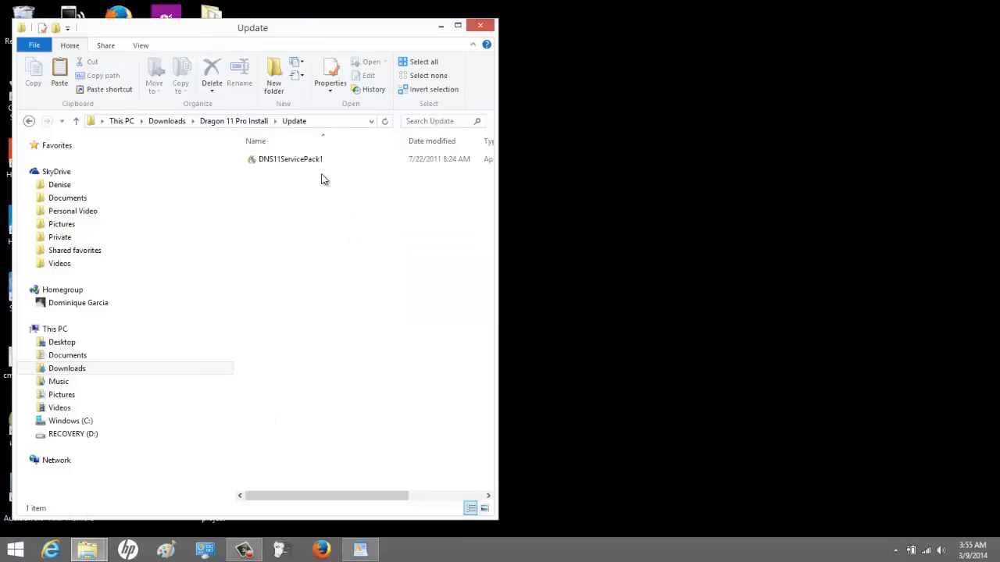
{"action": "left_click", "coordinate": [291, 160]}
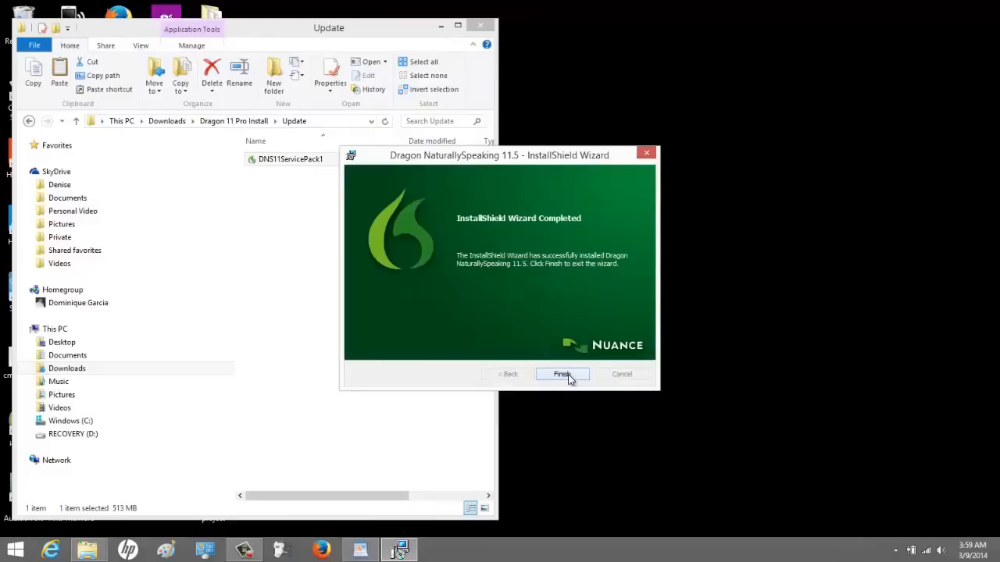
{"action": "left_click", "coordinate": [562, 375]}
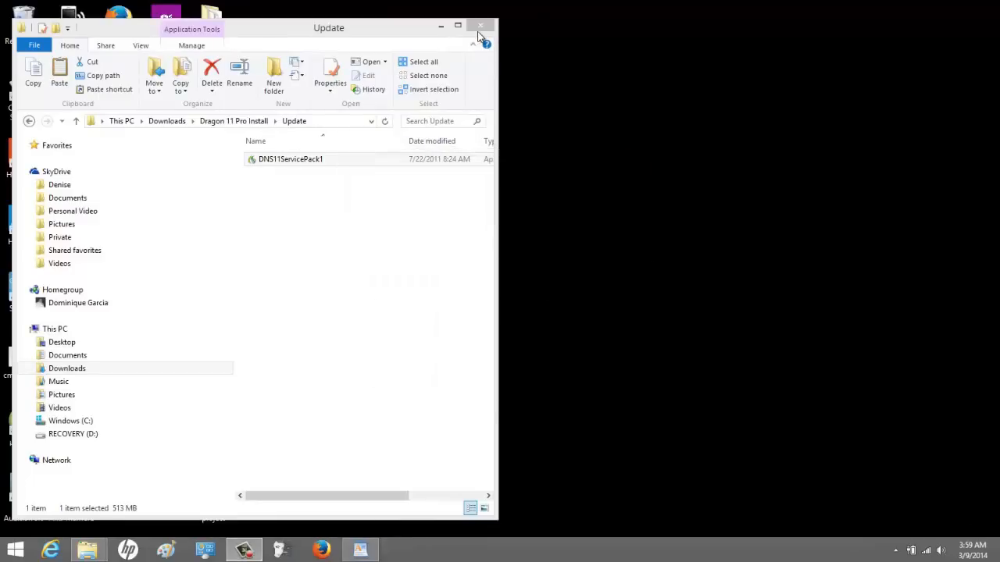
{"action": "left_click", "coordinate": [478, 25]}
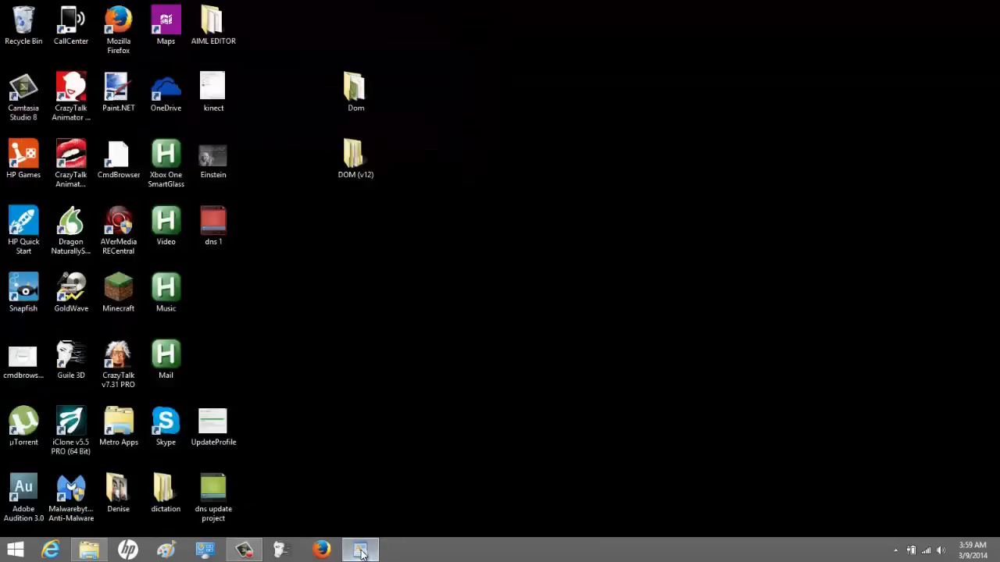
Show the DNS and Denise Install notes with the Step 3 update text highlighted beside the dictation folder.
{"action": "left_click", "coordinate": [360, 550]}
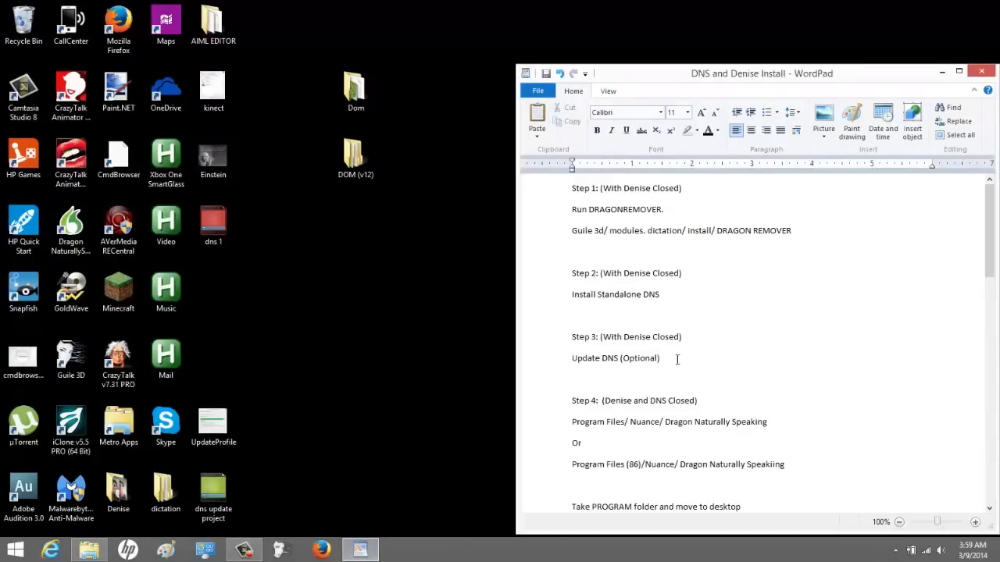
{"action": "left_click_drag", "start_coordinate": [572, 337], "coordinate": [660, 358]}
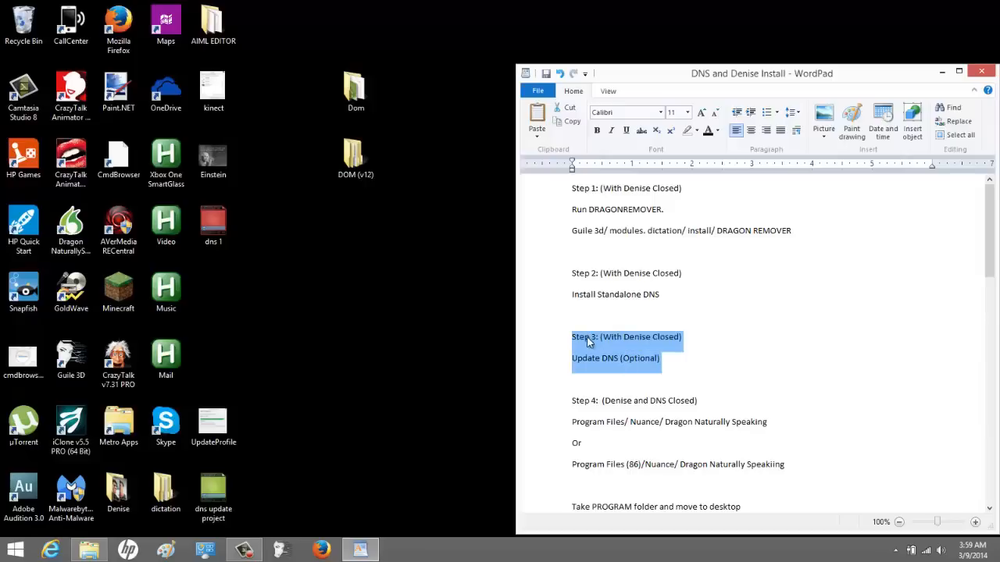
{"action": "left_click", "coordinate": [588, 339]}
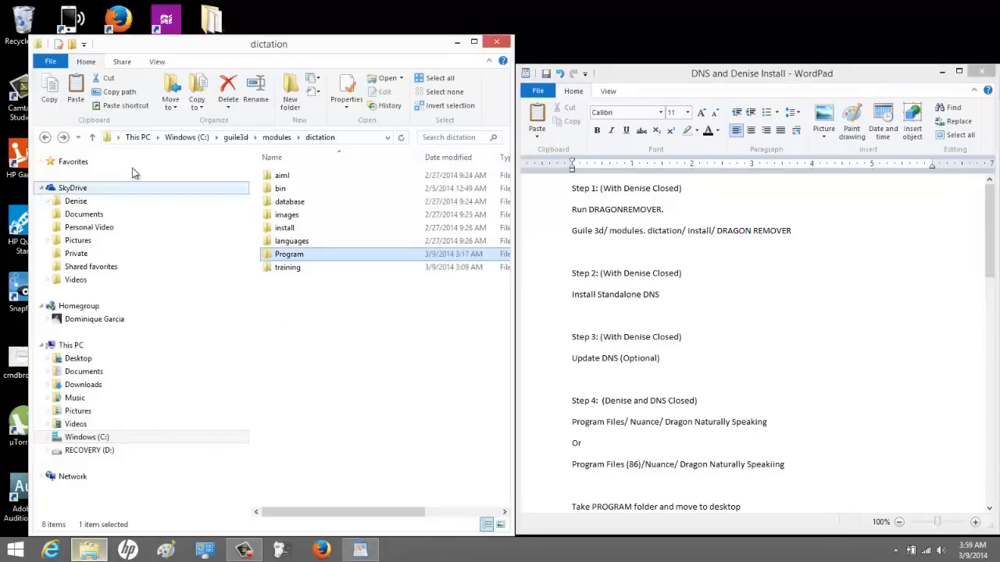
Browse to C:\Program Files (x86)\Nuance\NaturallySpeaking11.
{"action": "left_click", "coordinate": [46, 138]}
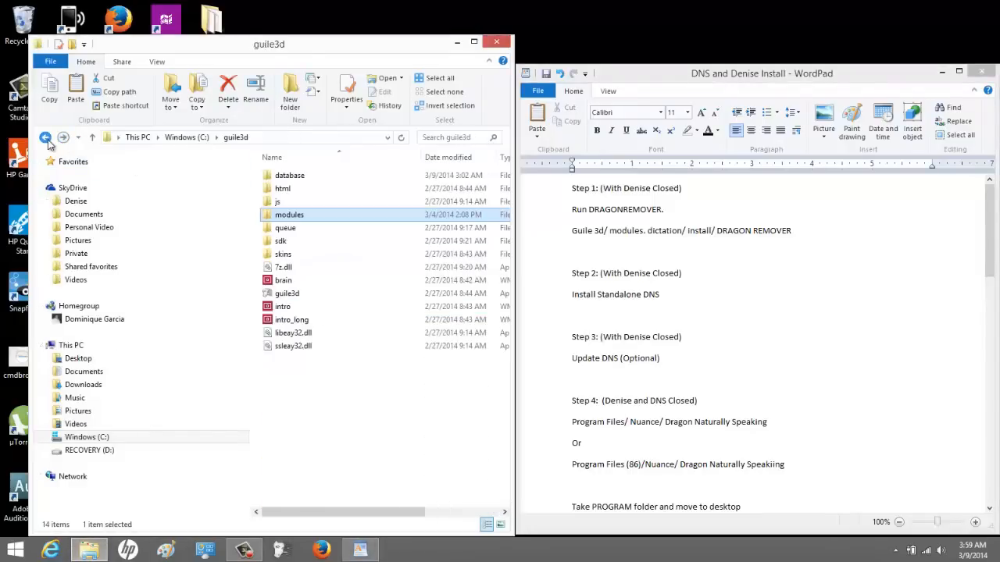
{"action": "left_click", "coordinate": [49, 138]}
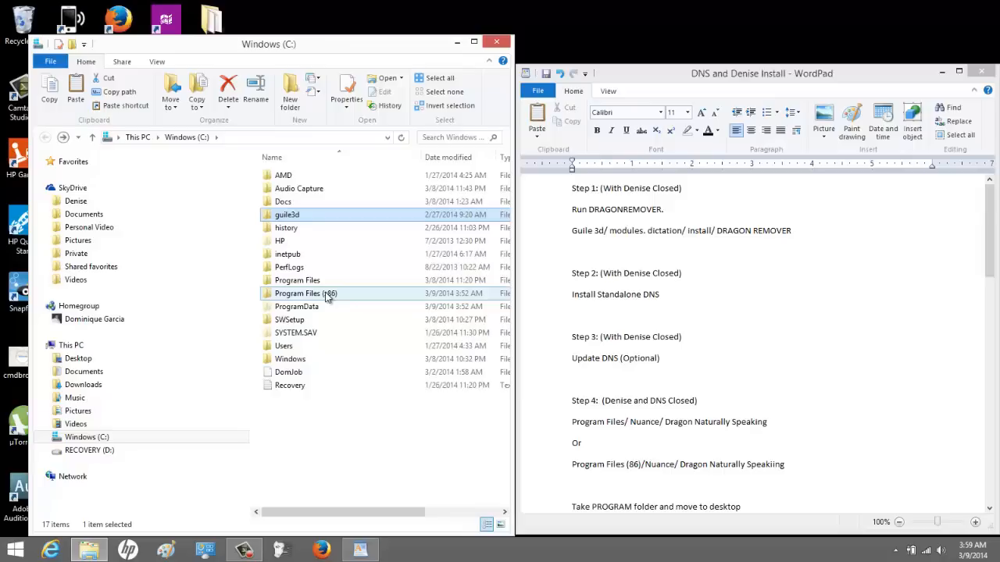
{"action": "double_click", "coordinate": [297, 294]}
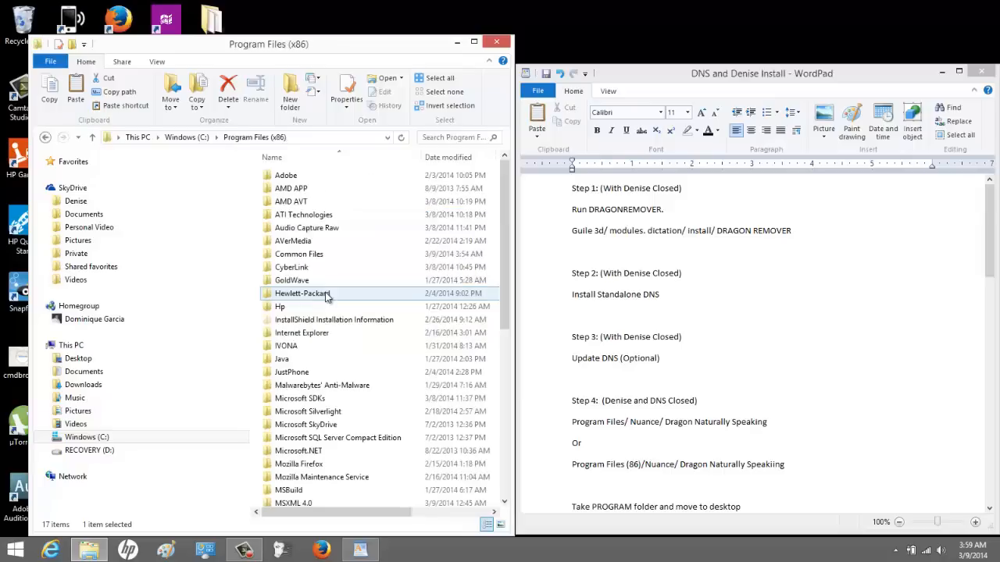
{"action": "scroll", "scroll_direction": "down", "scroll_amount": 3}
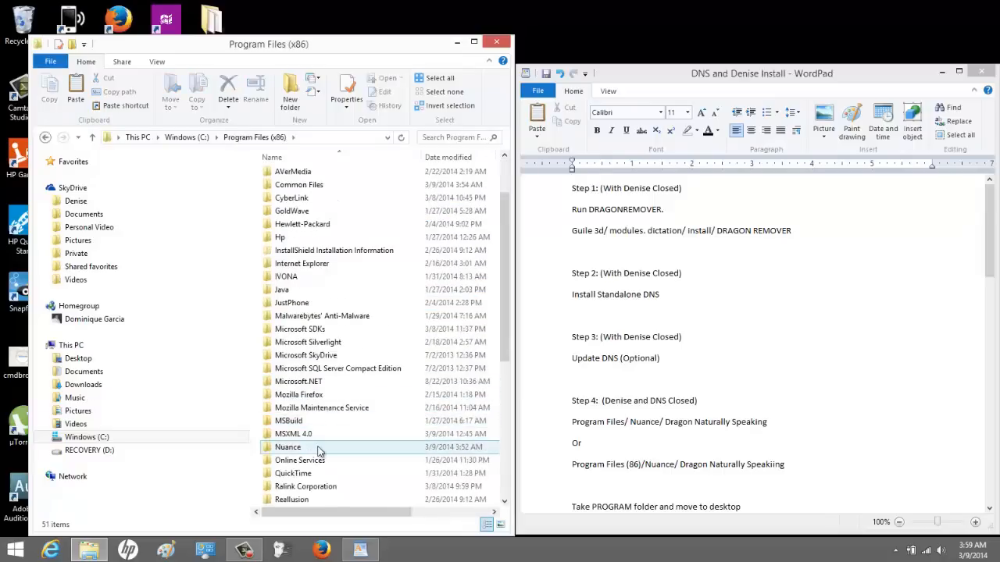
{"action": "double_click", "coordinate": [289, 447]}
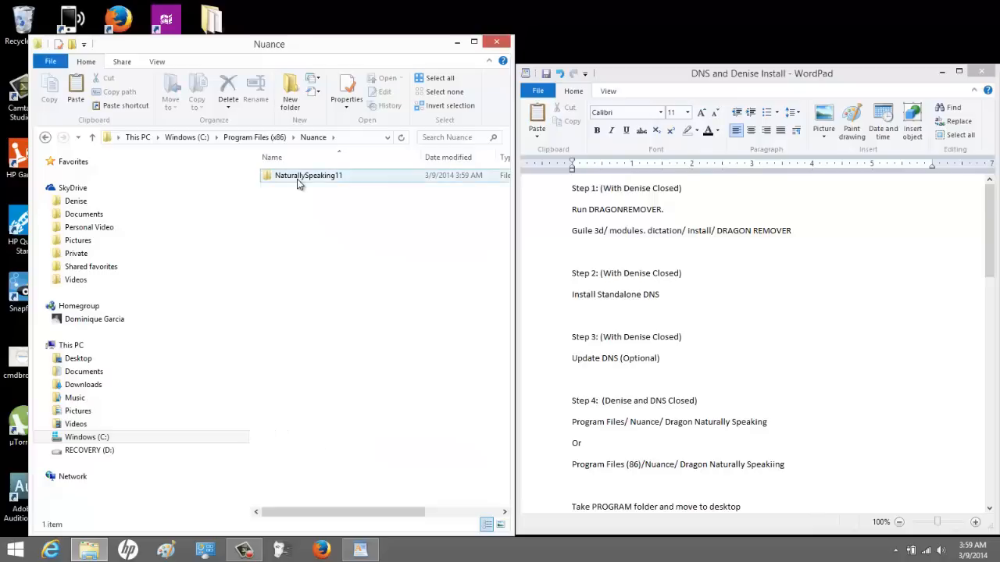
{"action": "double_click", "coordinate": [306, 175]}
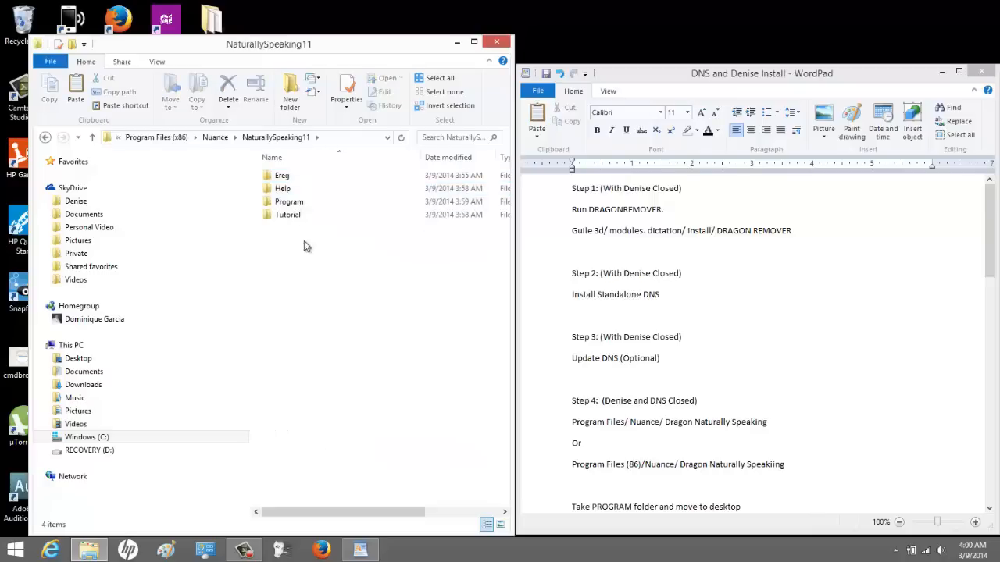
Drag the Program folder onto the desktop, continuing past the administrator prompt.
{"action": "left_click", "coordinate": [289, 201]}
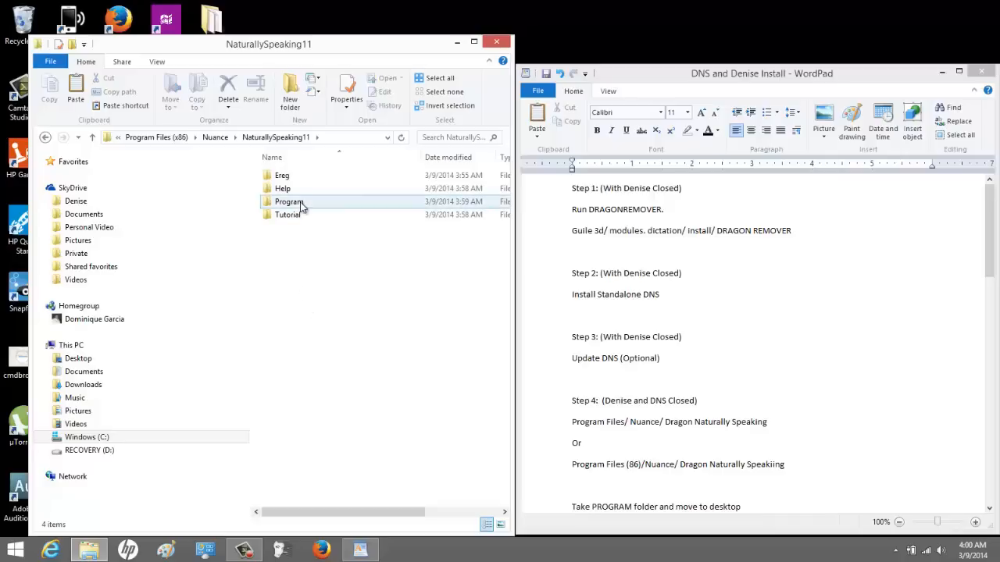
{"action": "left_click", "coordinate": [289, 201]}
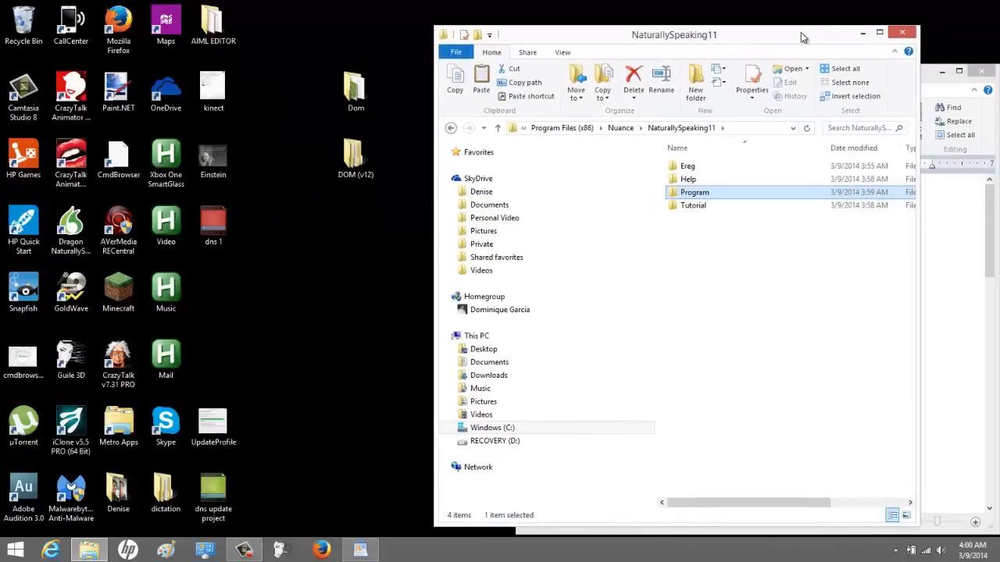
{"action": "mouse_move", "coordinate": [714, 197]}
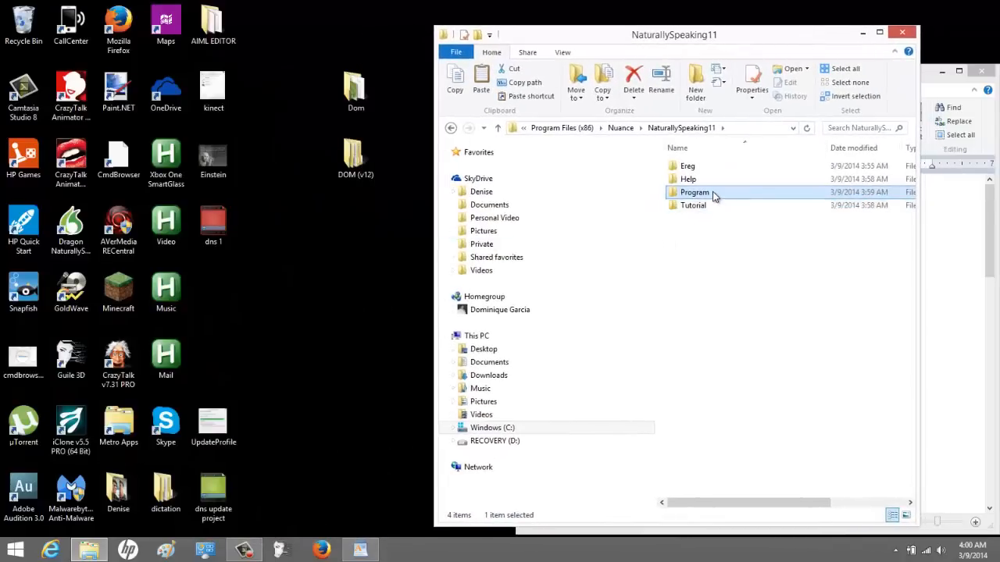
{"action": "left_click_drag", "start_coordinate": [694, 192], "coordinate": [297, 278]}
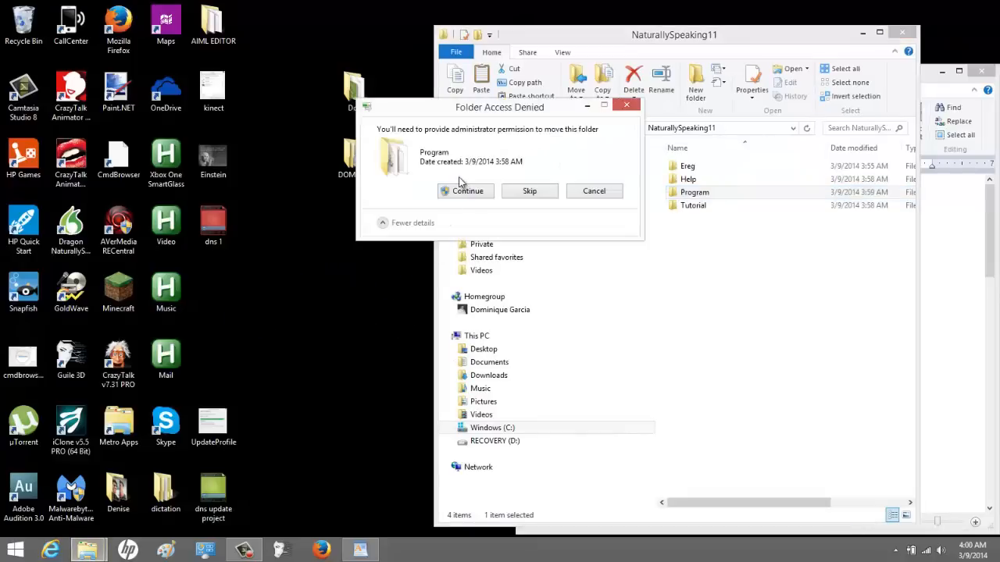
{"action": "left_click", "coordinate": [465, 191]}
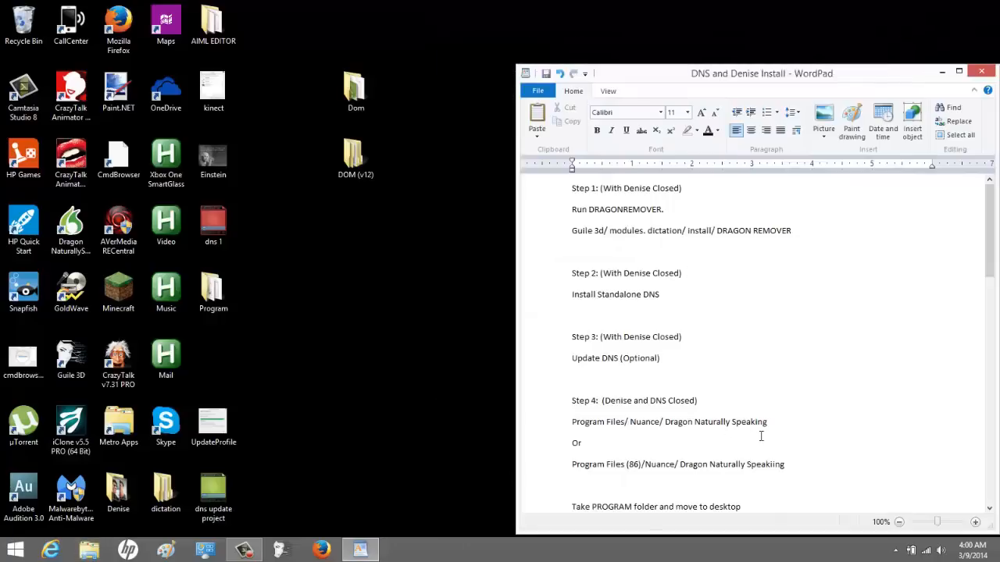
{"action": "mouse_move", "coordinate": [762, 400]}
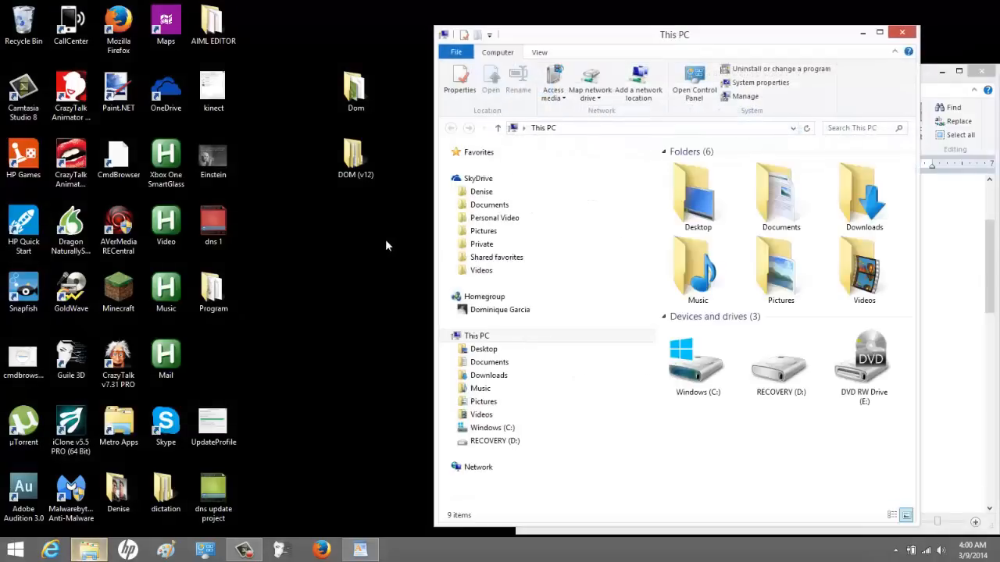
Browse to C:\guile3d\modules\dictation and select its Program folder.
{"action": "double_click", "coordinate": [697, 365]}
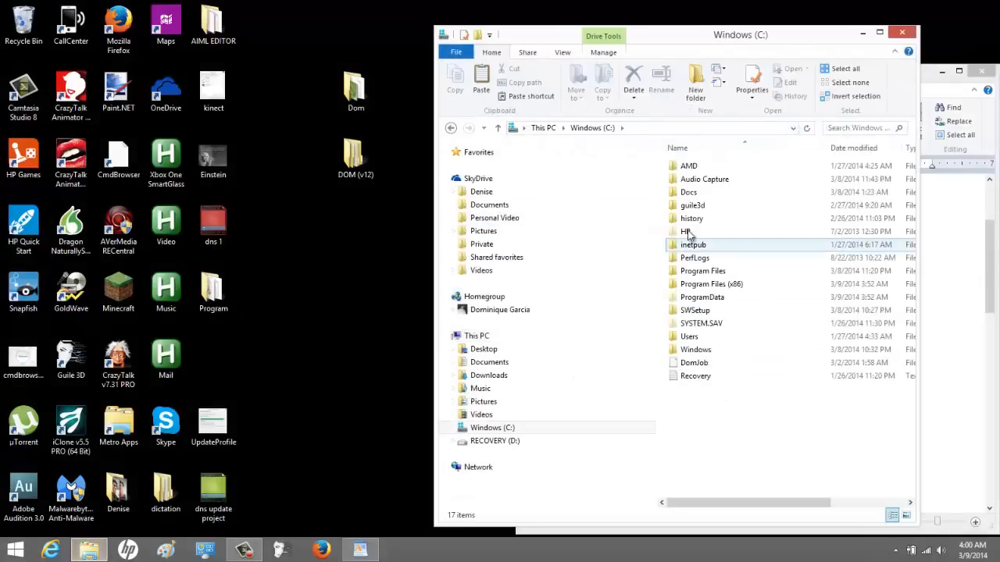
{"action": "double_click", "coordinate": [694, 205]}
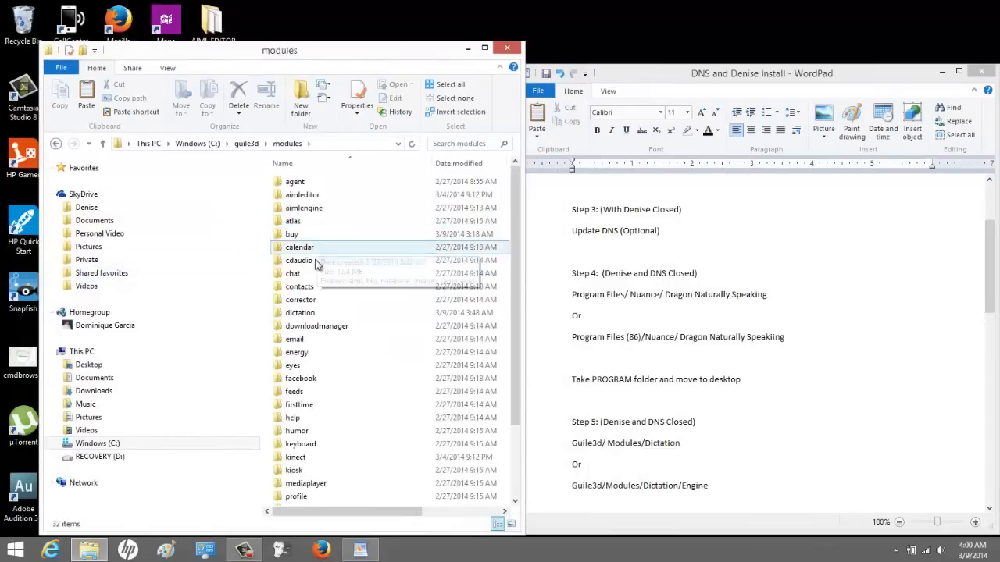
{"action": "double_click", "coordinate": [300, 313]}
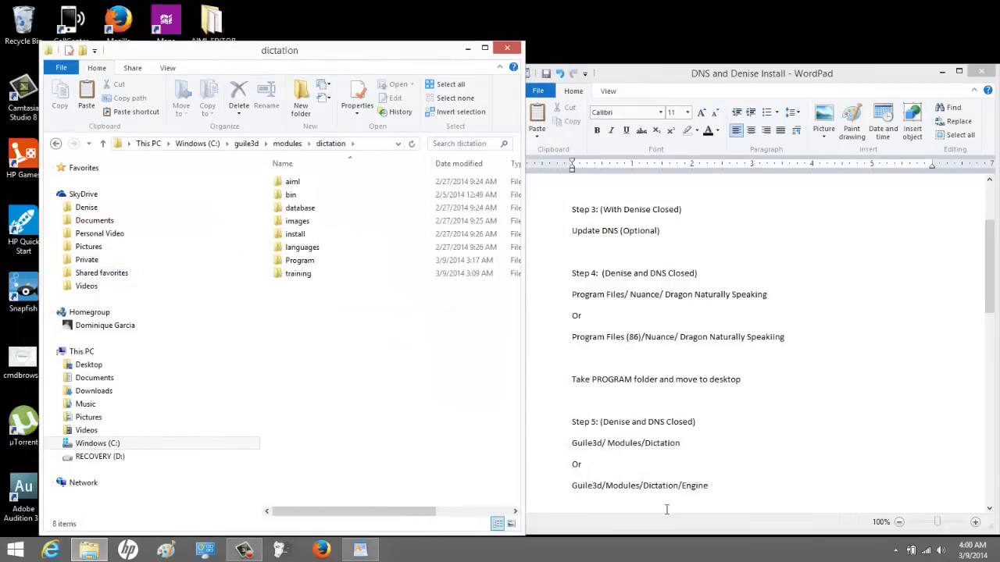
{"action": "scroll", "scroll_direction": "down", "scroll_amount": 3}
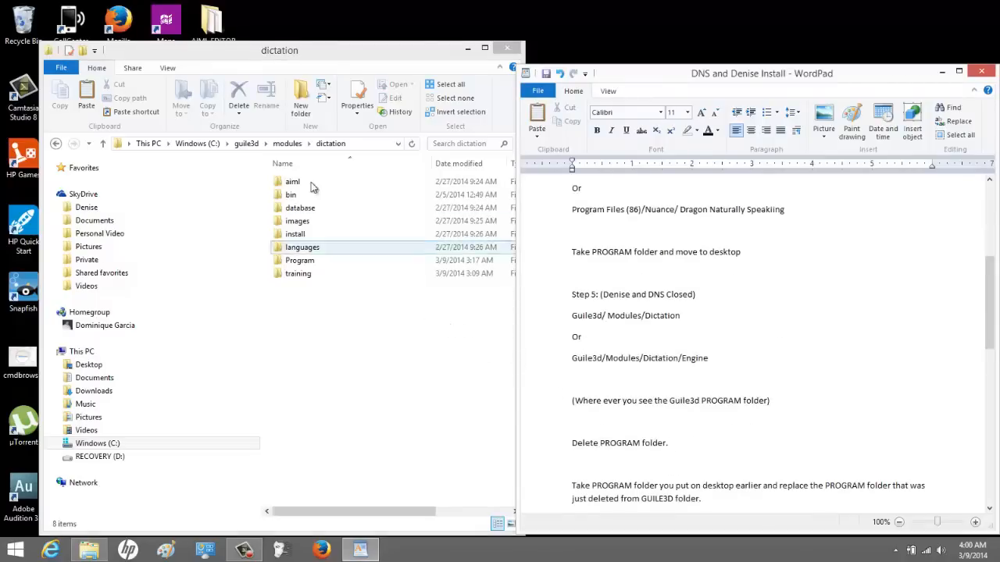
{"action": "left_click", "coordinate": [300, 260]}
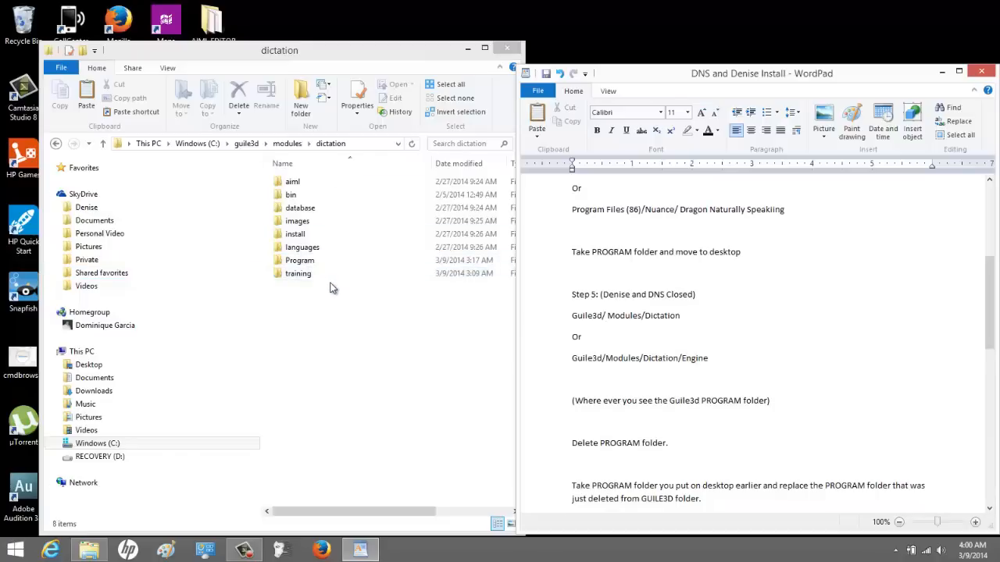
{"action": "left_click", "coordinate": [303, 247]}
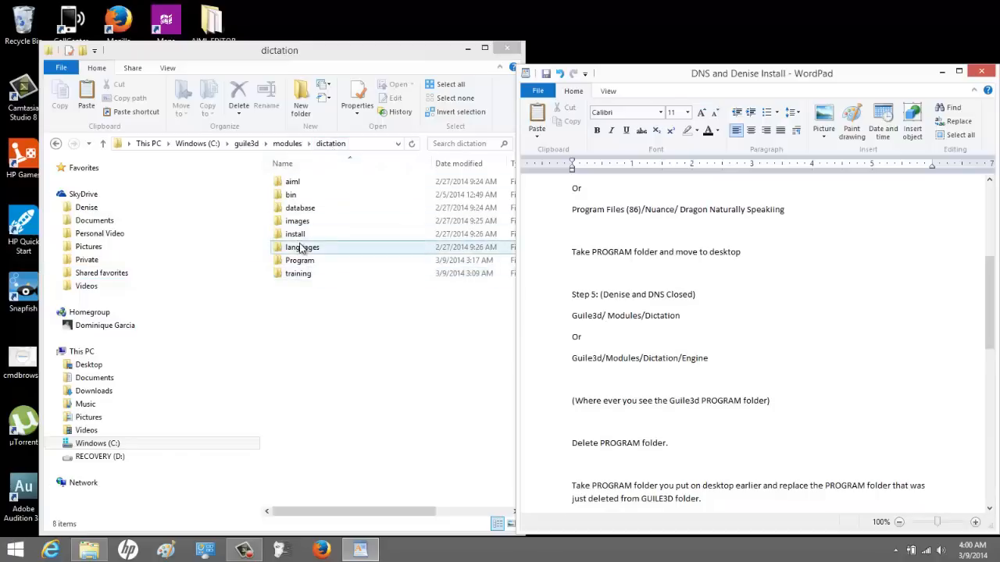
{"action": "left_click", "coordinate": [300, 259]}
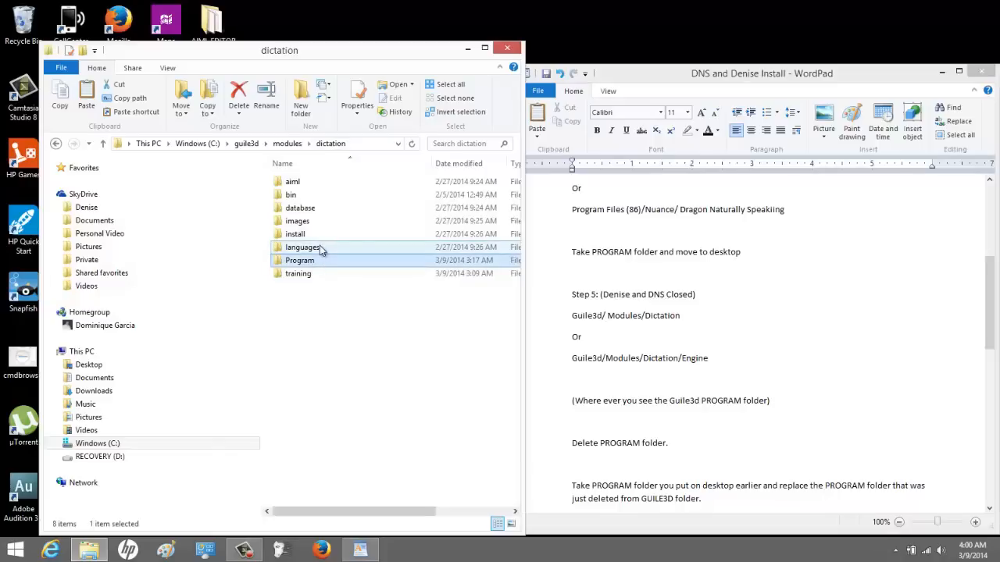
{"action": "mouse_move", "coordinate": [300, 259]}
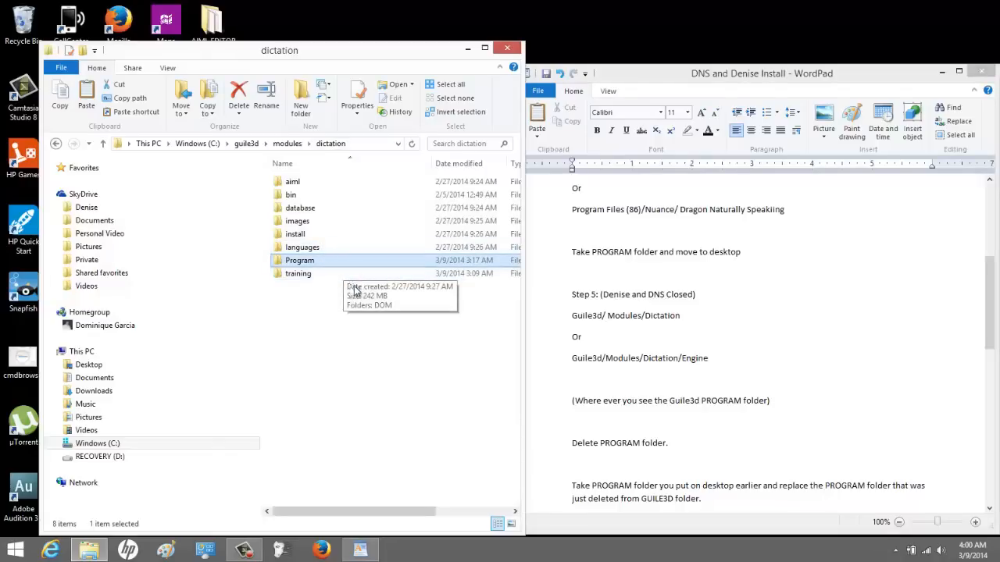
{"action": "mouse_move", "coordinate": [325, 247]}
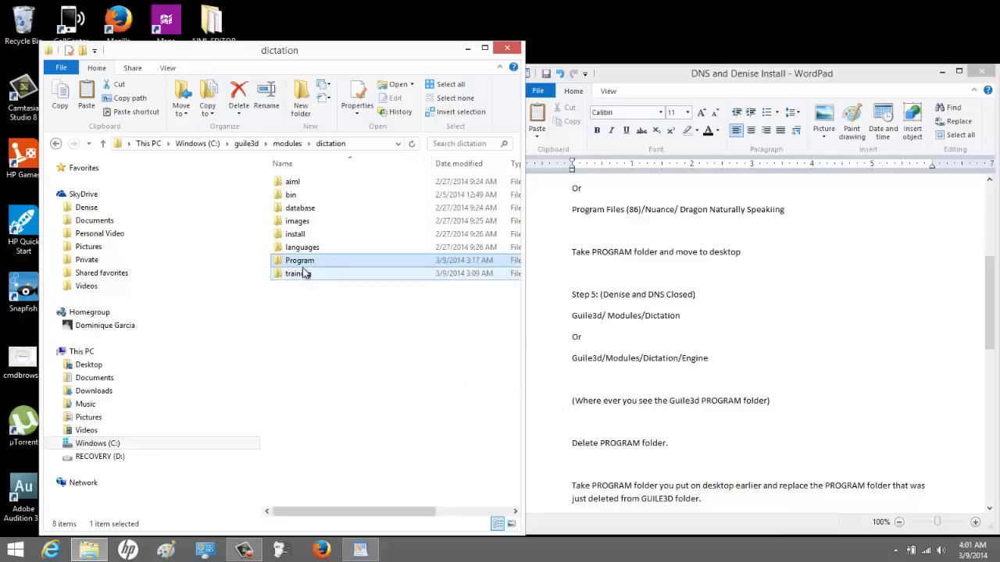
Delete the old Program folder from dictation and go back up to the guile3d folder.
{"action": "double_click", "coordinate": [300, 259]}
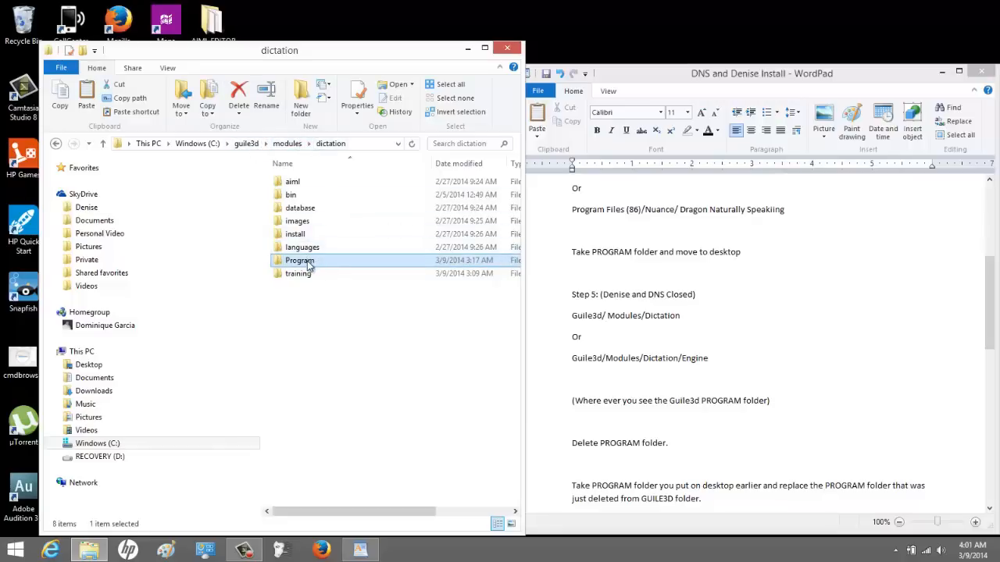
{"action": "right_click", "coordinate": [300, 260]}
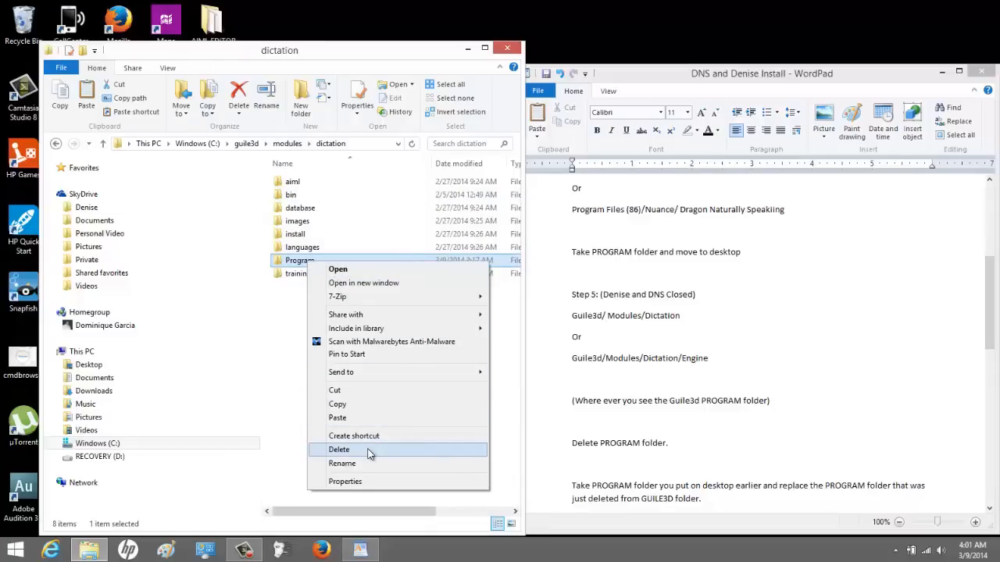
{"action": "left_click", "coordinate": [339, 450]}
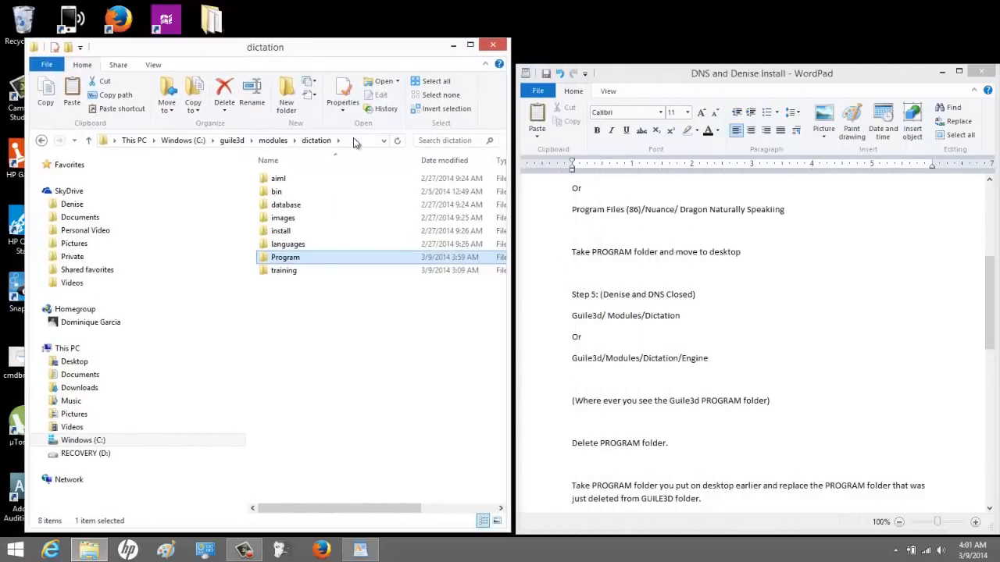
{"action": "scroll", "scroll_direction": "down", "scroll_amount": 3}
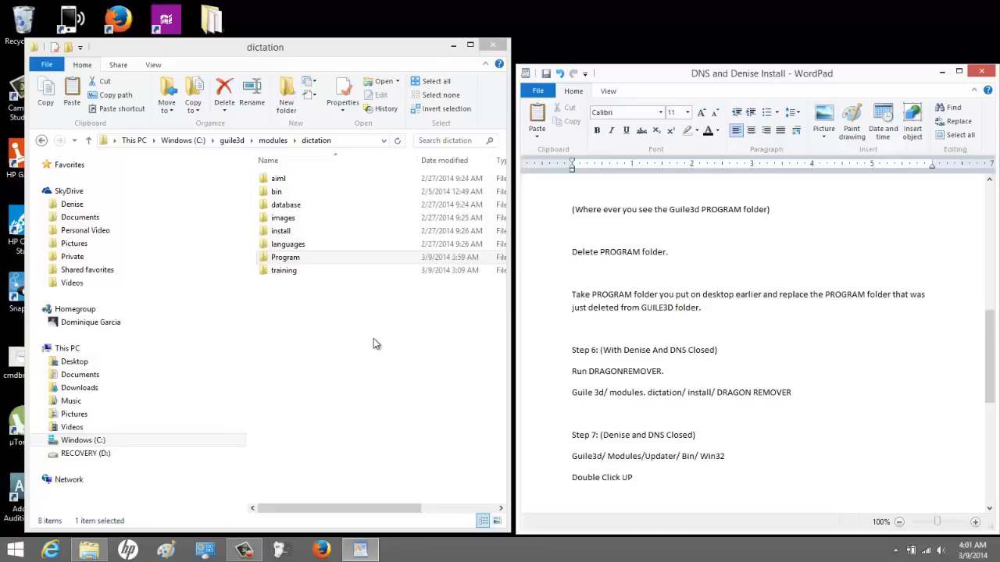
{"action": "left_click", "coordinate": [232, 141]}
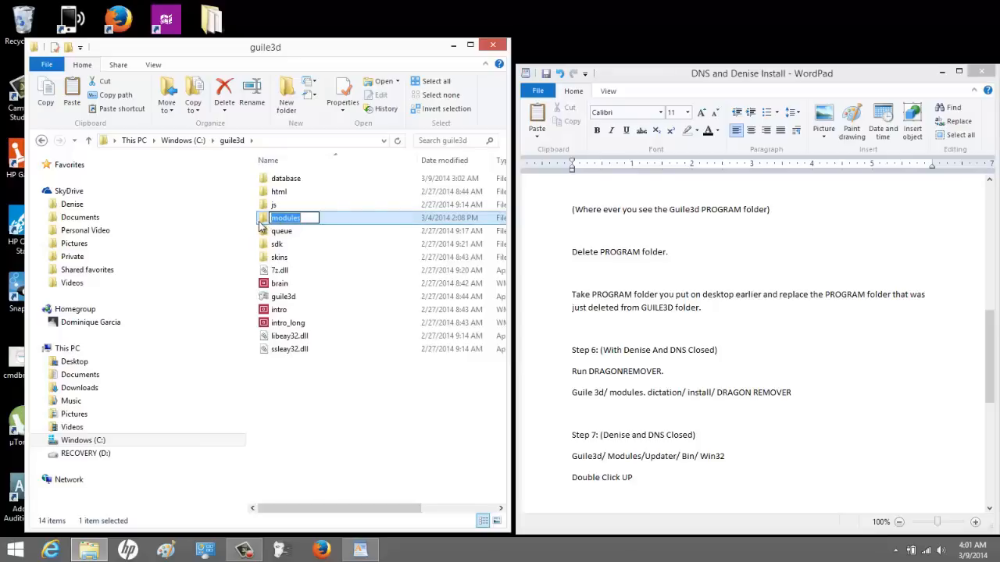
Run dragonremover from dictation\install, approve UAC and start cleaning, letting running apps close.
{"action": "double_click", "coordinate": [285, 217]}
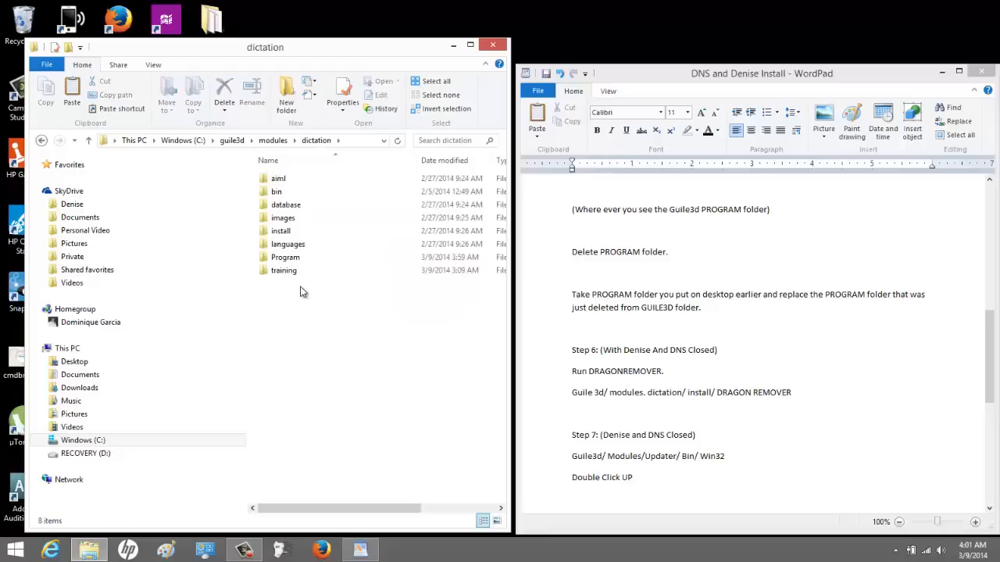
{"action": "double_click", "coordinate": [281, 231]}
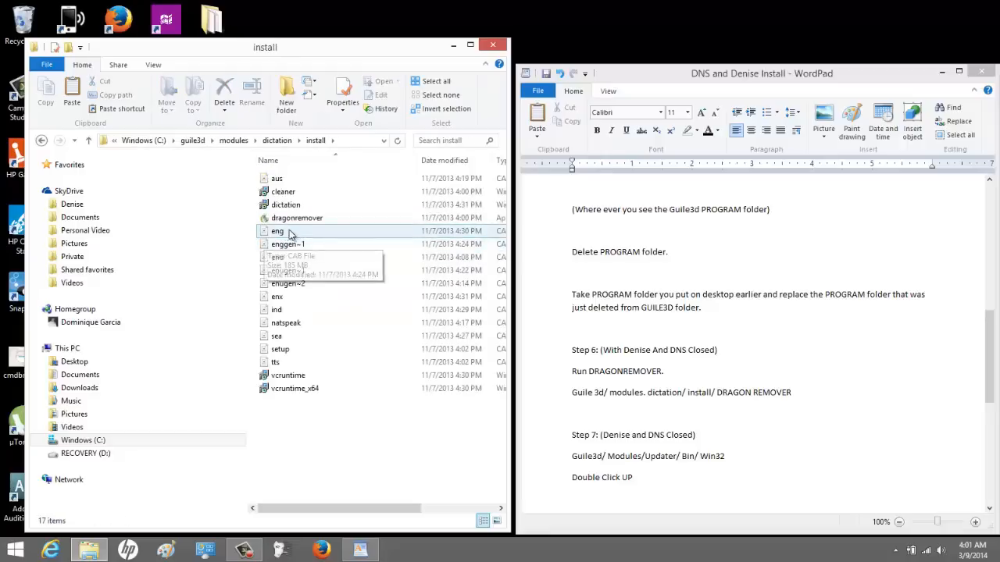
{"action": "double_click", "coordinate": [298, 218]}
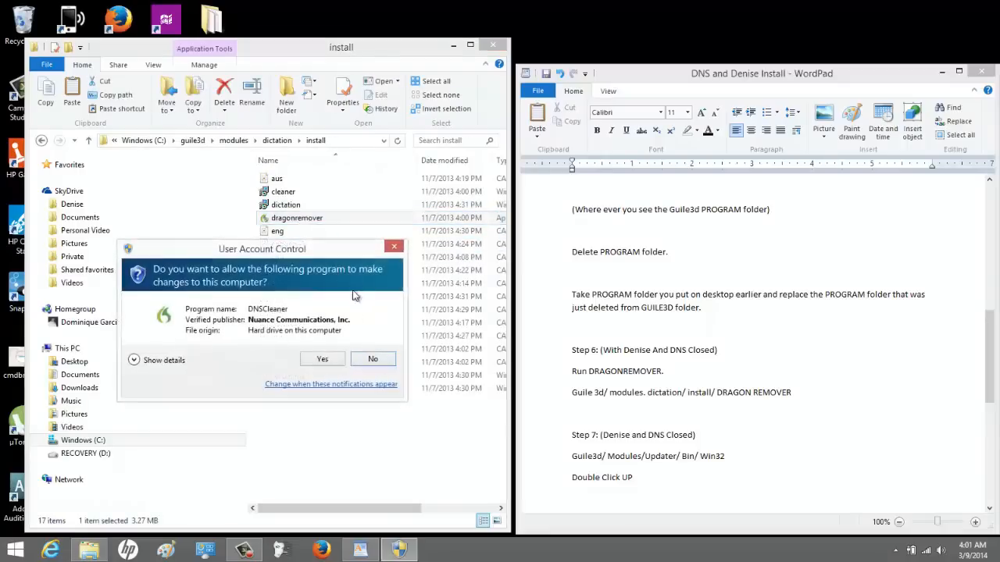
{"action": "left_click", "coordinate": [322, 358]}
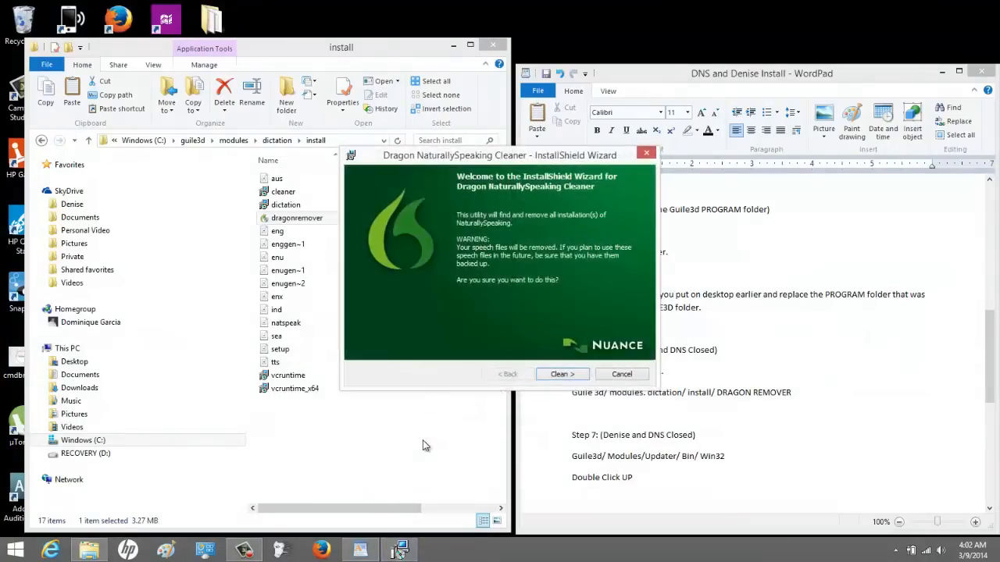
{"action": "mouse_move", "coordinate": [397, 446]}
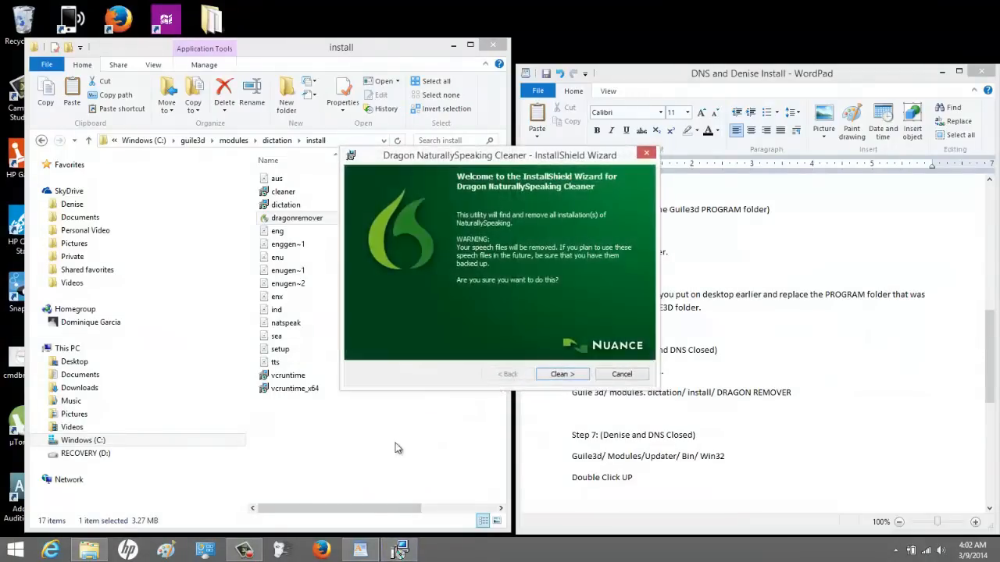
{"action": "left_click", "coordinate": [563, 375]}
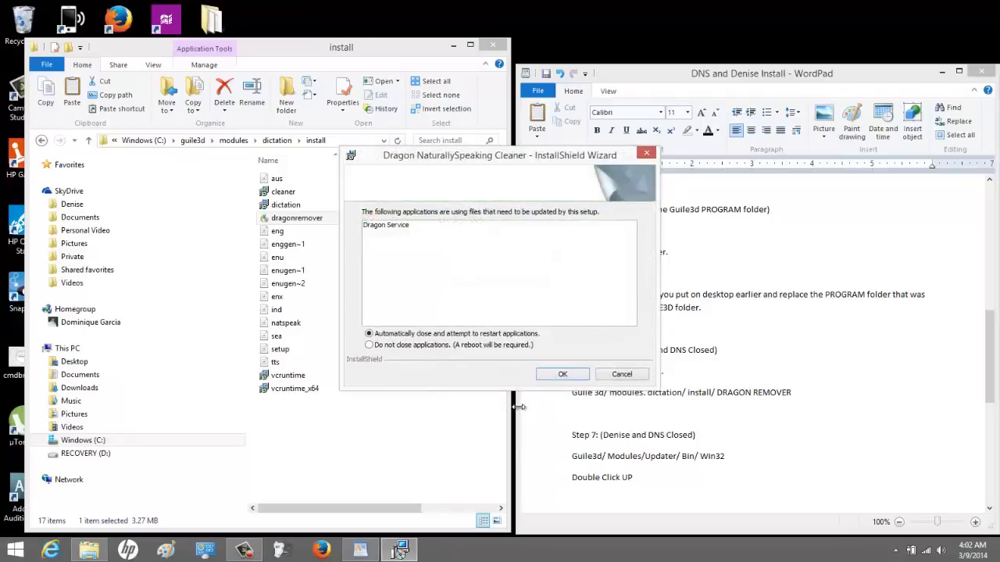
{"action": "left_click", "coordinate": [562, 375]}
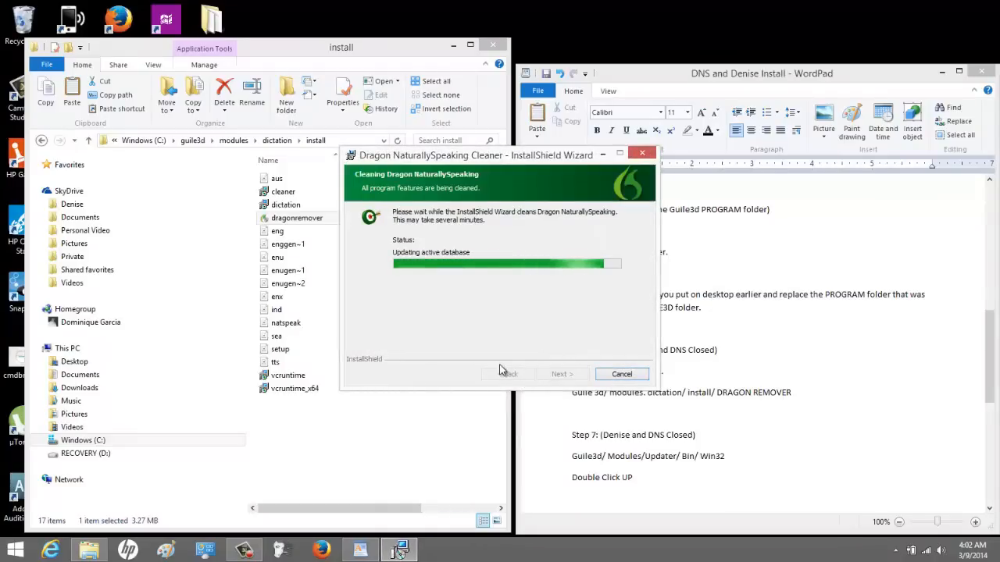
{"action": "mouse_move", "coordinate": [497, 344]}
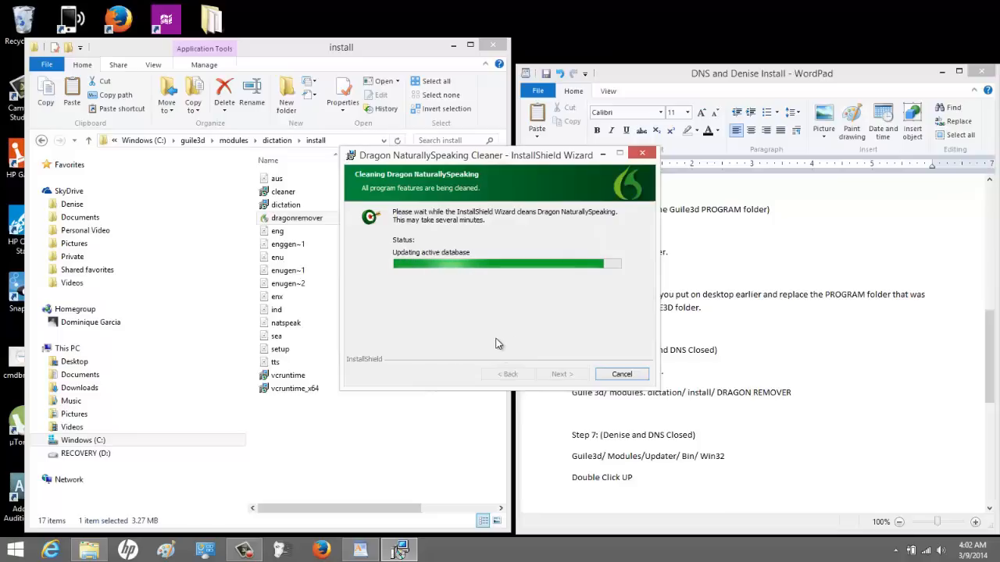
{"action": "mouse_move", "coordinate": [481, 347]}
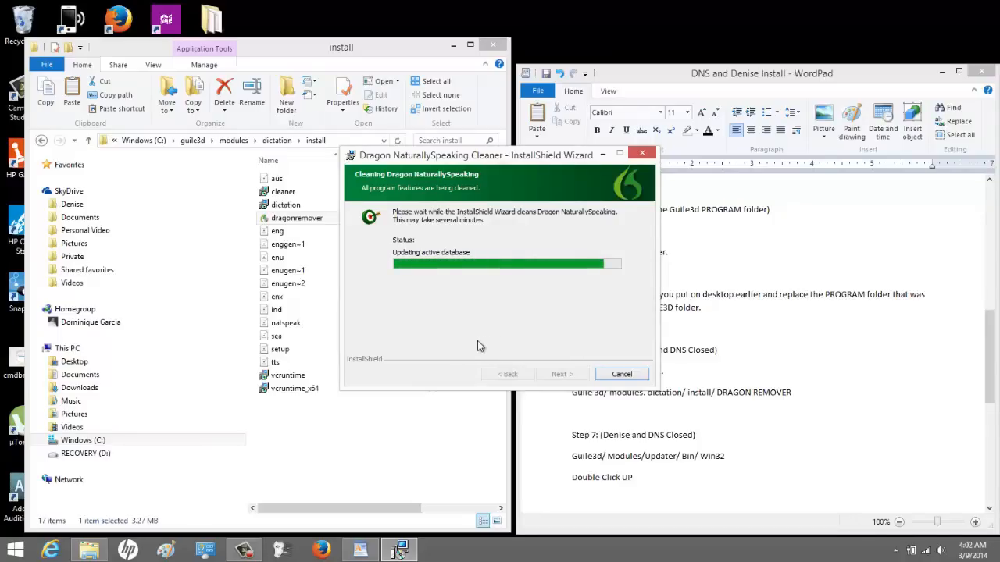
{"action": "mouse_move", "coordinate": [474, 346]}
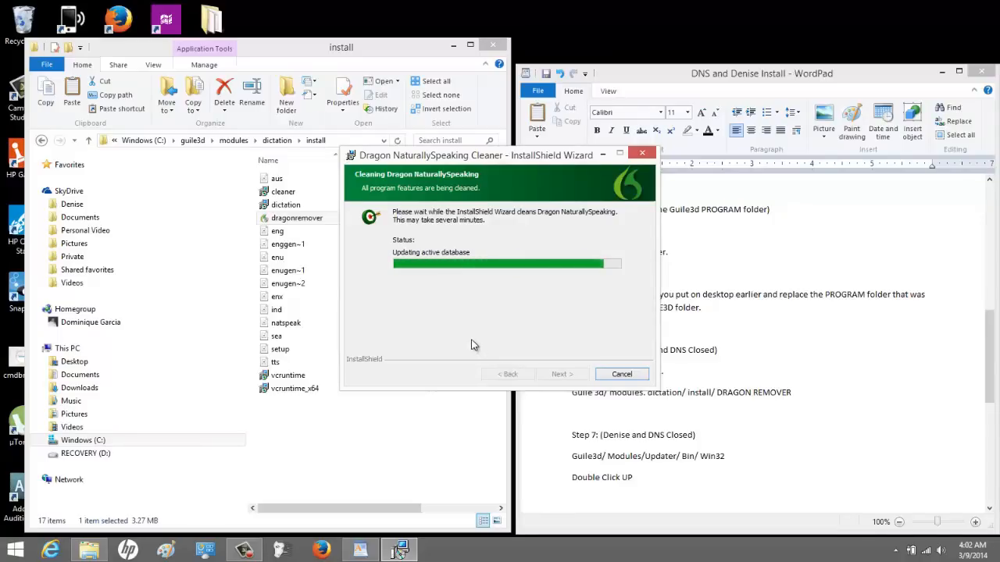
{"action": "mouse_move", "coordinate": [423, 361]}
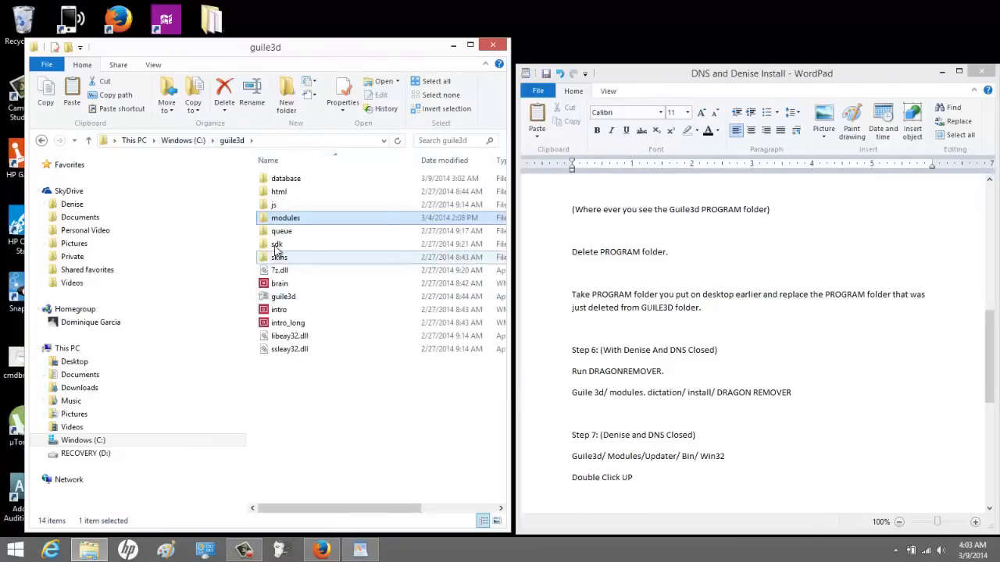
Launch the up program from modules\updater\bin\win32 and approve its UAC prompt.
{"action": "double_click", "coordinate": [285, 218]}
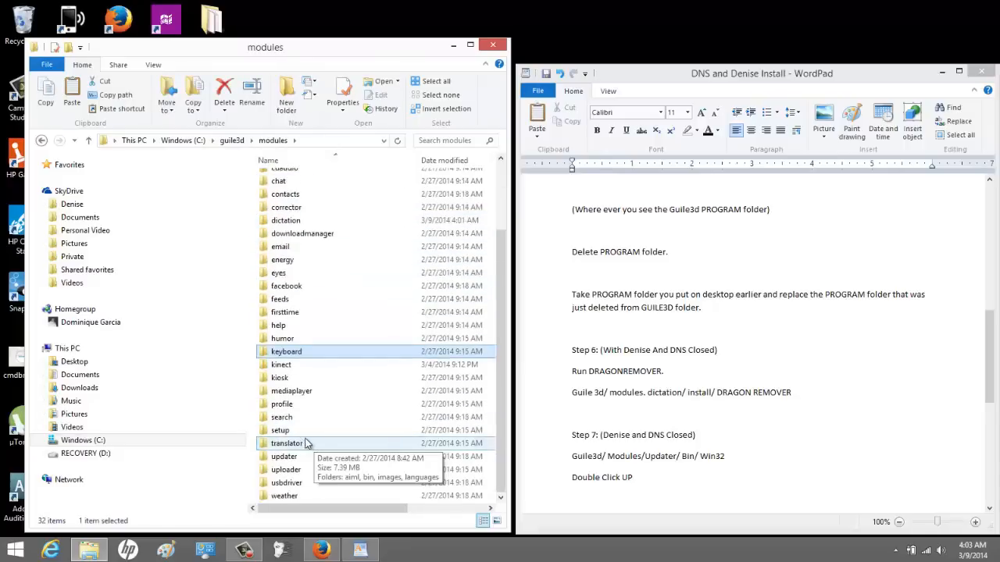
{"action": "double_click", "coordinate": [286, 456]}
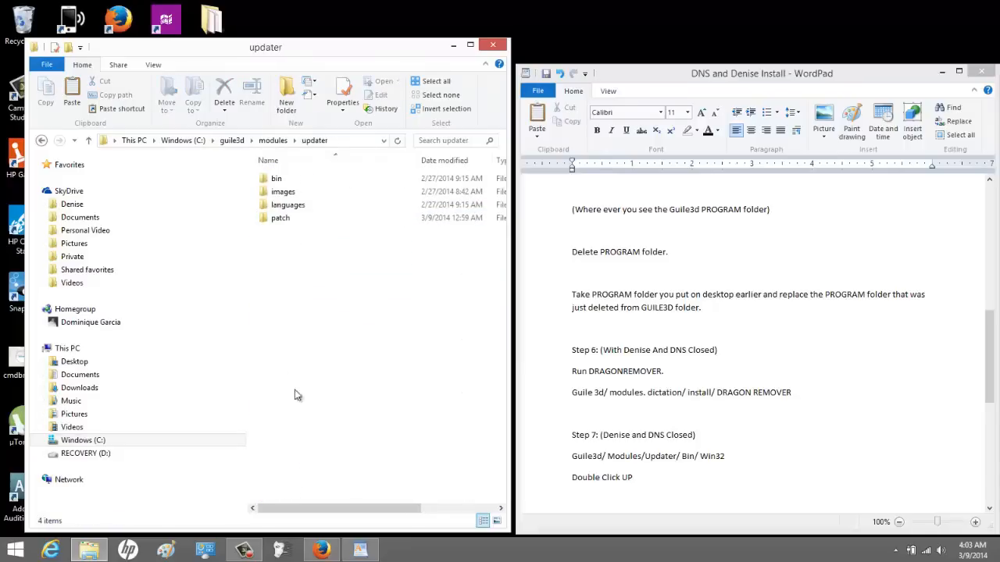
{"action": "double_click", "coordinate": [275, 178]}
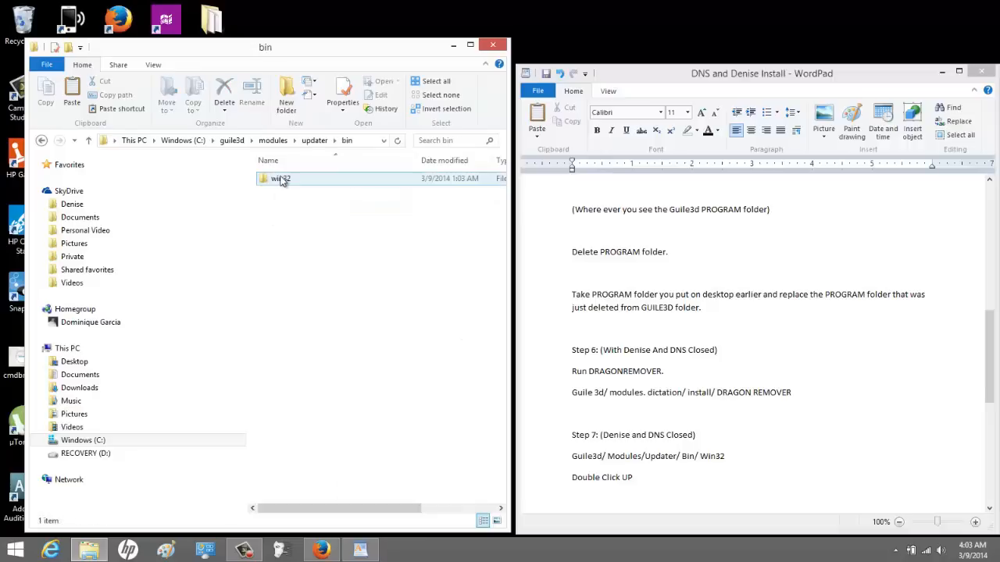
{"action": "double_click", "coordinate": [275, 178]}
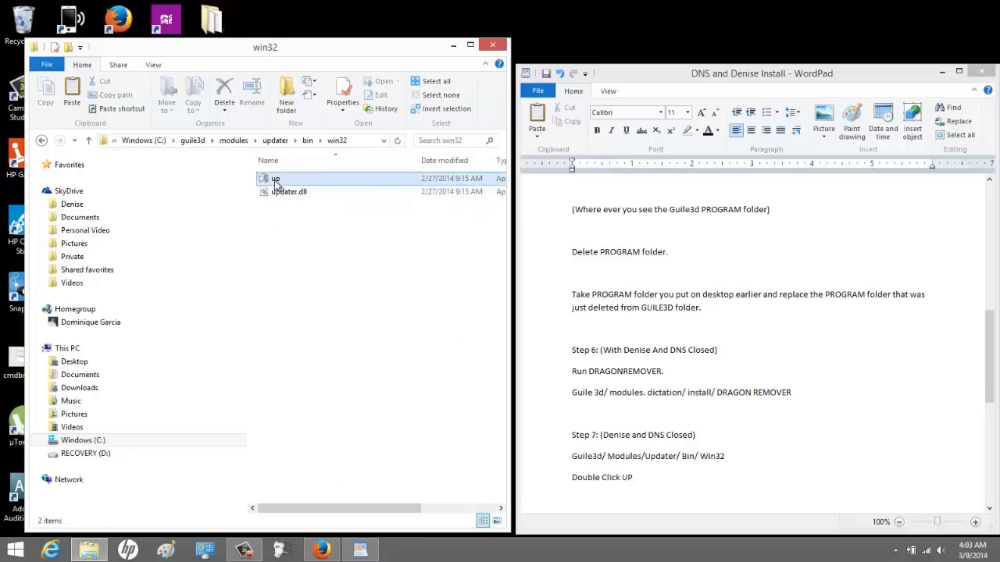
{"action": "left_click", "coordinate": [275, 178]}
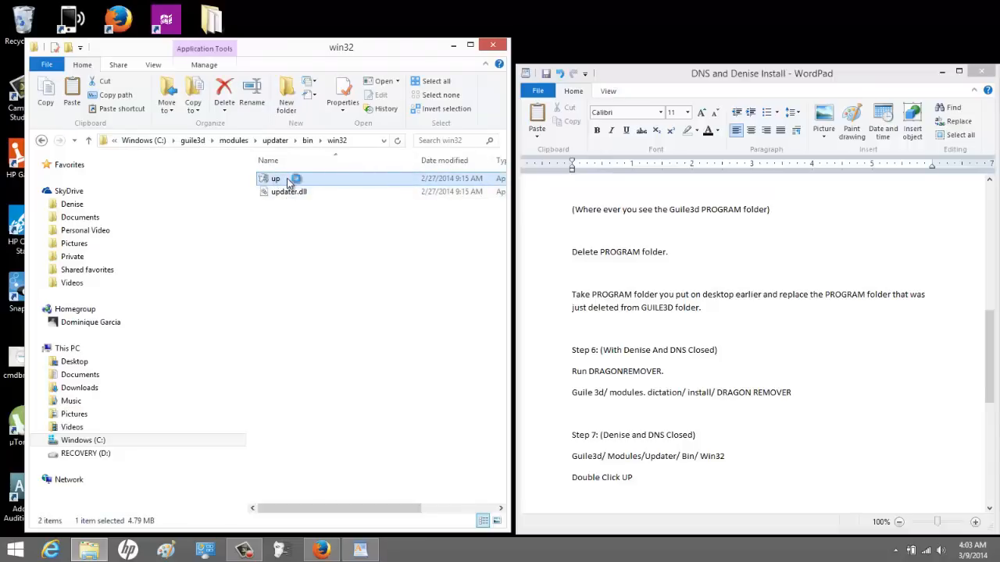
{"action": "double_click", "coordinate": [275, 178]}
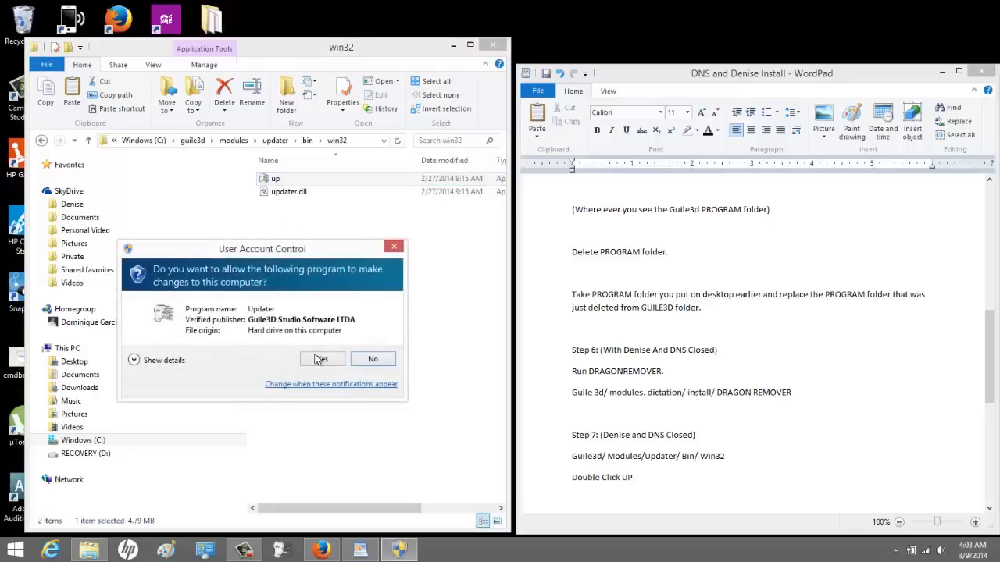
{"action": "left_click", "coordinate": [322, 358]}
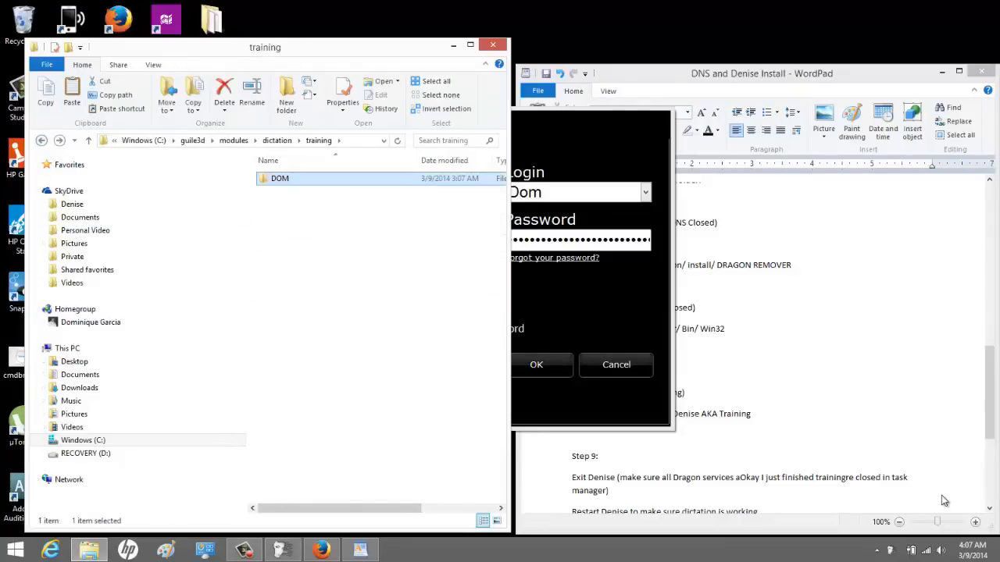
Delete the DOM voice profile folder, close the training window and log in to Denise.
{"action": "right_click", "coordinate": [278, 178]}
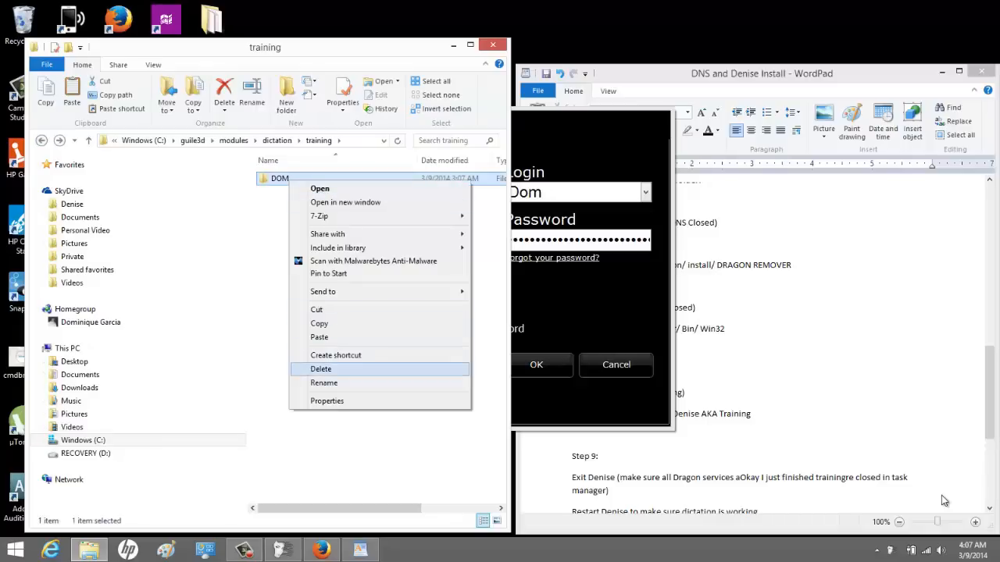
{"action": "left_click", "coordinate": [320, 368]}
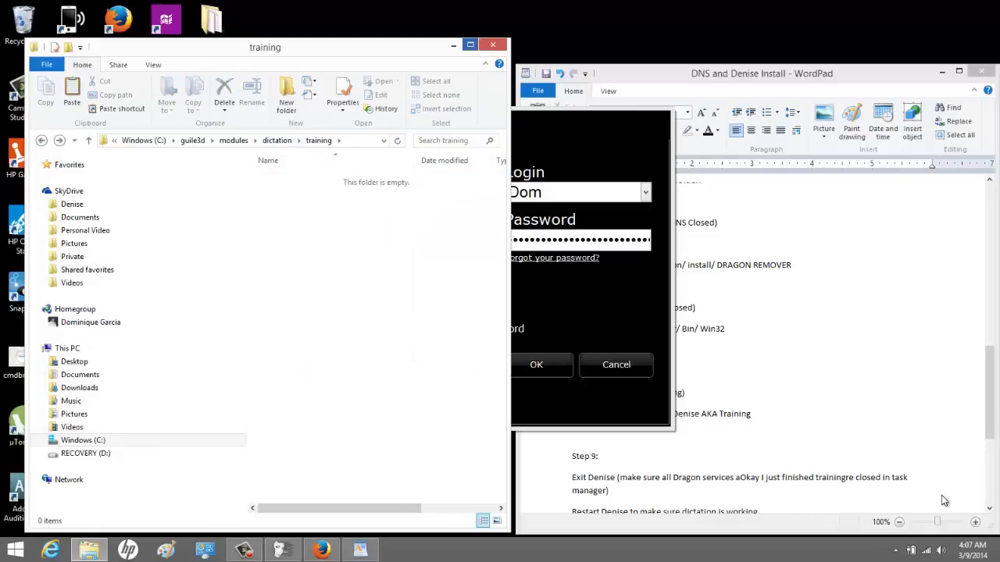
{"action": "left_click", "coordinate": [497, 44]}
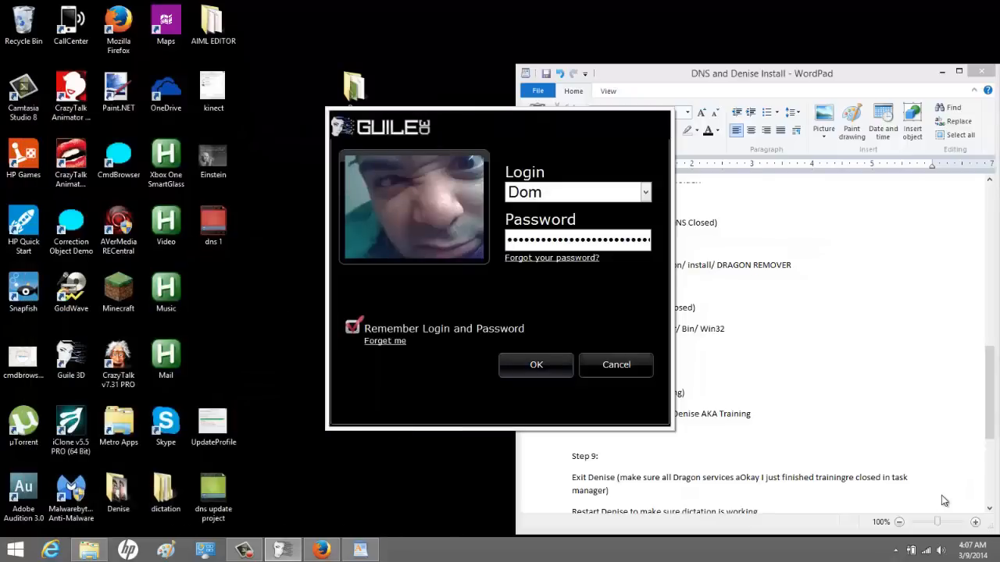
{"action": "left_click", "coordinate": [536, 366]}
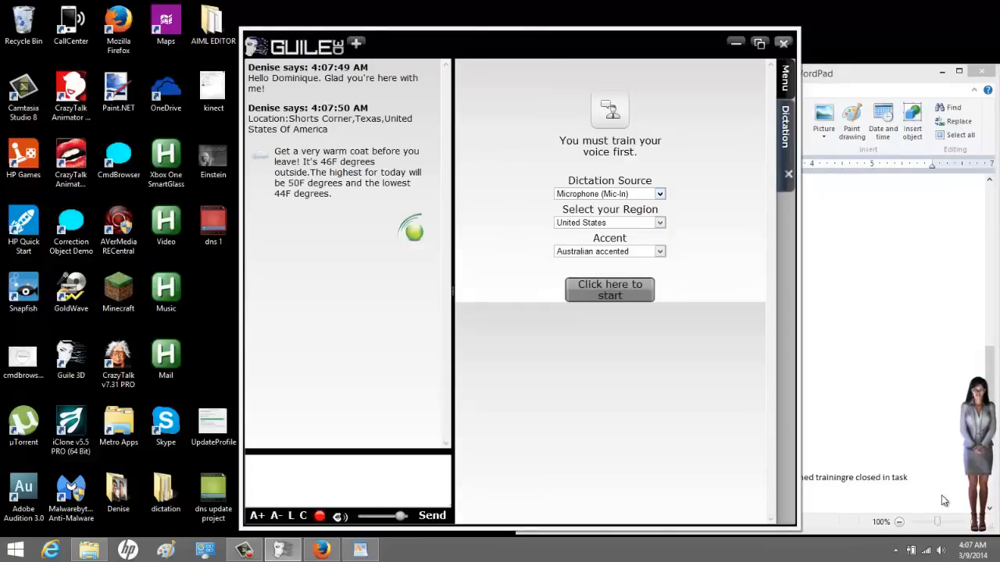
Choose the dictation accent, then start voice training from the Speech Rec. settings.
{"action": "left_click", "coordinate": [660, 250]}
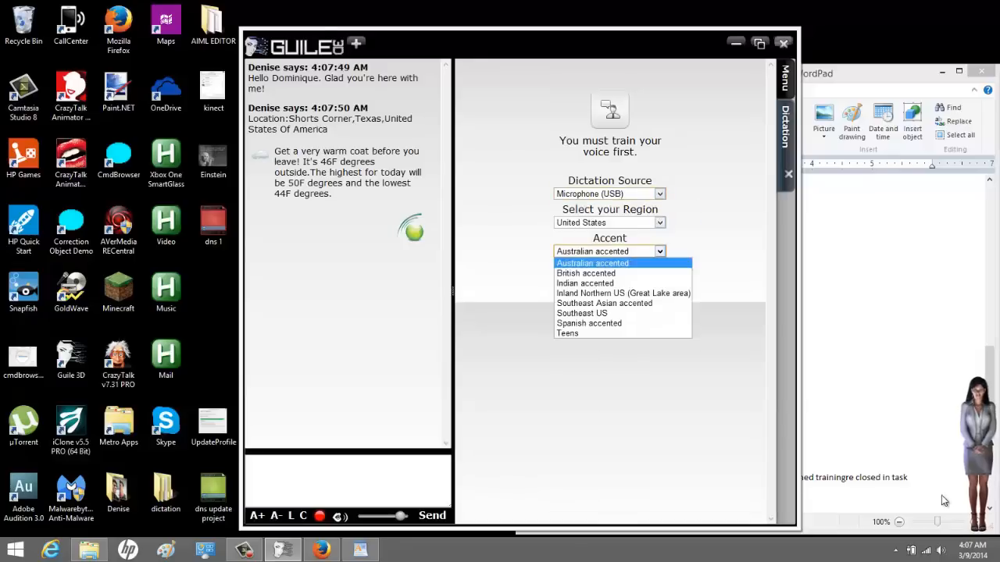
{"action": "left_click", "coordinate": [582, 313]}
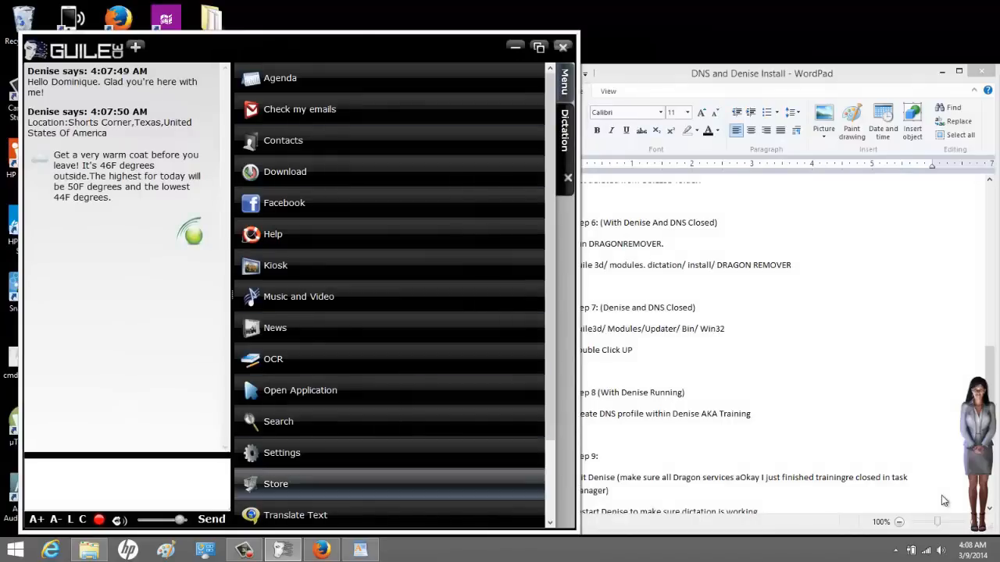
{"action": "left_click", "coordinate": [281, 453]}
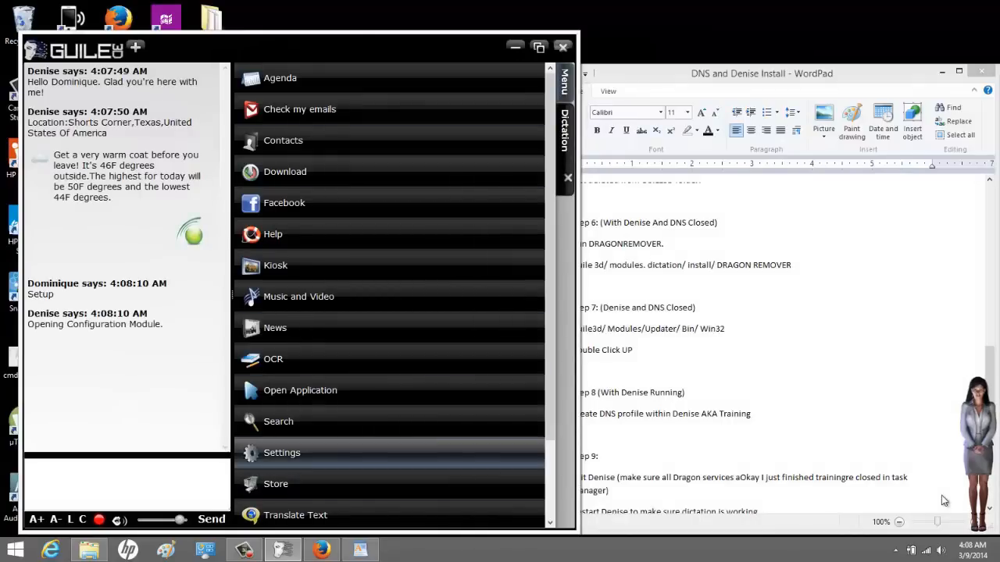
{"action": "left_click", "coordinate": [281, 453]}
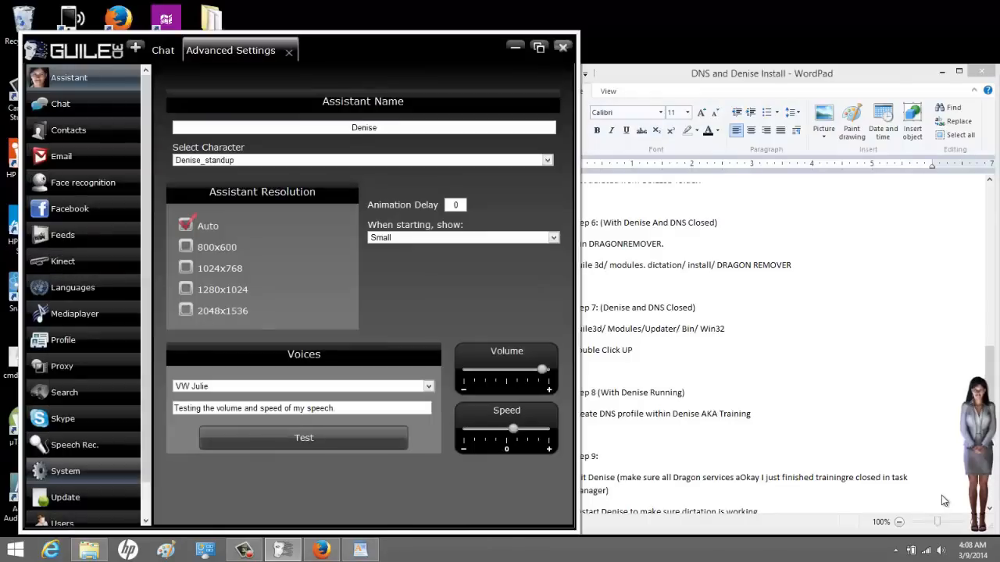
{"action": "left_click", "coordinate": [75, 445]}
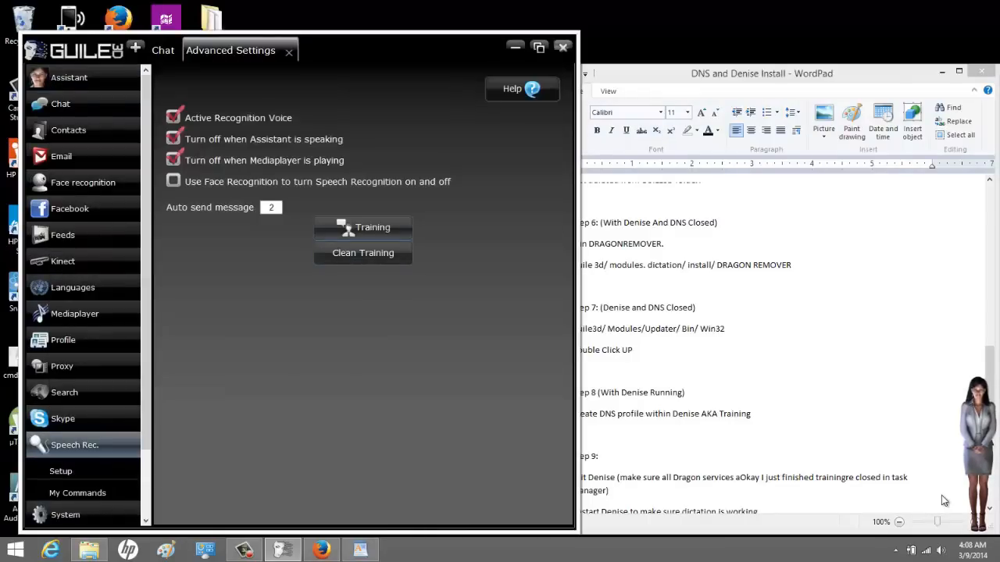
{"action": "left_click", "coordinate": [162, 50]}
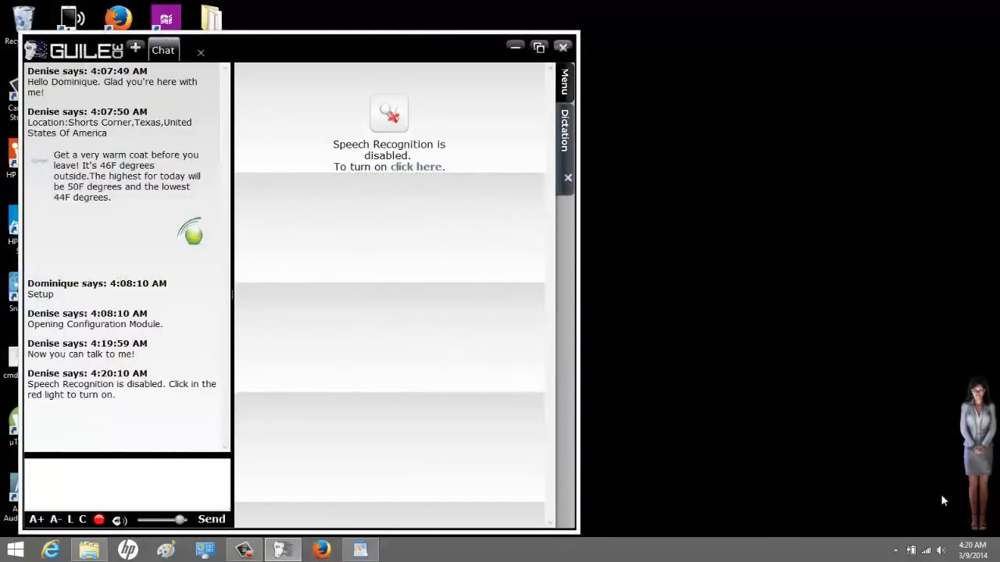
{"action": "mouse_move", "coordinate": [942, 495]}
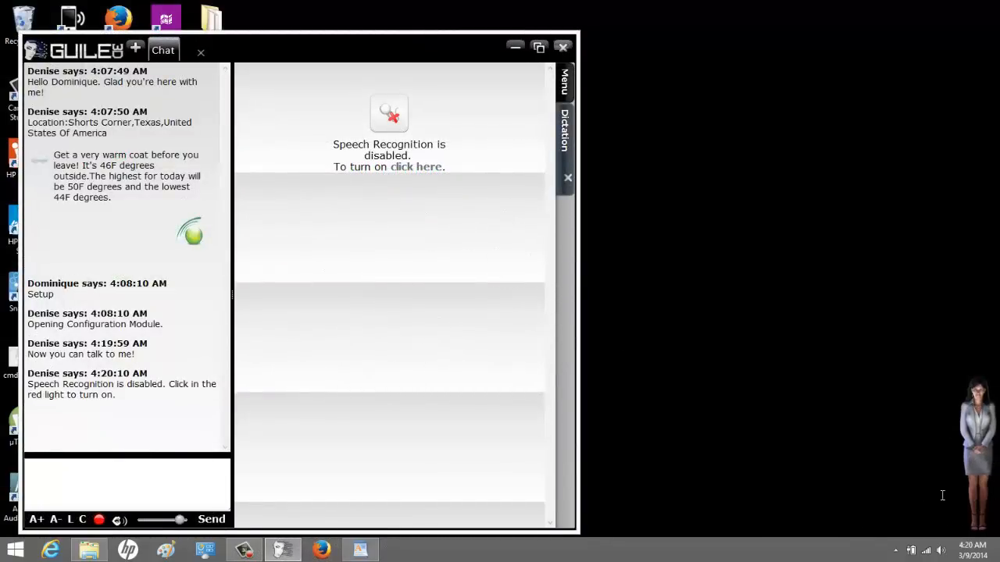
End the Dragon NaturallySpeaking background processes in Task Manager and close it.
{"action": "double_click", "coordinate": [81, 353]}
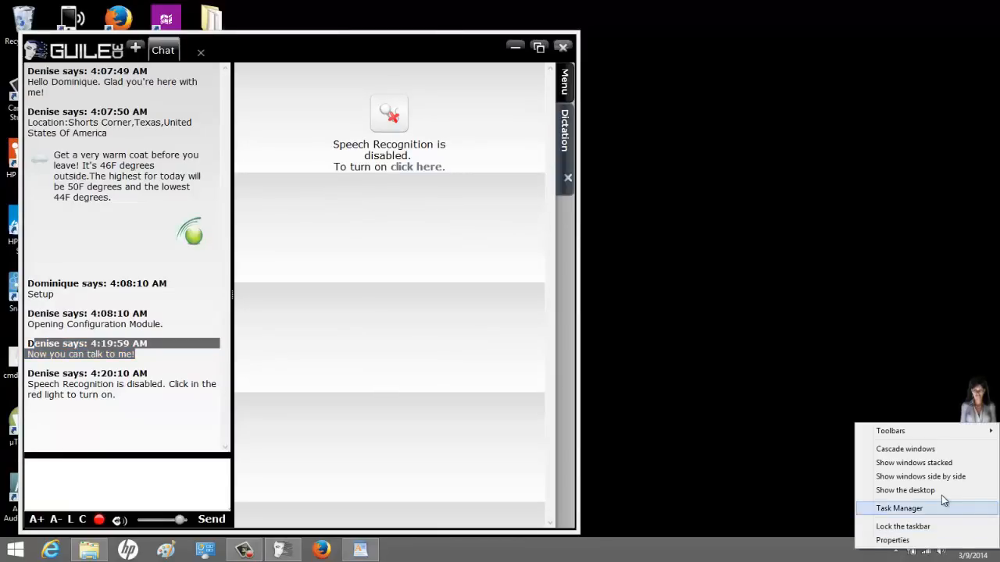
{"action": "left_click", "coordinate": [900, 507]}
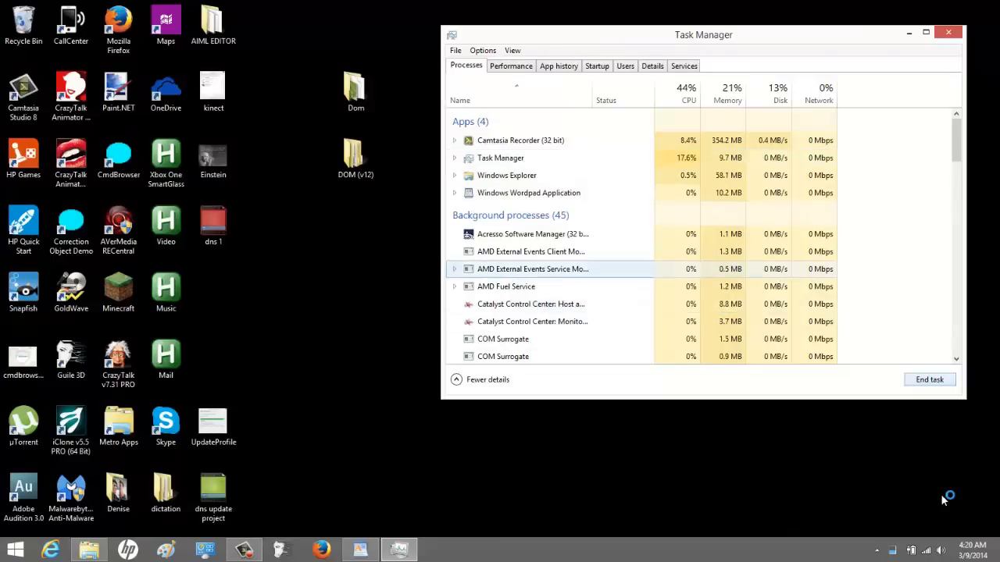
{"action": "scroll", "scroll_direction": "down", "scroll_amount": 3}
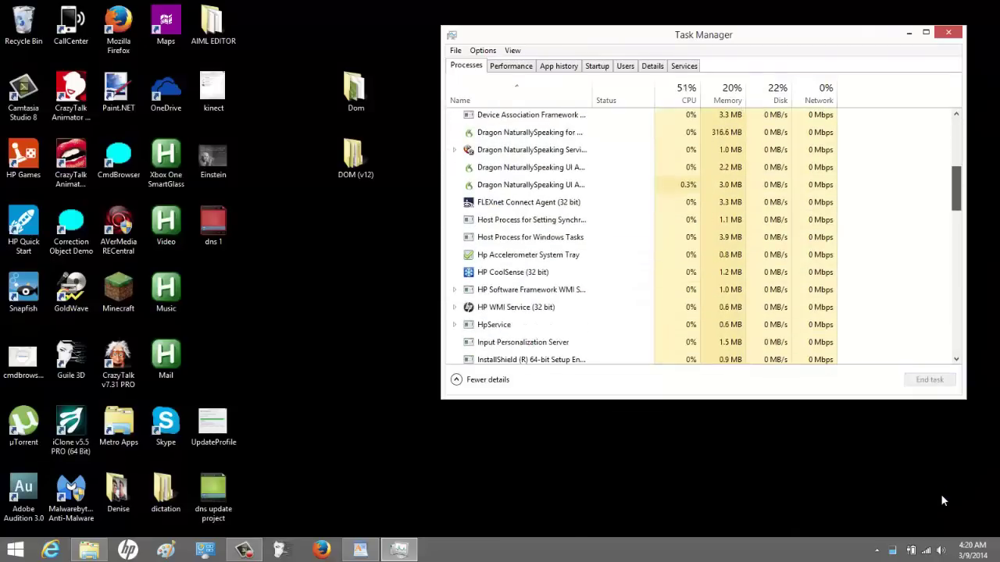
{"action": "left_click", "coordinate": [531, 194]}
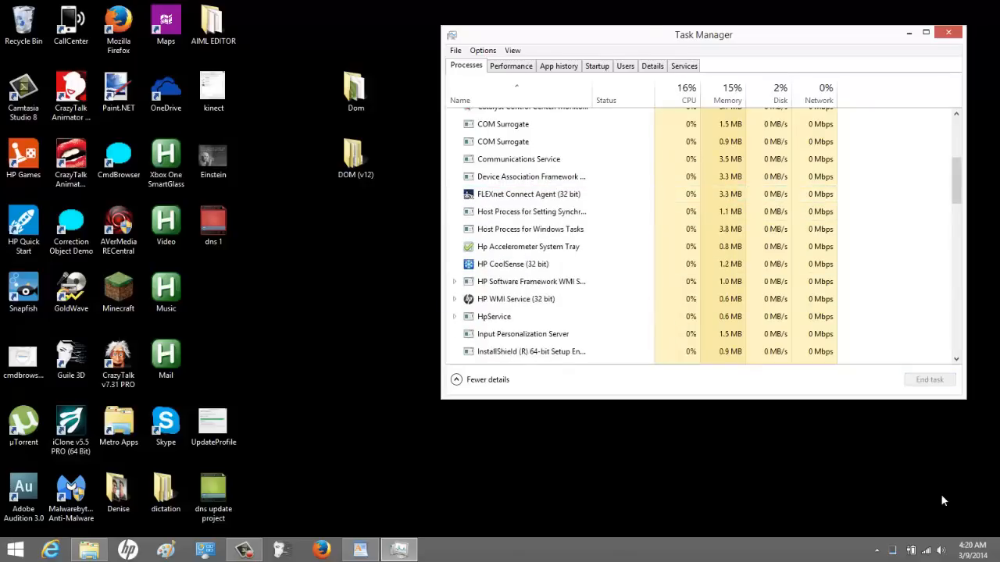
{"action": "left_click", "coordinate": [963, 34]}
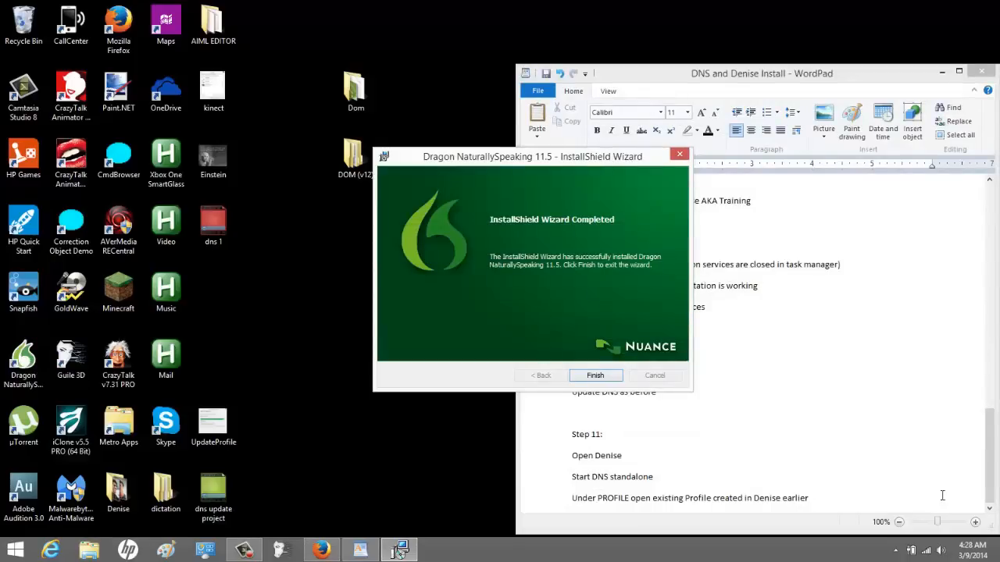
Finish the Dragon NaturallySpeaking 11.5 InstallShield Wizard, leaving the WordPad install notes on screen.
{"action": "left_click", "coordinate": [595, 375]}
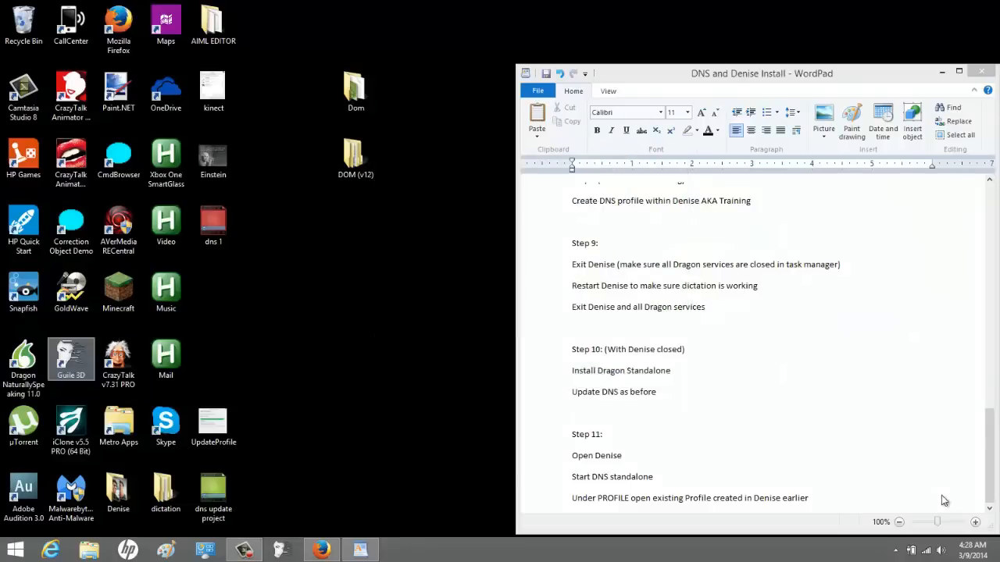
{"action": "mouse_move", "coordinate": [71, 357]}
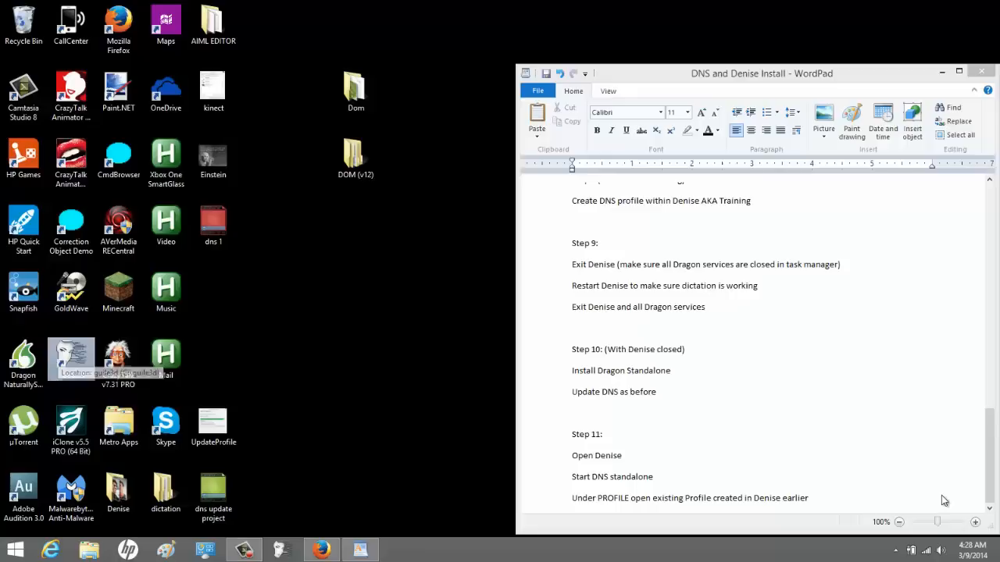
{"action": "double_click", "coordinate": [70, 356]}
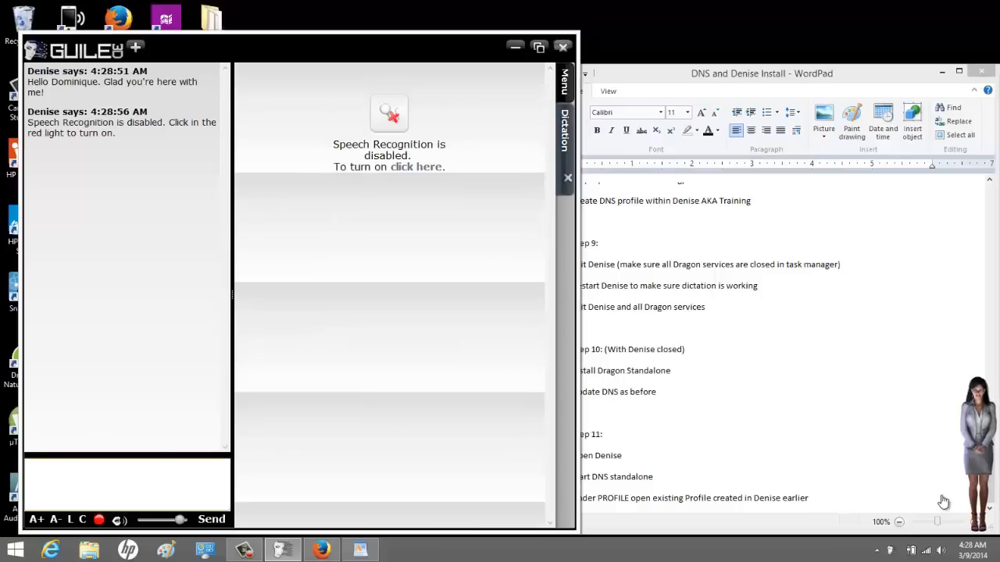
{"action": "left_click", "coordinate": [561, 47]}
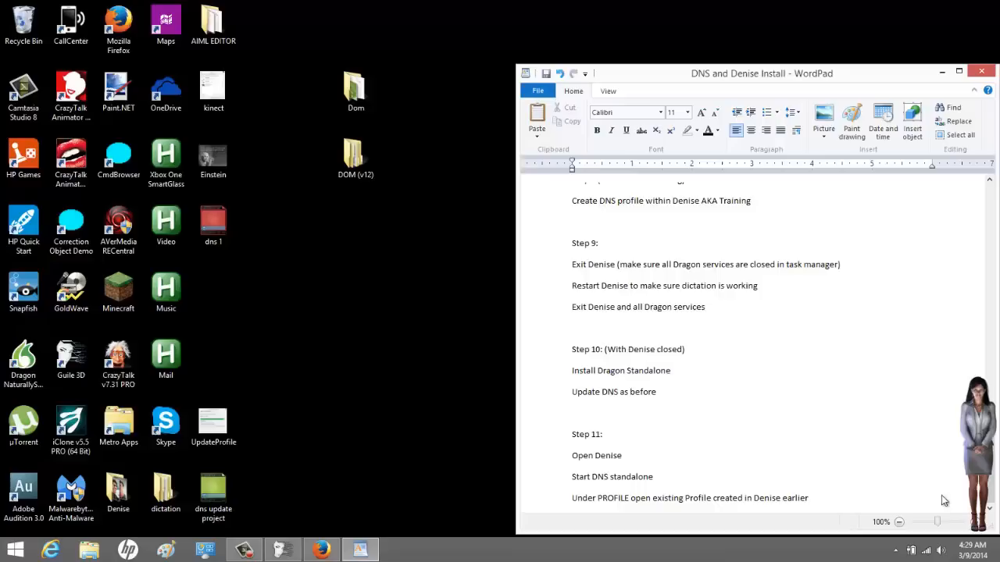
Launch standalone Dragon NaturallySpeaking from its desktop shortcut; the DragonBar reports no profile ready.
{"action": "left_click", "coordinate": [23, 359]}
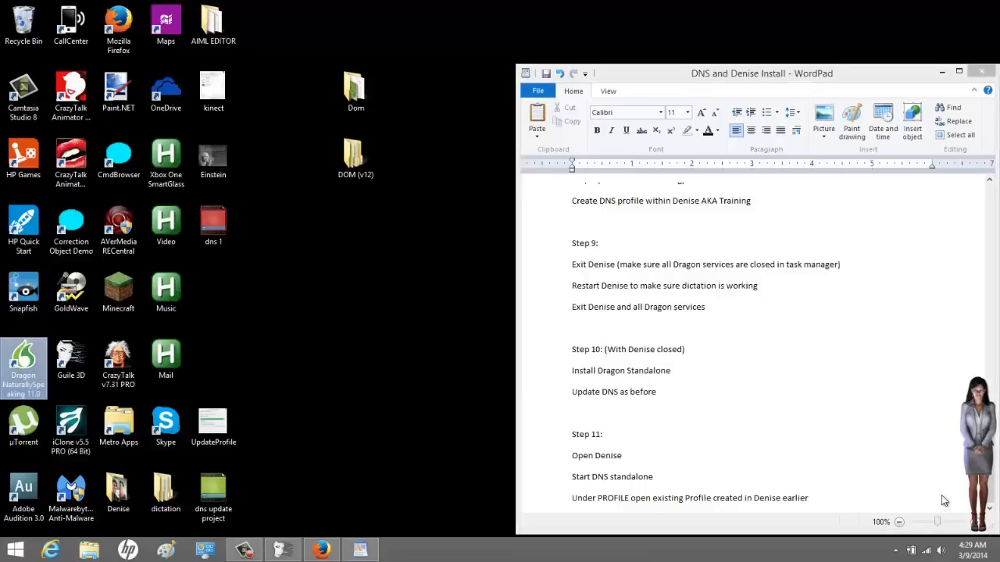
{"action": "double_click", "coordinate": [24, 356]}
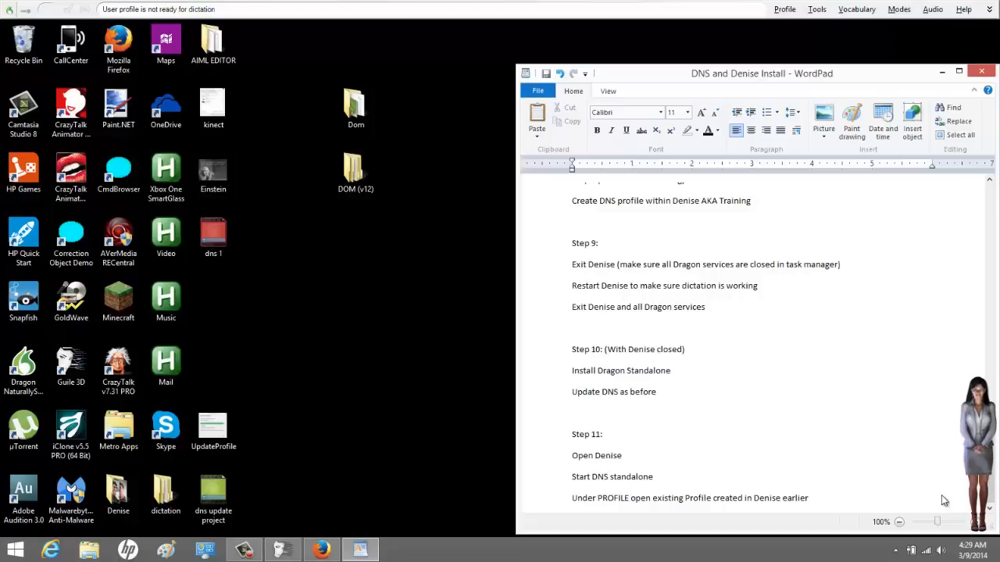
{"action": "left_click", "coordinate": [607, 435]}
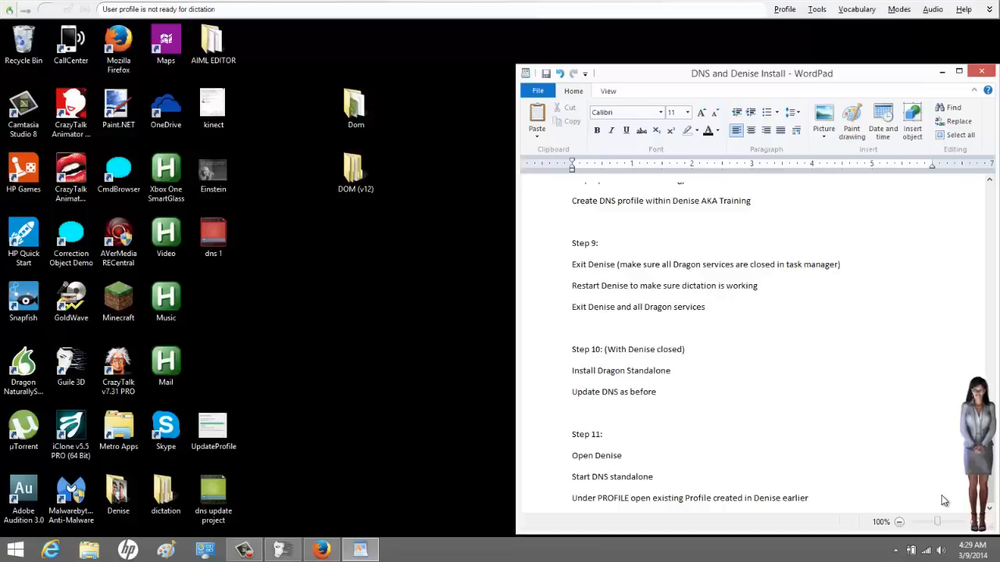
From the Profile menu, choose the existing DOM profile from Denise's training folder and load it.
{"action": "left_click", "coordinate": [784, 9]}
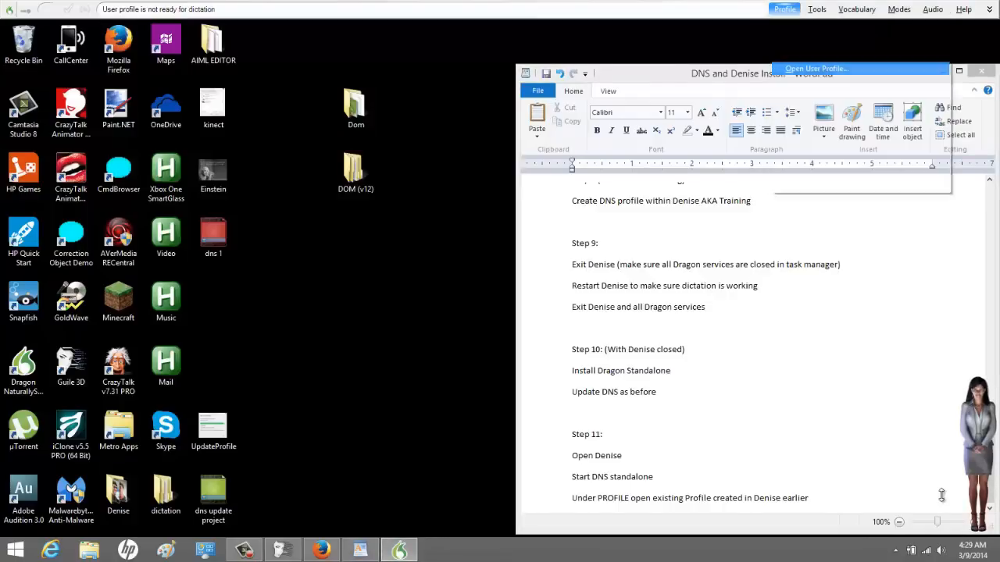
{"action": "left_click", "coordinate": [825, 69]}
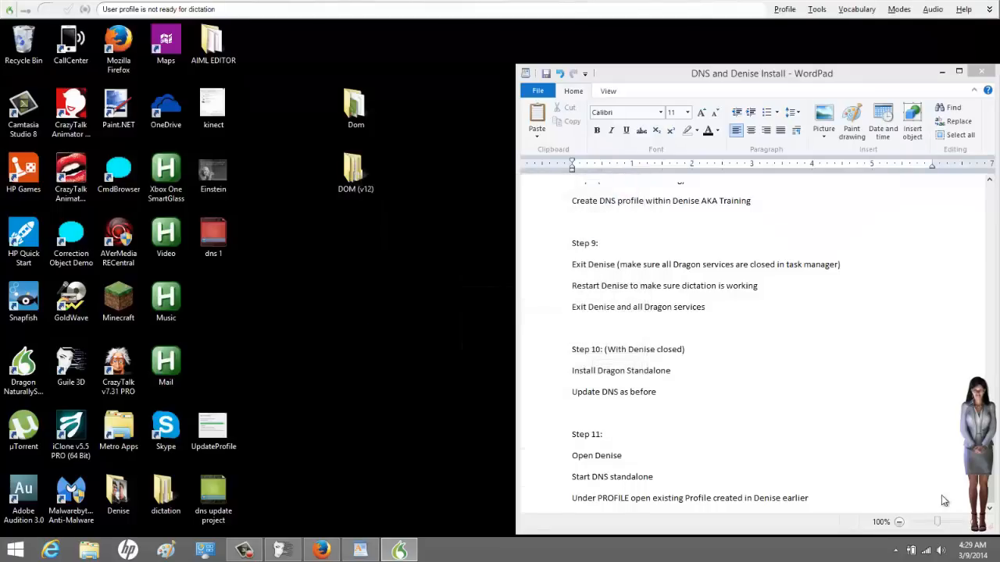
{"action": "left_click", "coordinate": [784, 9]}
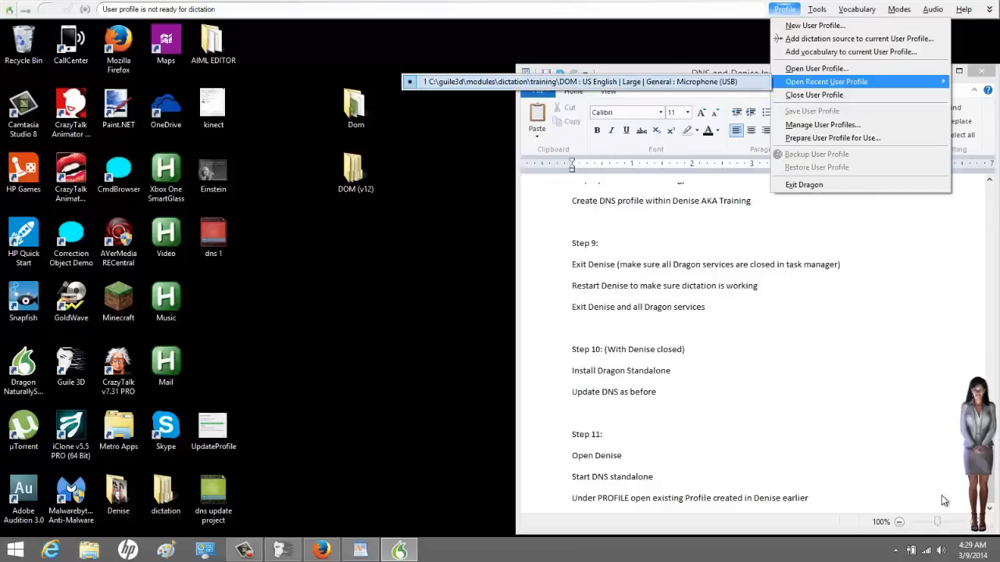
{"action": "mouse_move", "coordinate": [816, 69]}
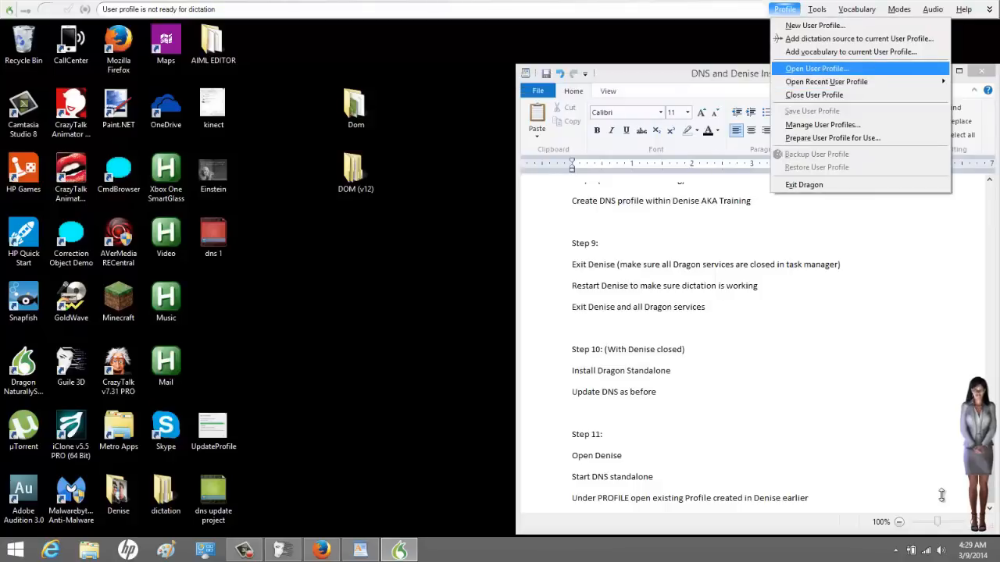
{"action": "left_click", "coordinate": [822, 69]}
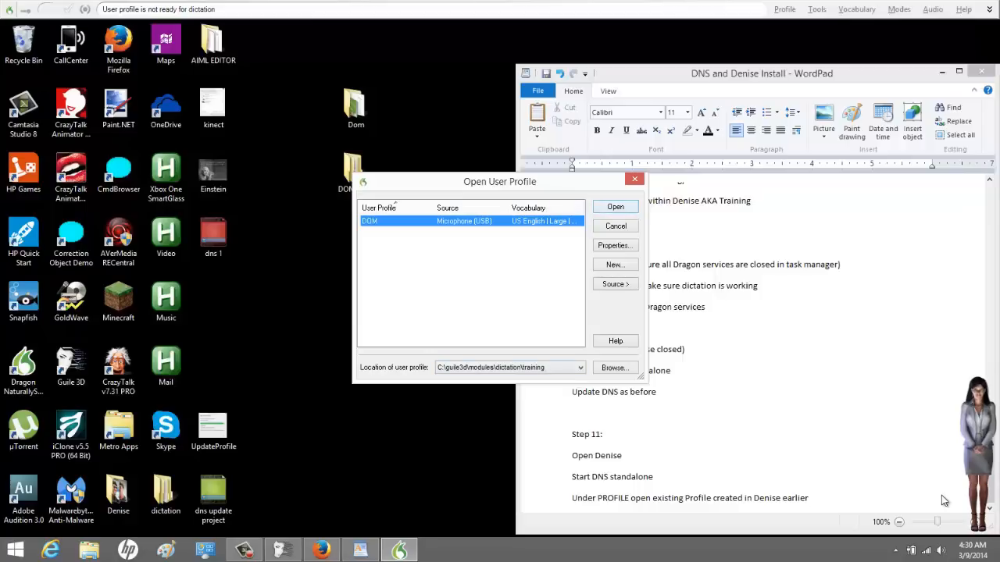
{"action": "left_click", "coordinate": [615, 206]}
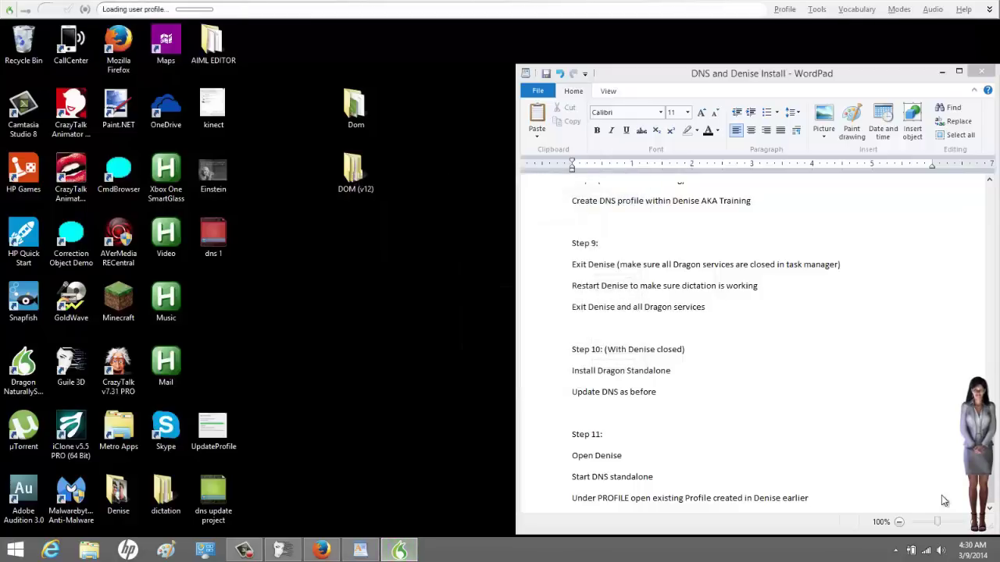
Let the DOM profile finish loading until the Language Model Enrollment warning appears.
{"action": "left_click", "coordinate": [165, 38]}
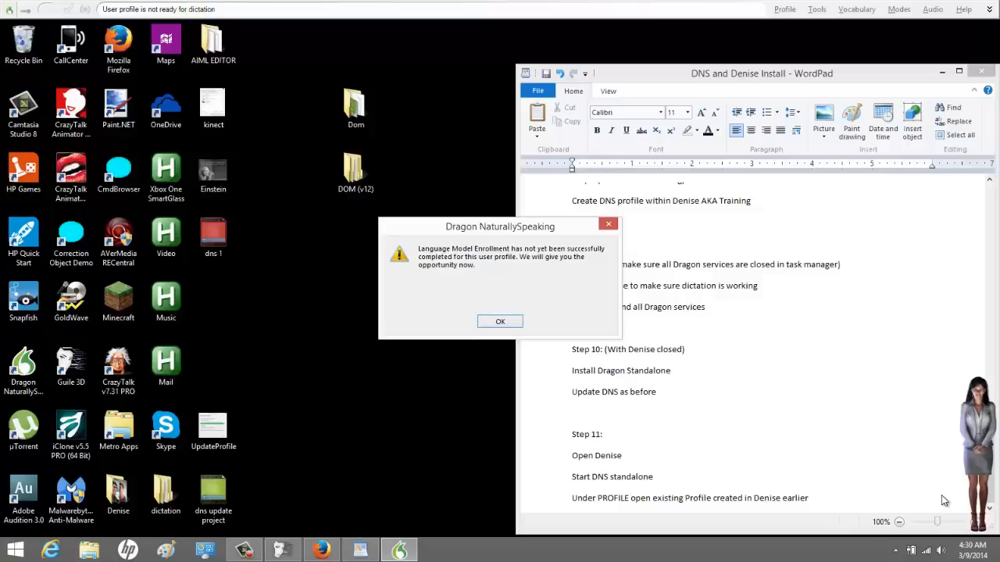
Acknowledge the enrollment notice, step through the Accuracy wizard pages, and dismiss the Tip of the Day.
{"action": "left_click", "coordinate": [500, 322]}
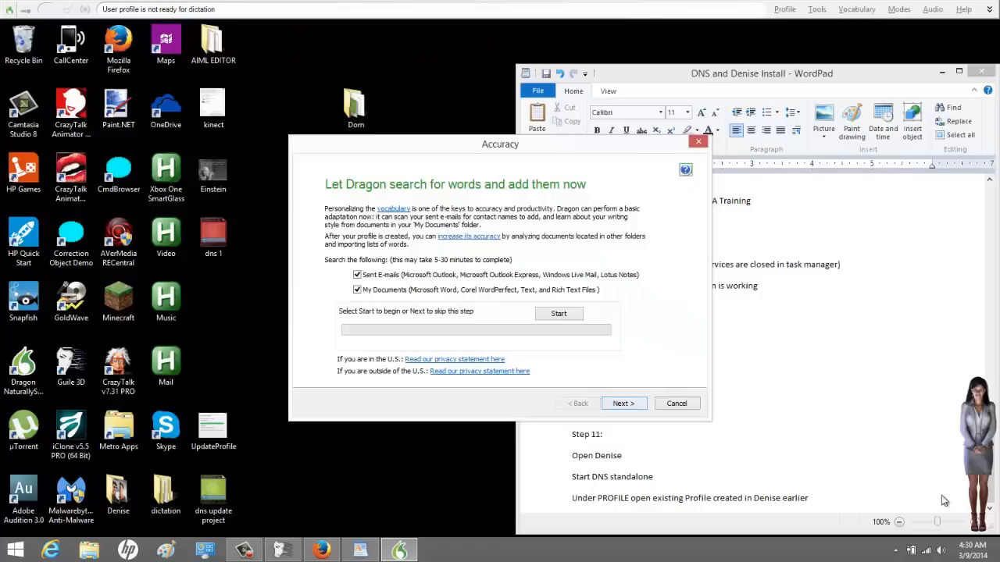
{"action": "left_click", "coordinate": [624, 404]}
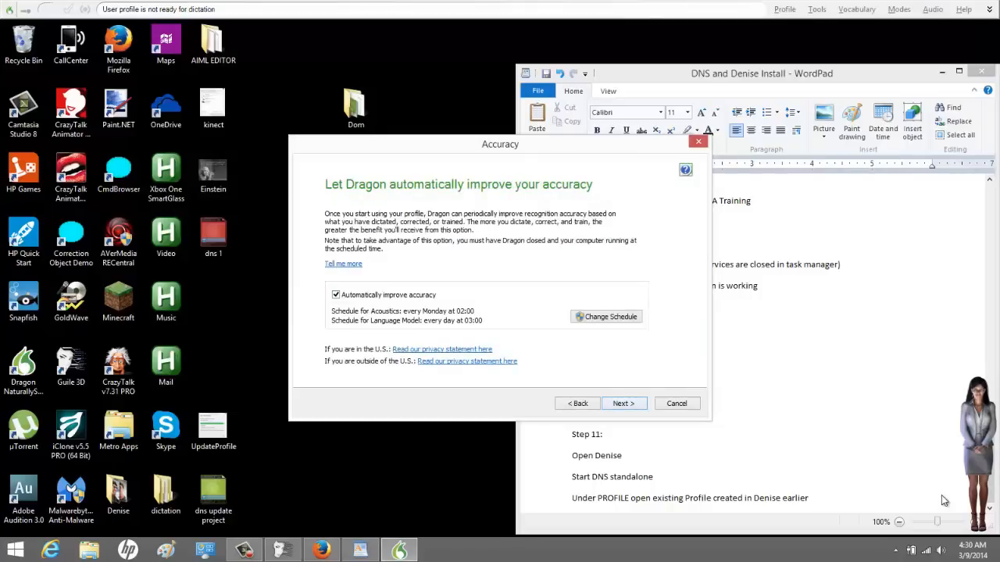
{"action": "left_click", "coordinate": [623, 403]}
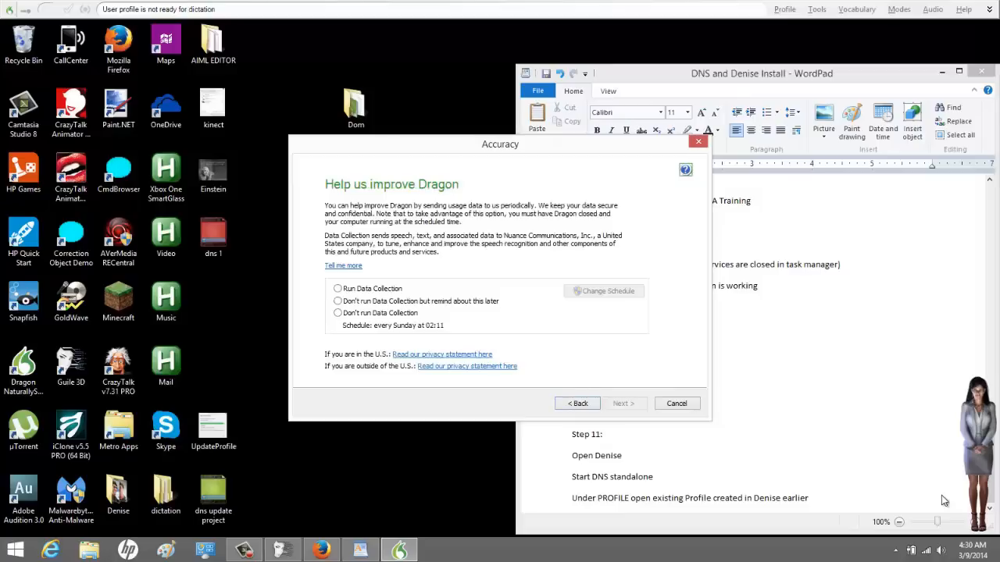
{"action": "left_click", "coordinate": [328, 302]}
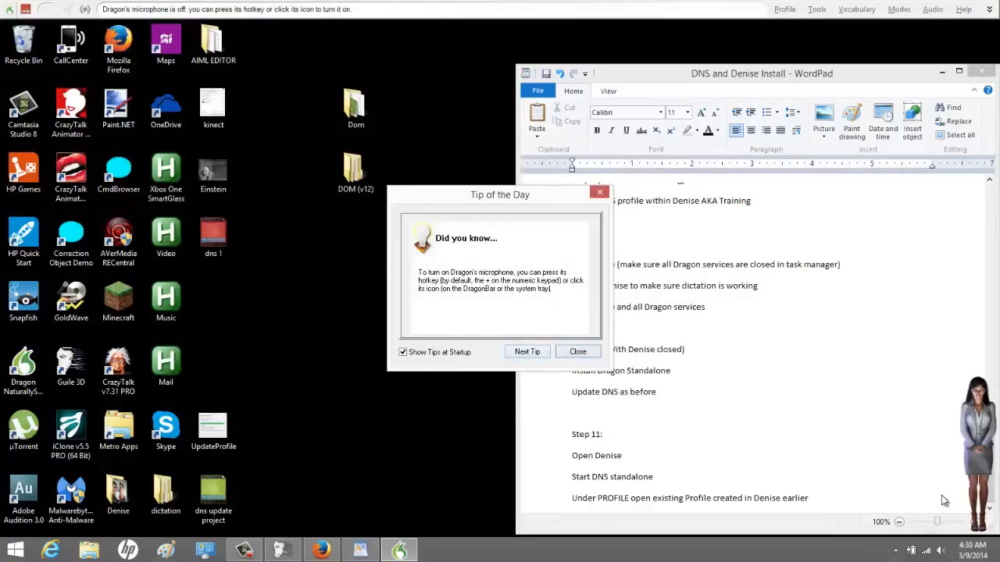
{"action": "left_click", "coordinate": [403, 353]}
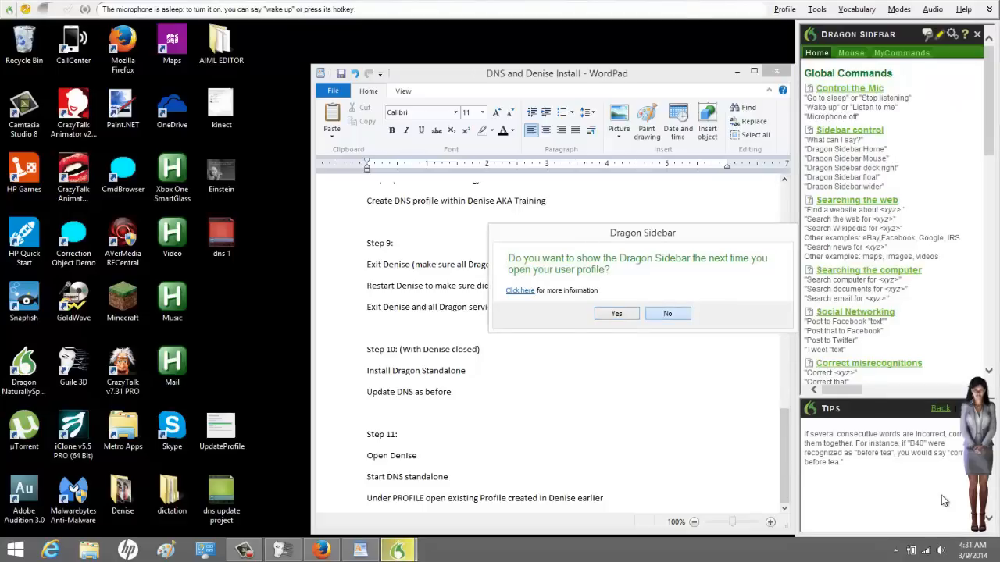
Answer the Dragon Sidebar startup question and return to Denise's dictation voice command reference.
{"action": "left_click", "coordinate": [667, 312]}
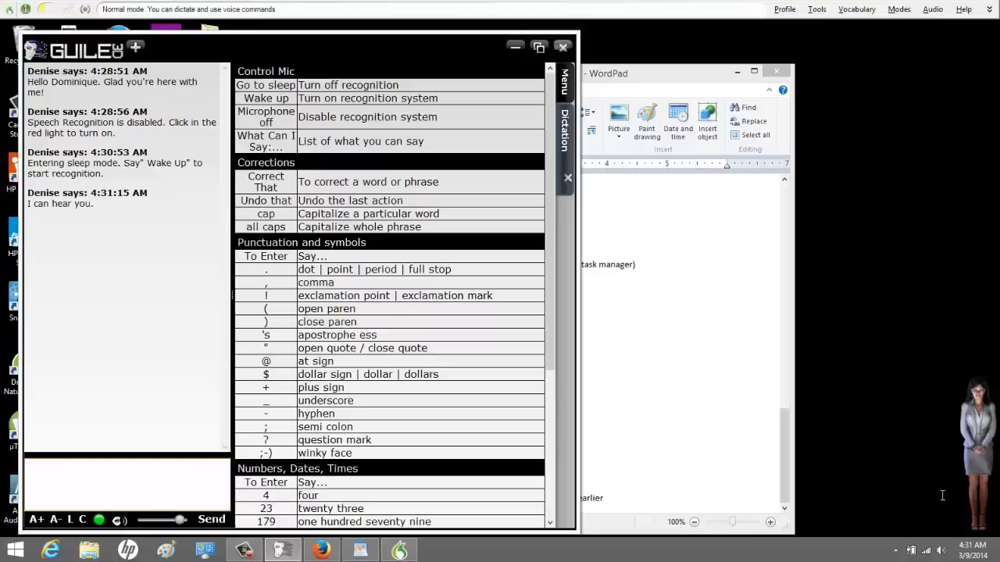
{"action": "mouse_move", "coordinate": [944, 502]}
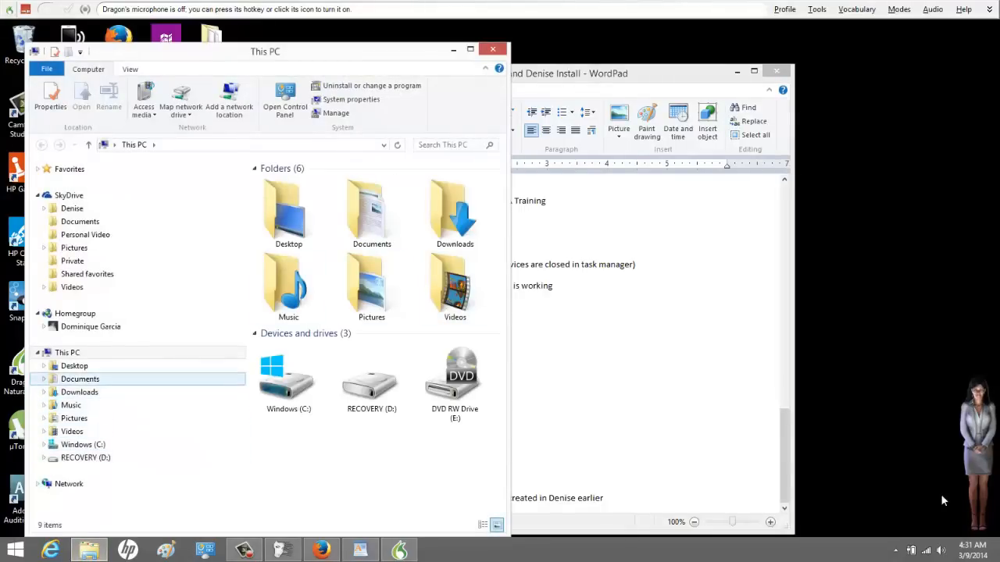
Browse C: > Nuance > NaturallySpeaking11 > Program, review its files, then return to the Windows (C:) drive.
{"action": "double_click", "coordinate": [287, 375]}
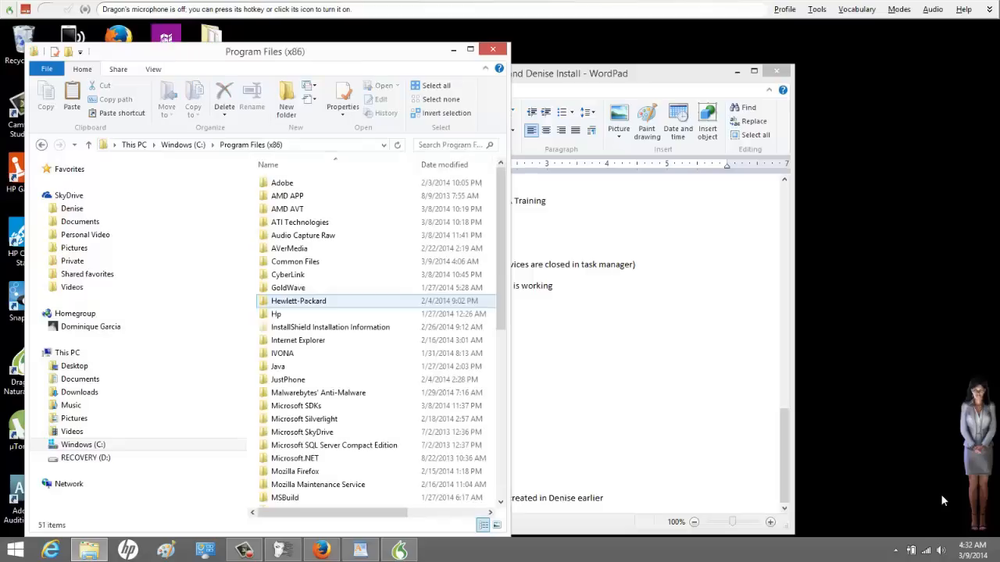
{"action": "scroll", "scroll_direction": "down", "scroll_amount": 3}
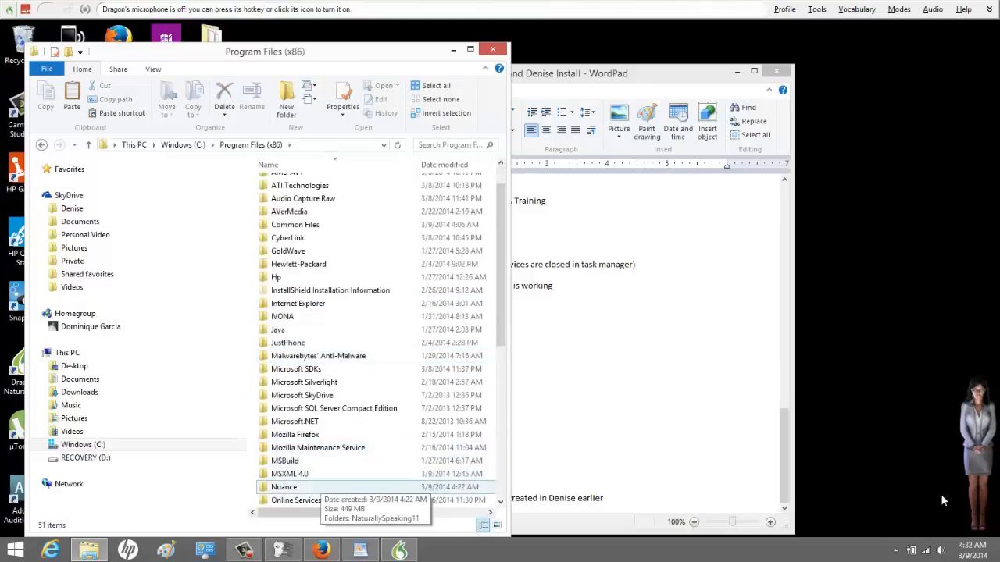
{"action": "double_click", "coordinate": [285, 487]}
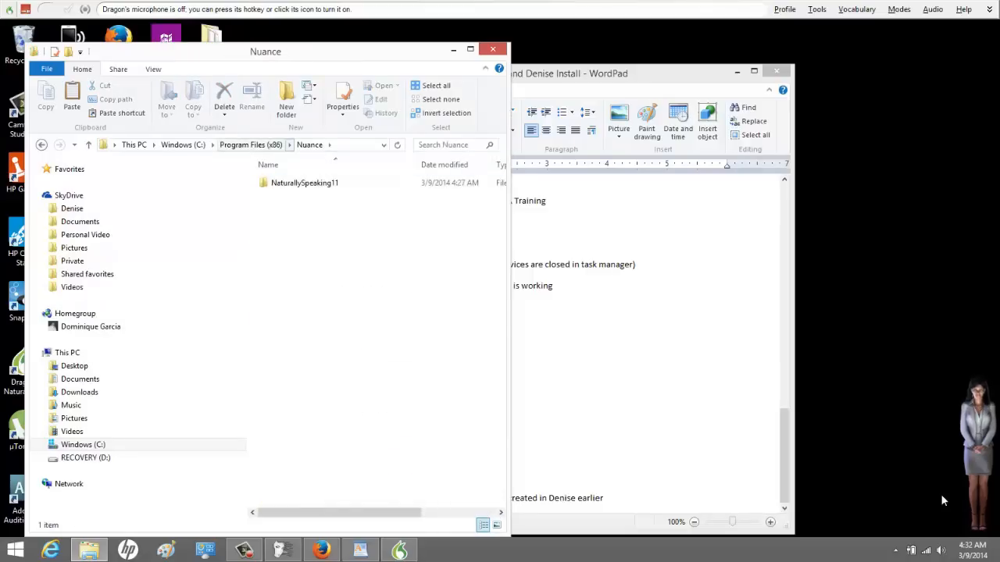
{"action": "left_click", "coordinate": [304, 181]}
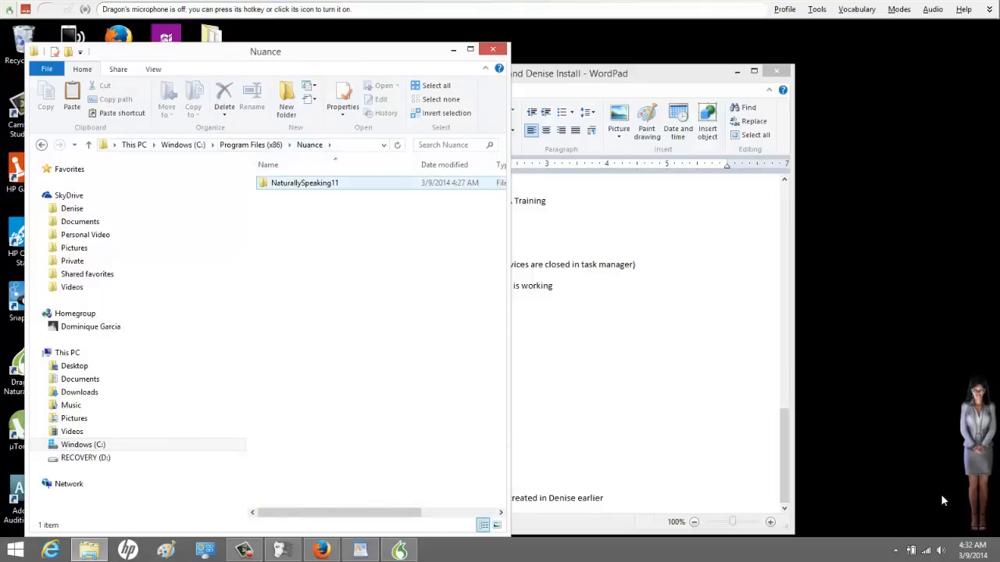
{"action": "double_click", "coordinate": [306, 182]}
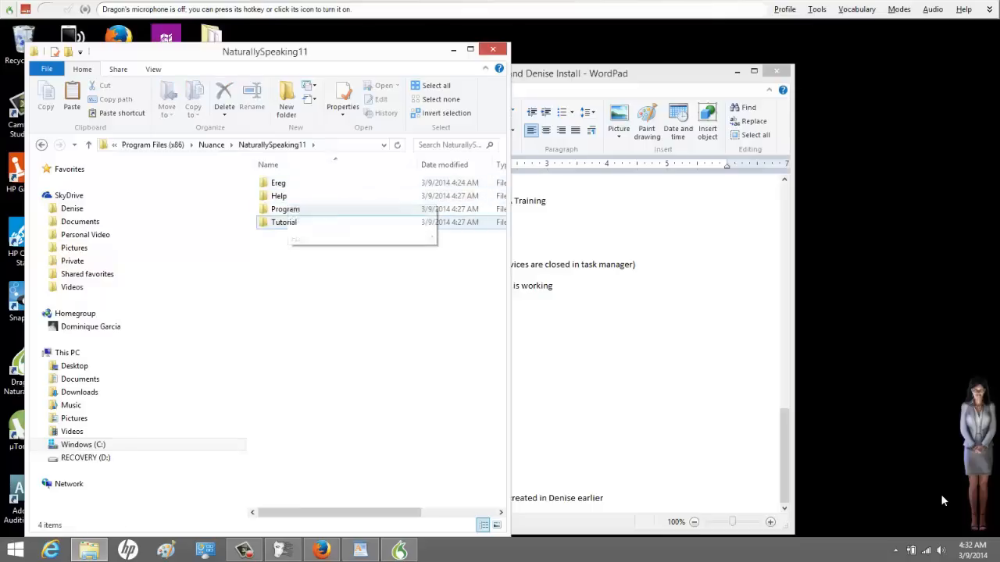
{"action": "double_click", "coordinate": [285, 210]}
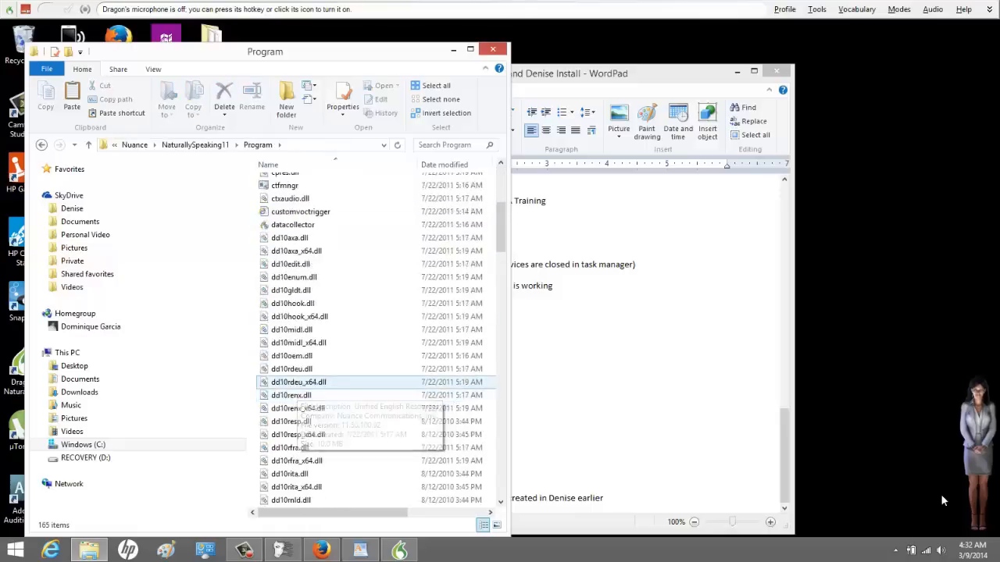
{"action": "scroll", "scroll_direction": "down", "scroll_amount": 3}
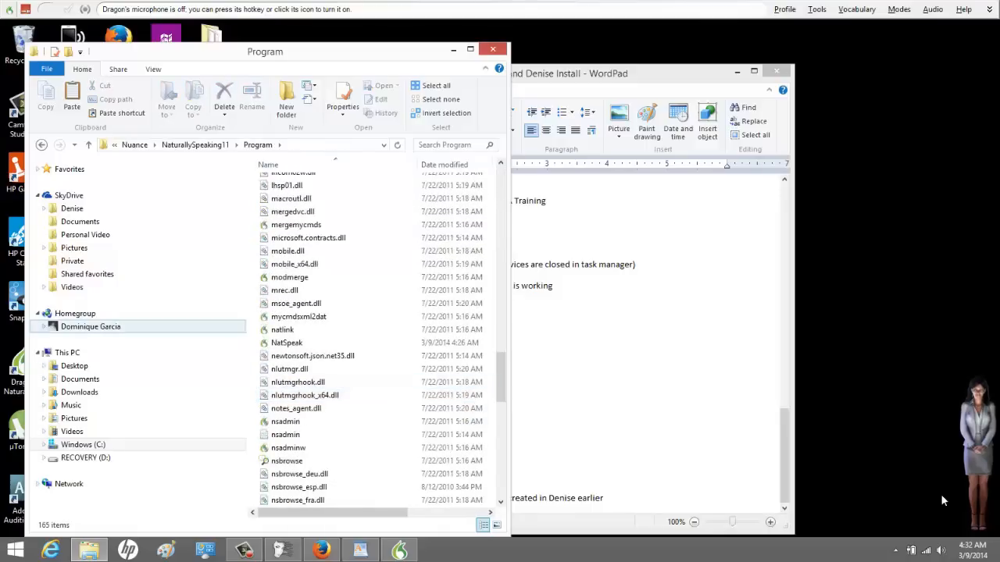
{"action": "left_click", "coordinate": [81, 443]}
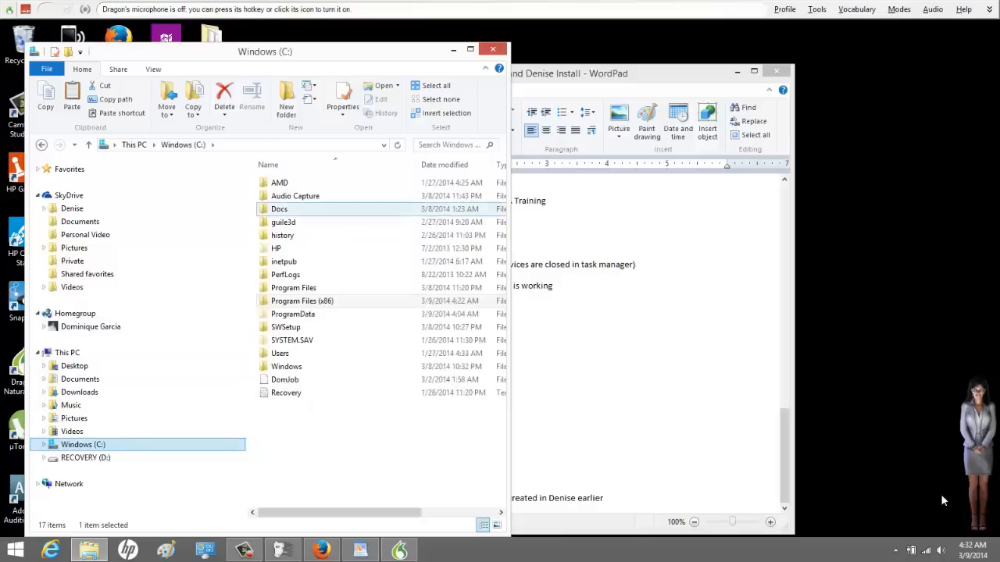
Navigate guile3d > modules > dictation > engine > Program and launch Dragon's Command Browser from it.
{"action": "double_click", "coordinate": [284, 222]}
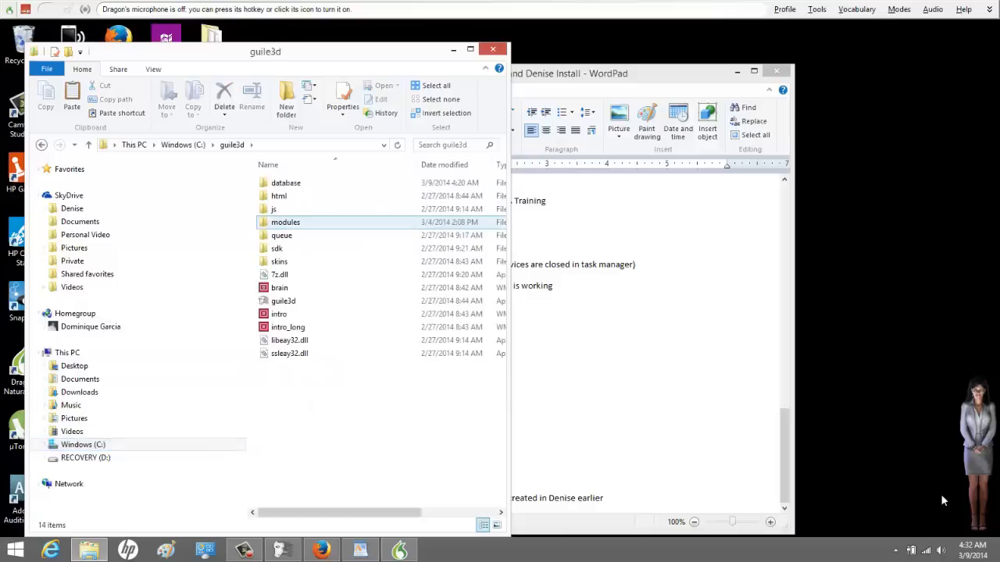
{"action": "double_click", "coordinate": [286, 222]}
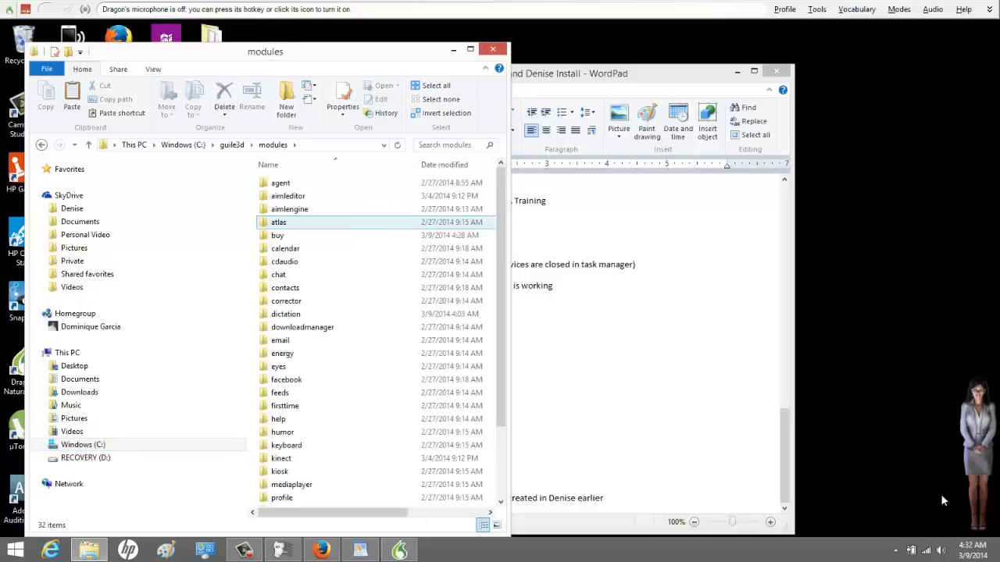
{"action": "double_click", "coordinate": [288, 315]}
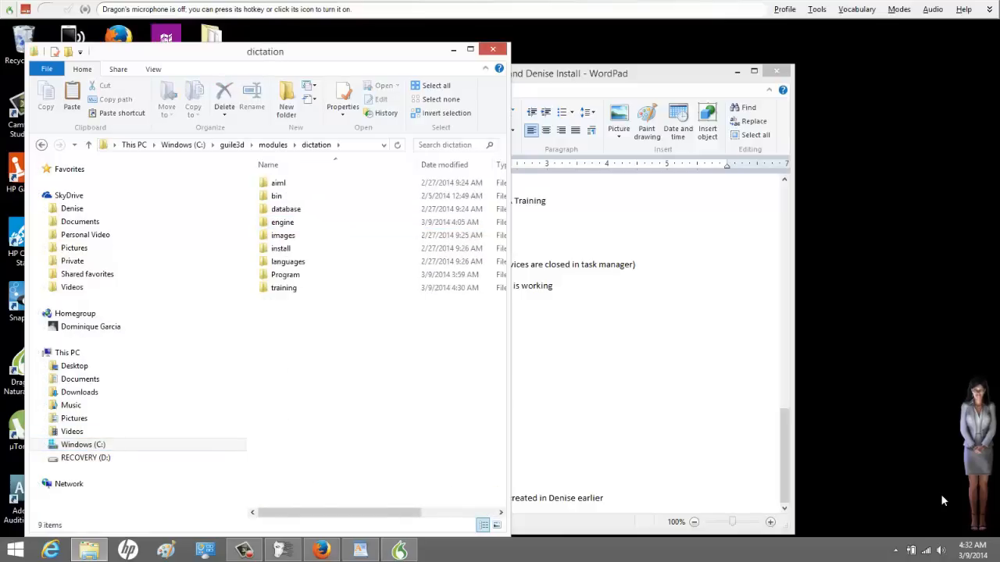
{"action": "double_click", "coordinate": [284, 275]}
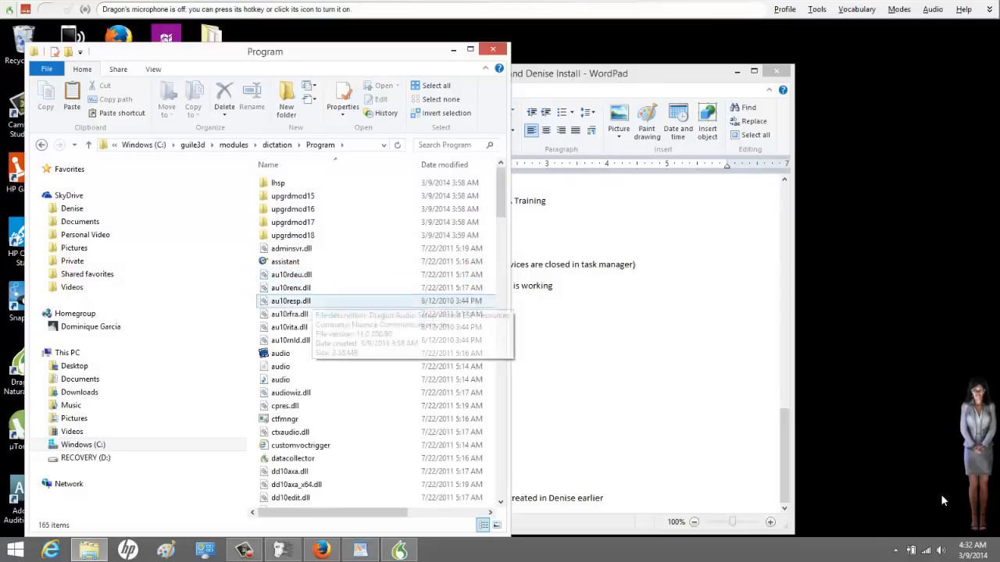
{"action": "scroll", "scroll_direction": "down", "scroll_amount": 3}
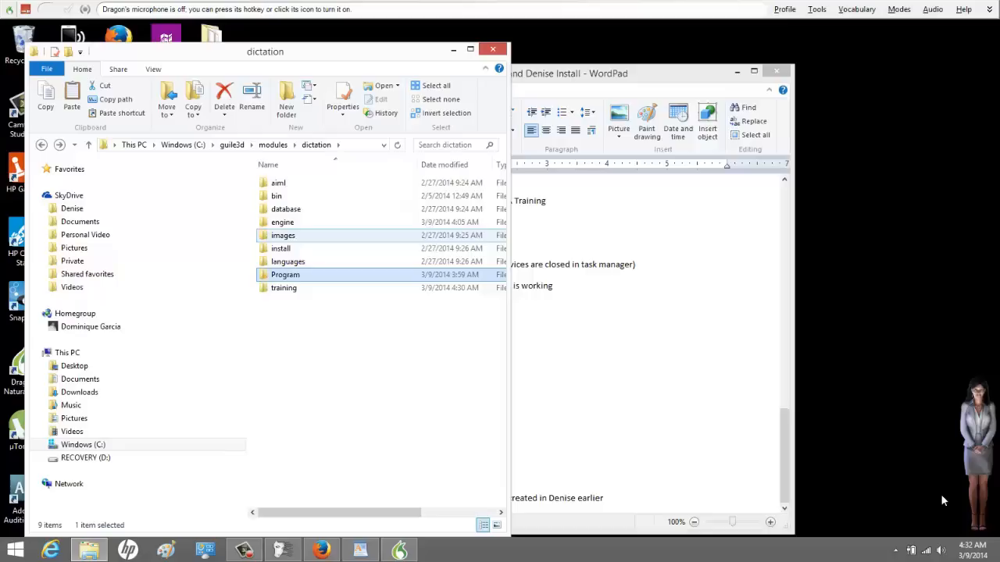
{"action": "left_click", "coordinate": [283, 222]}
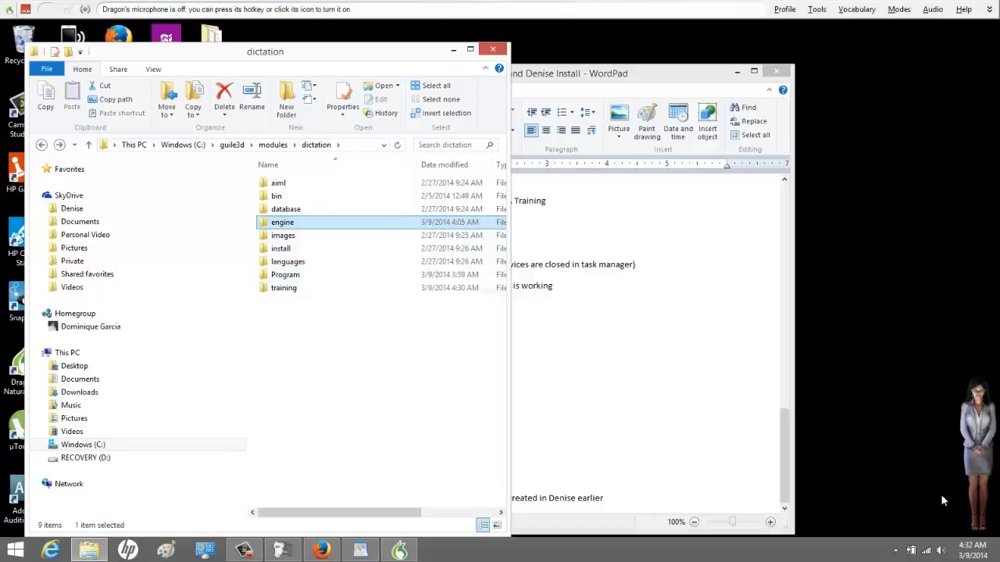
{"action": "double_click", "coordinate": [283, 221]}
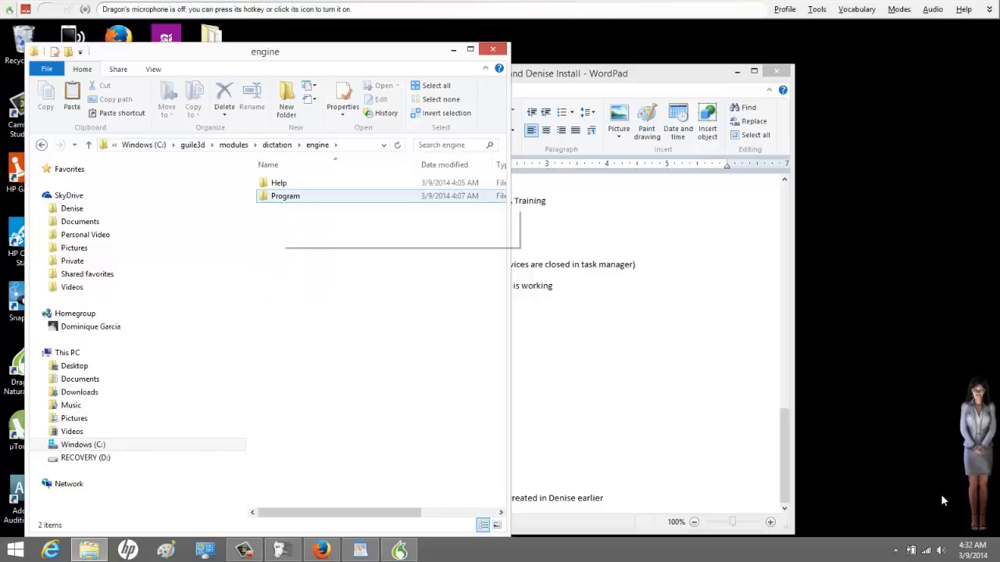
{"action": "double_click", "coordinate": [284, 196]}
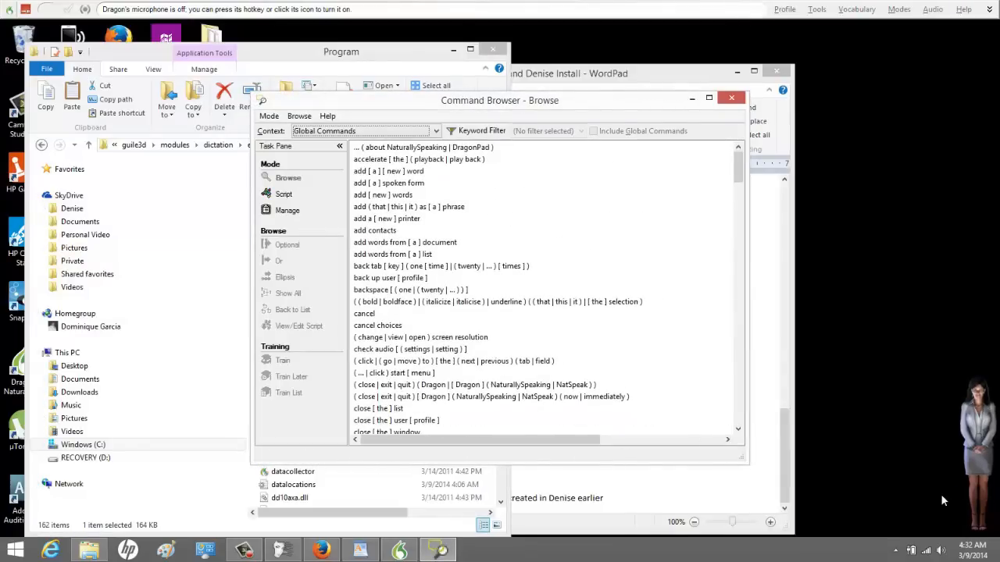
Start a new custom command in MyCommands Editor and show its Command Type choices.
{"action": "left_click", "coordinate": [284, 194]}
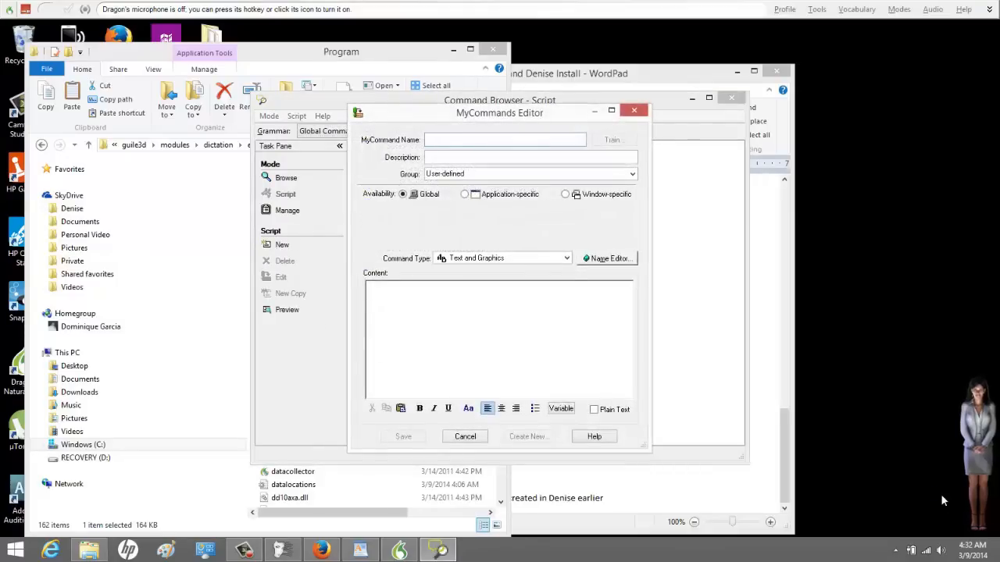
{"action": "left_click", "coordinate": [569, 258]}
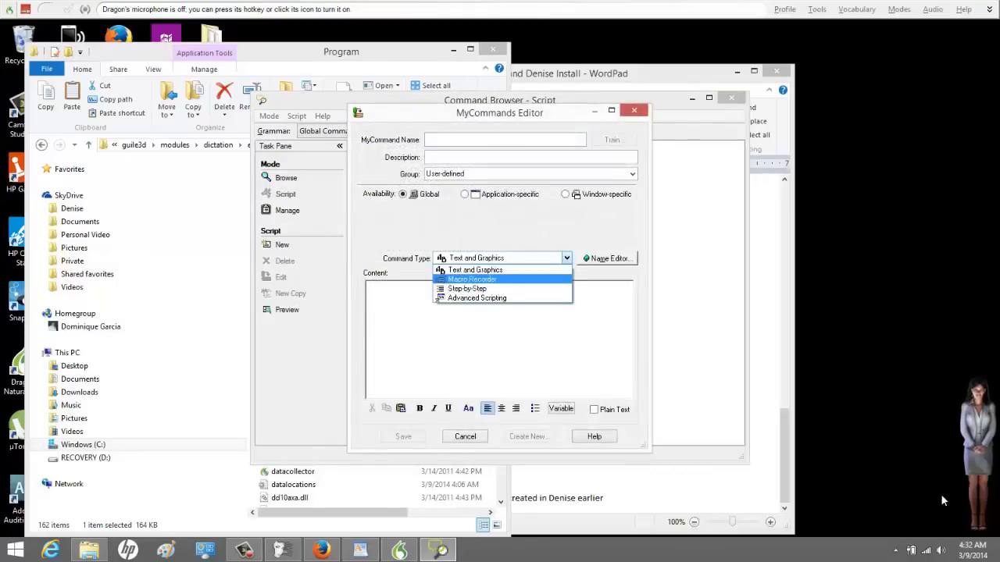
{"action": "mouse_move", "coordinate": [500, 297]}
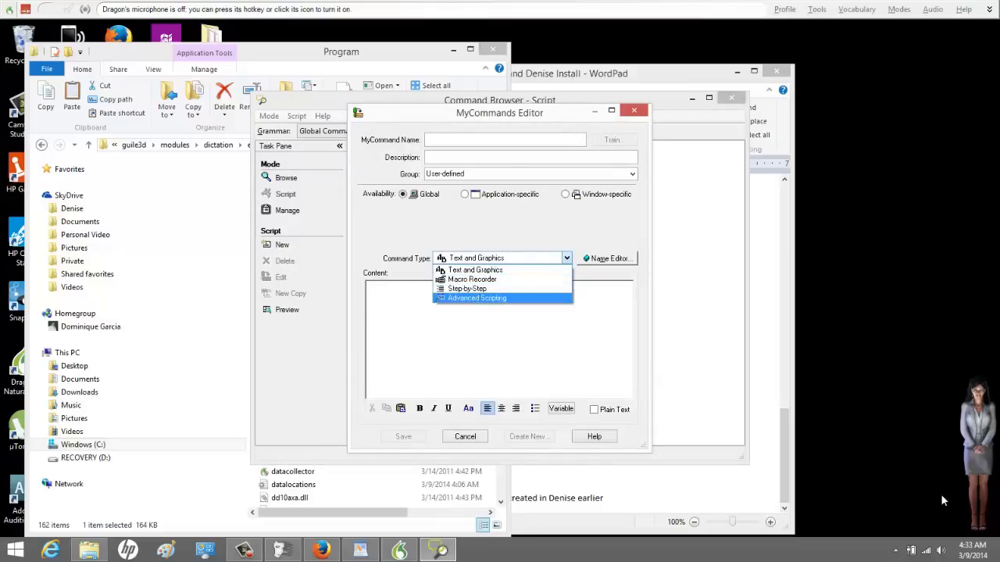